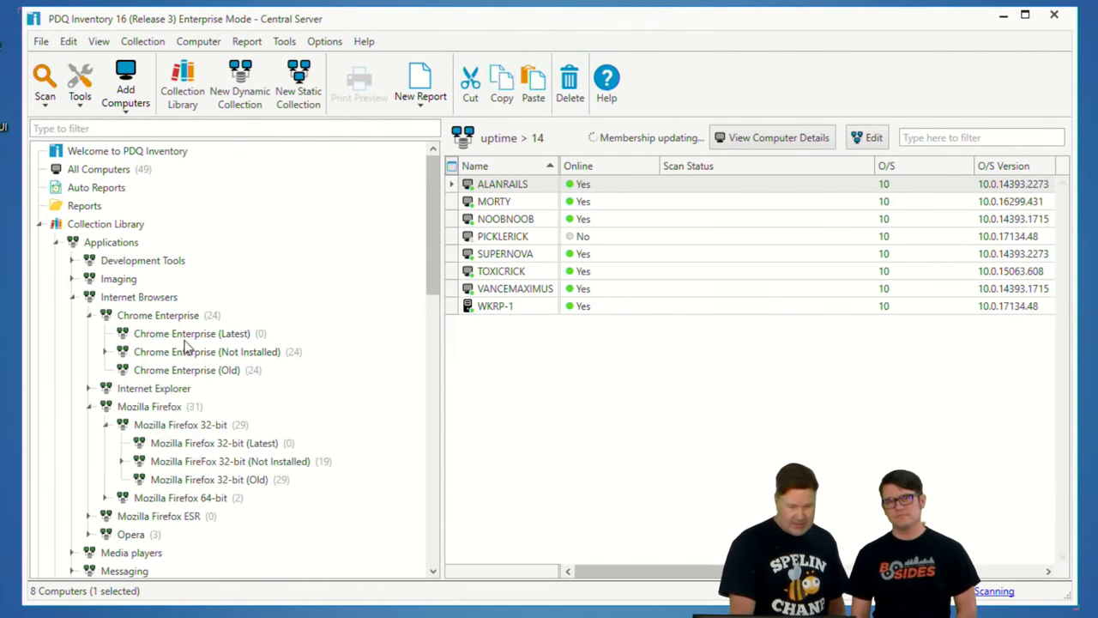
# - Select the Chrome Enterprise (Old) collection in the Collection Library tree
pyautogui.click(185, 371)
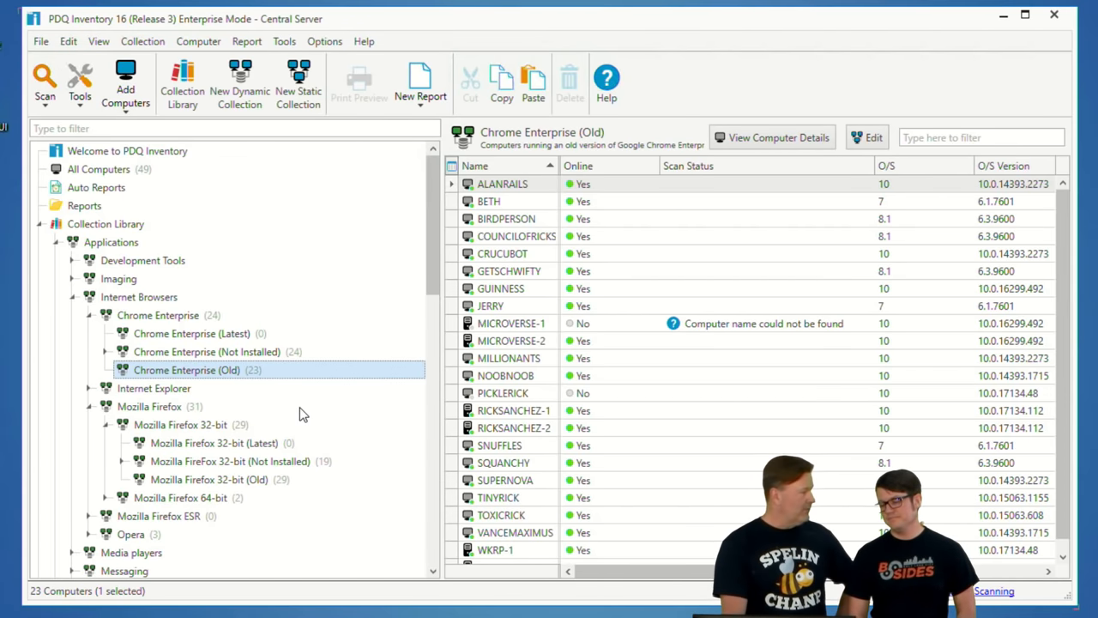
pyautogui.moveTo(261, 497)
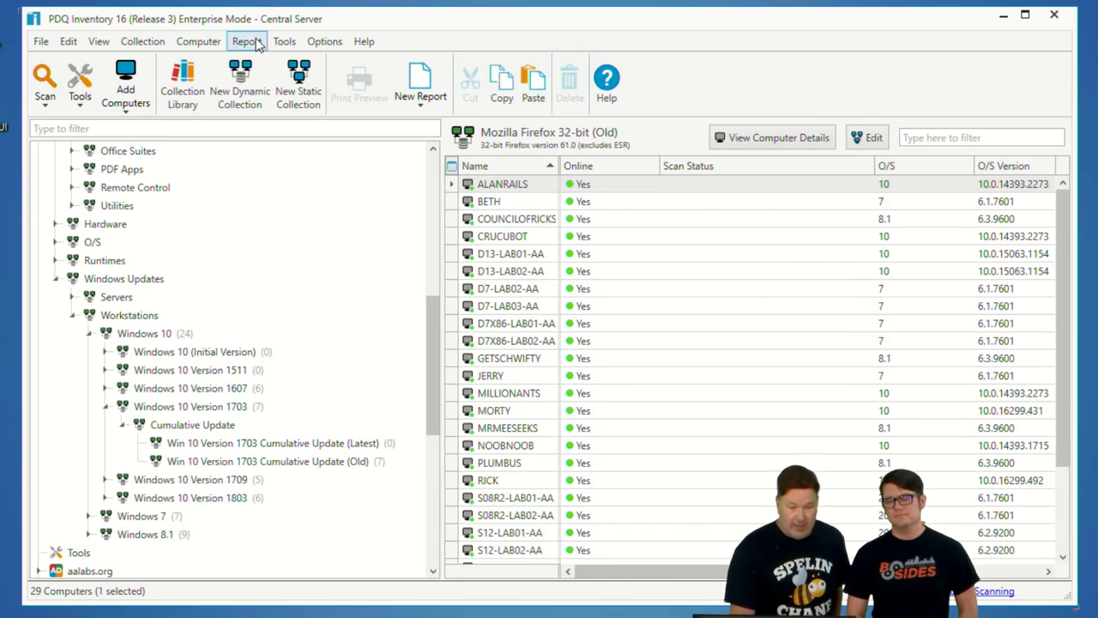
# - Create a new report from the current collection and add the collection Name column
pyautogui.click(247, 41)
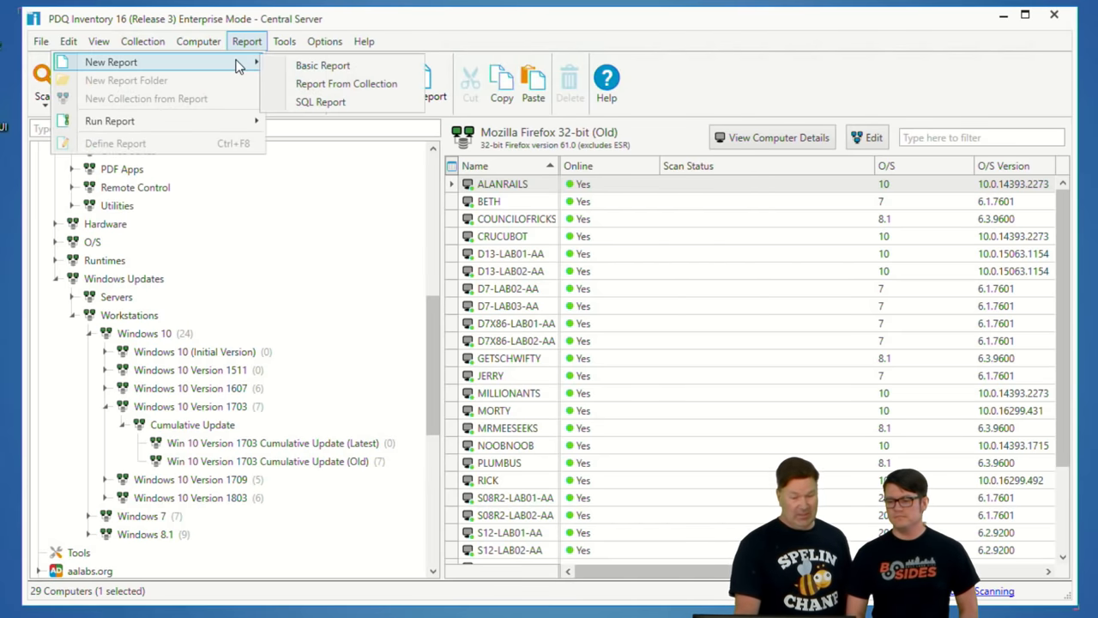
pyautogui.click(321, 65)
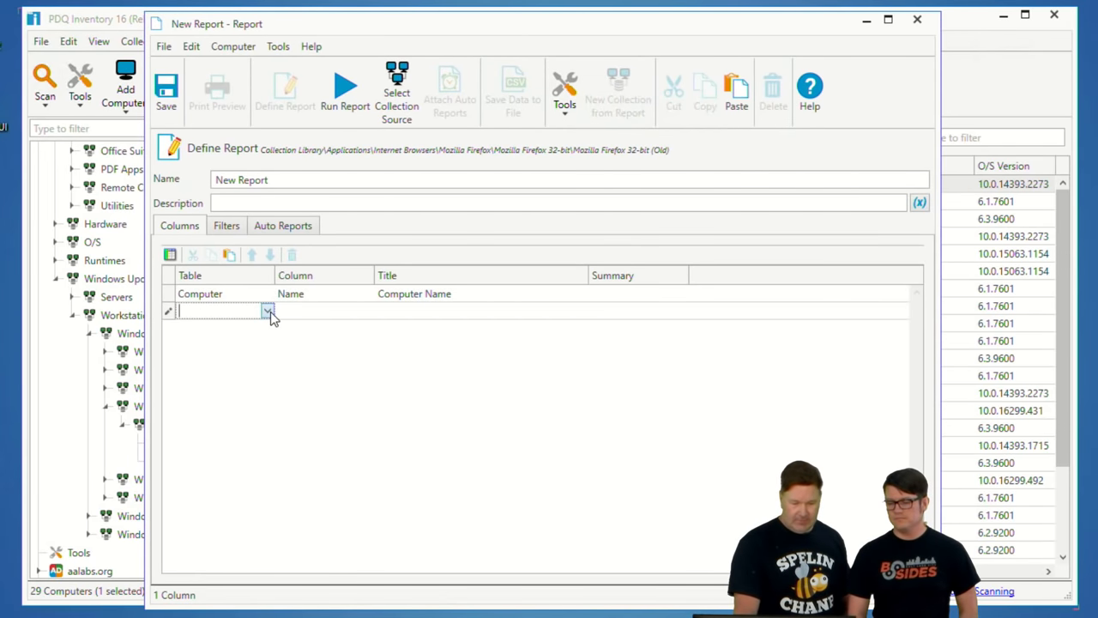
pyautogui.click(268, 310)
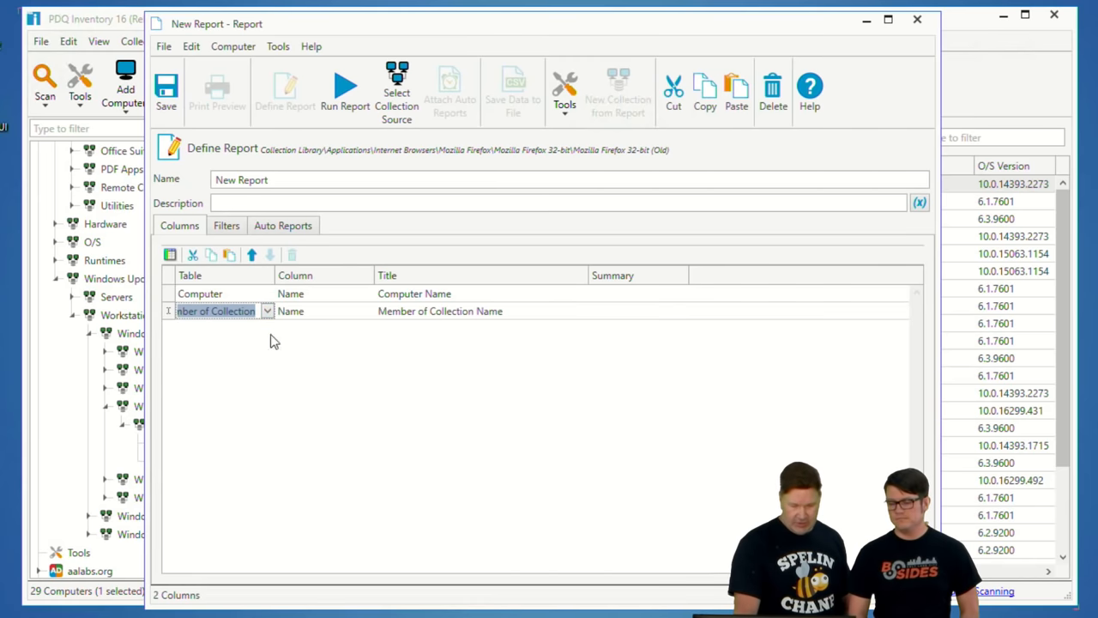
# - Filter the report to collection names containing 'old'
pyautogui.click(227, 224)
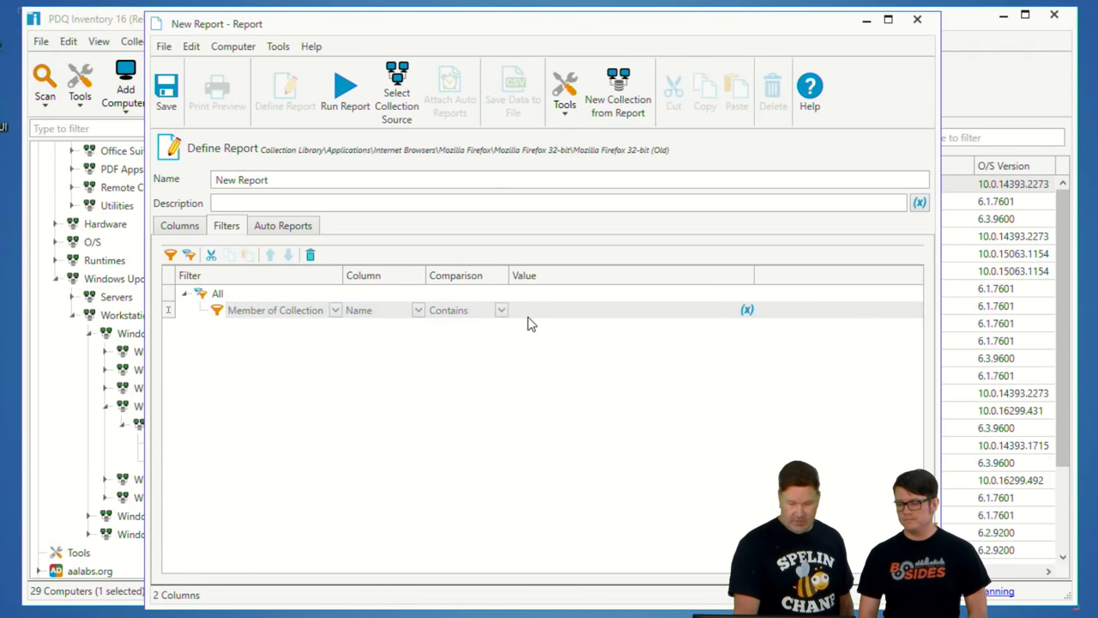
pyautogui.write('o')
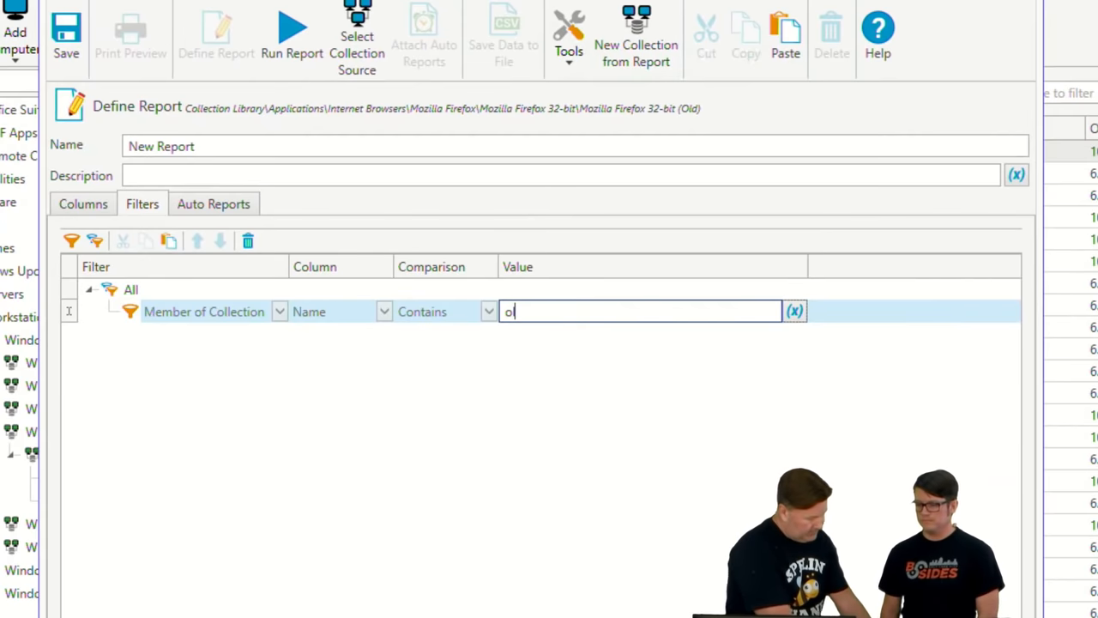
pyautogui.write('ld')
pyautogui.click(575, 146)
pyautogui.write('old')
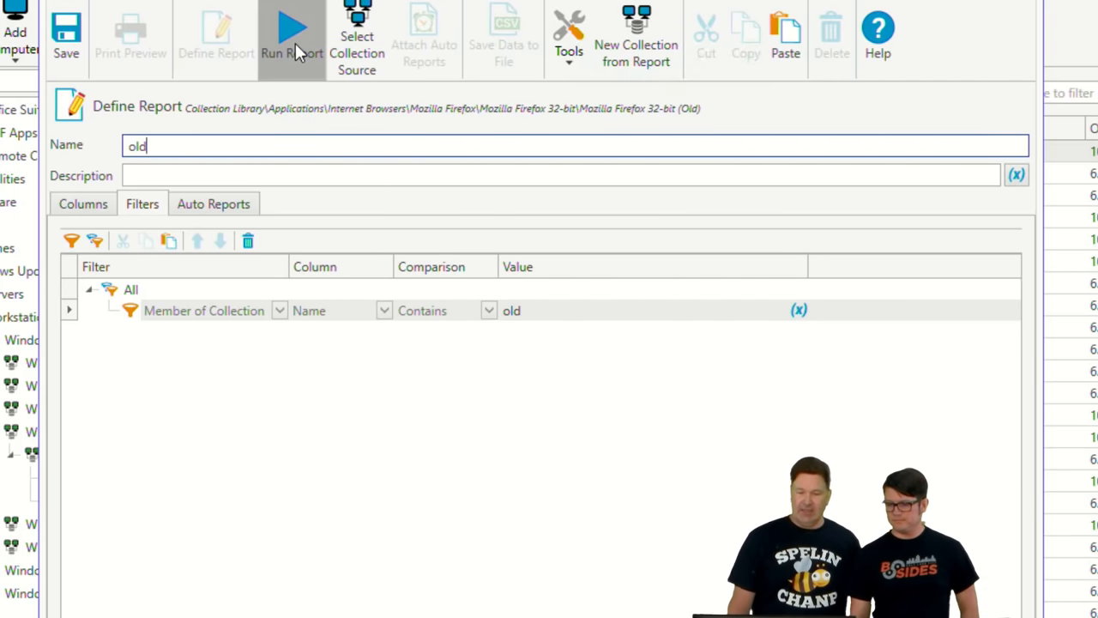
# - Run the report and review its collection source without changing it
pyautogui.click(292, 26)
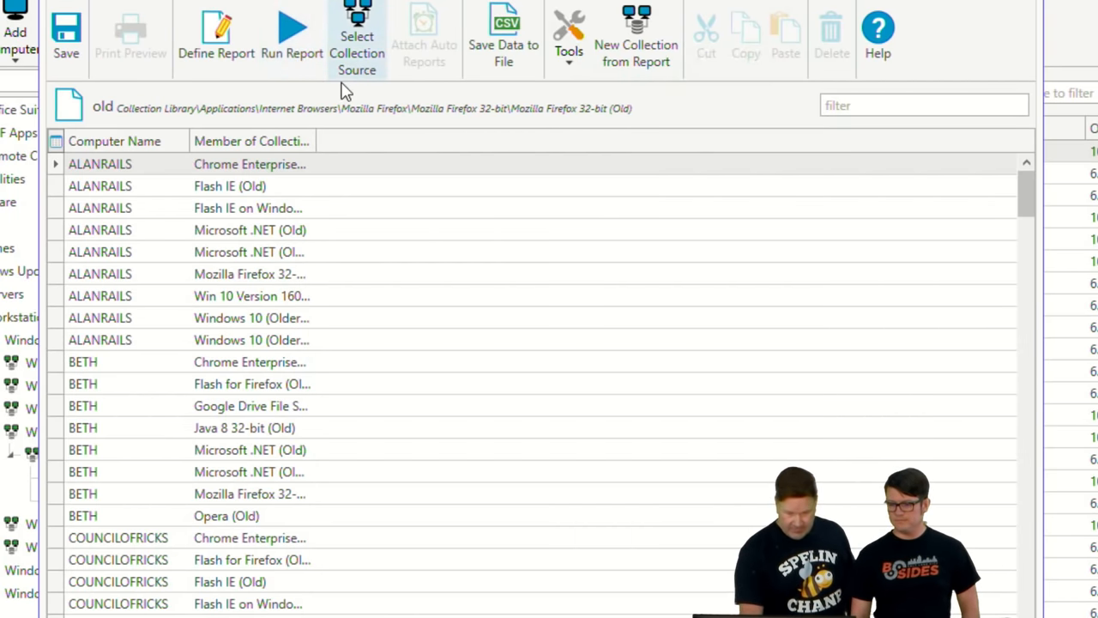
pyautogui.click(357, 34)
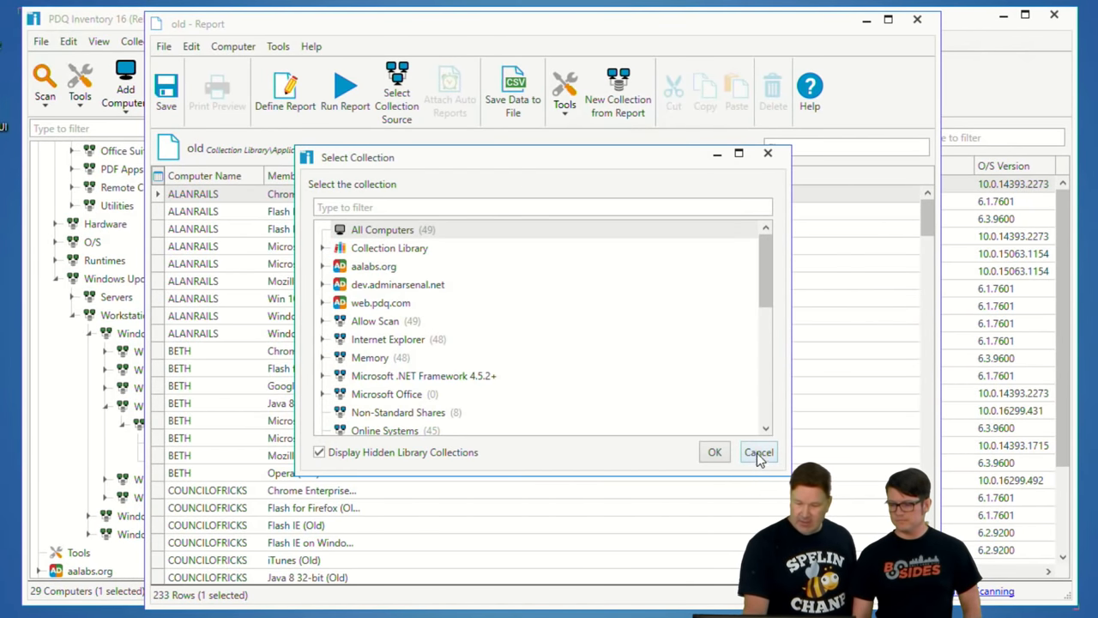
pyautogui.click(758, 451)
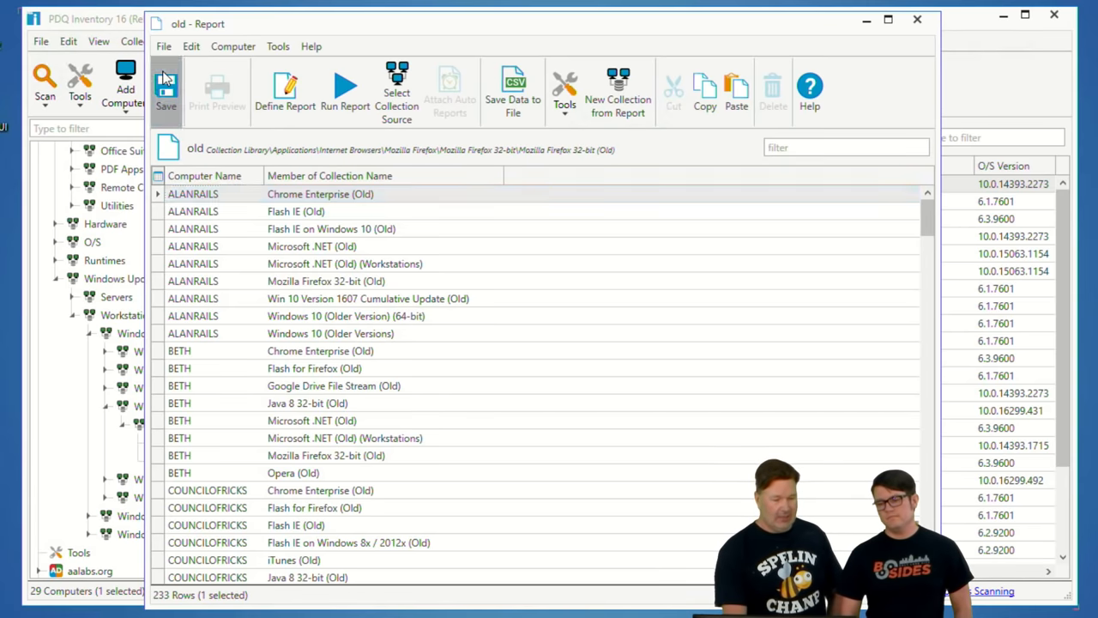
# - Save the finished 'old' report
pyautogui.click(914, 24)
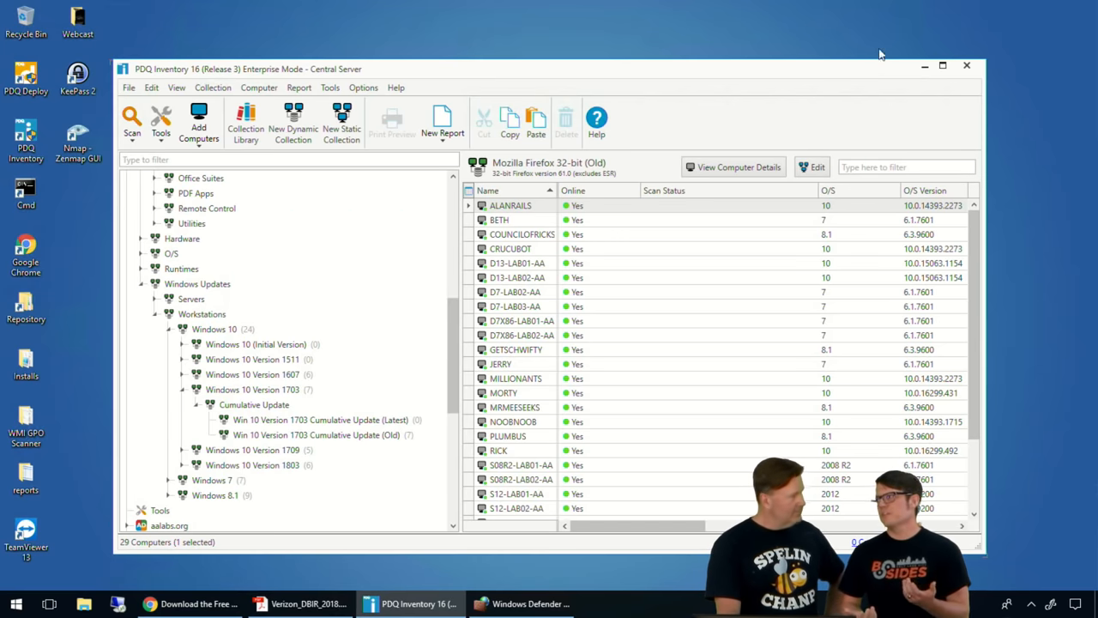
pyautogui.moveTo(865, 48)
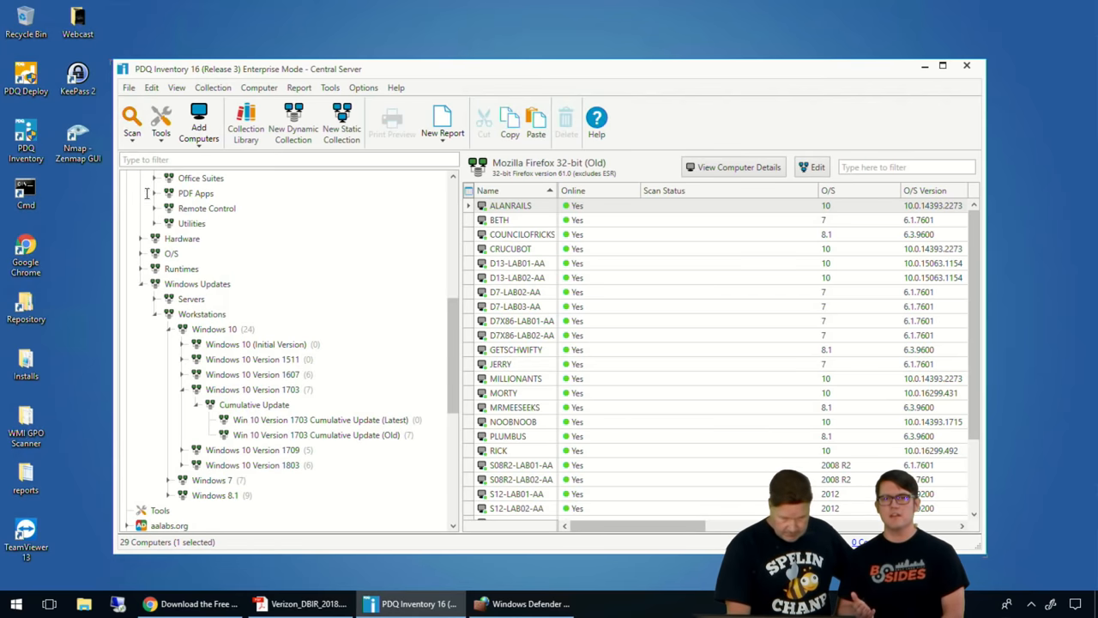
pyautogui.click(363, 86)
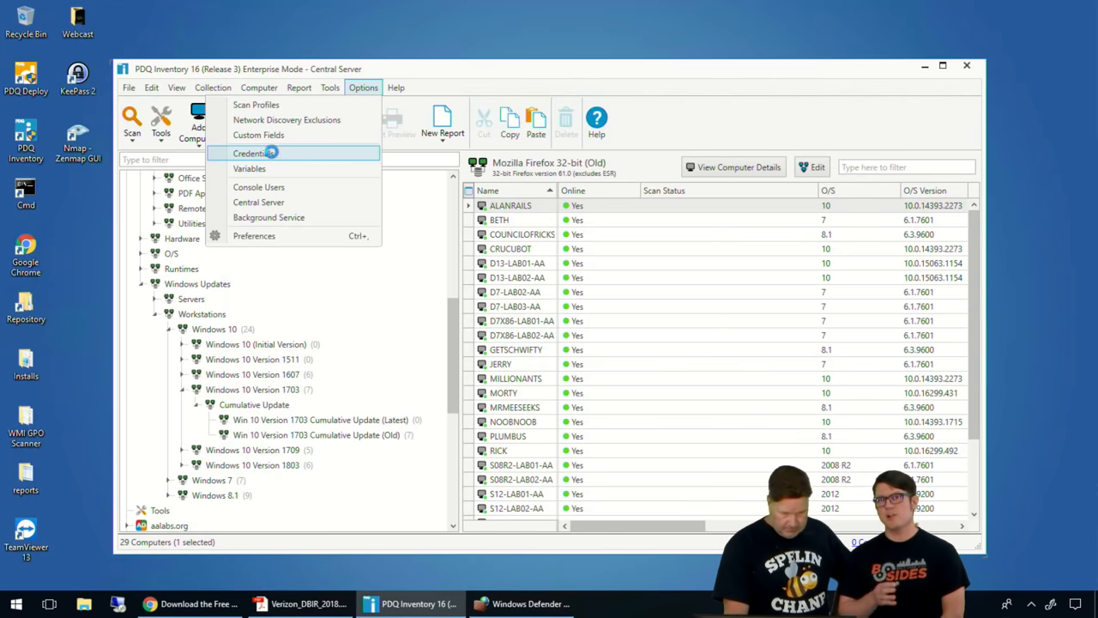
pyautogui.click(257, 153)
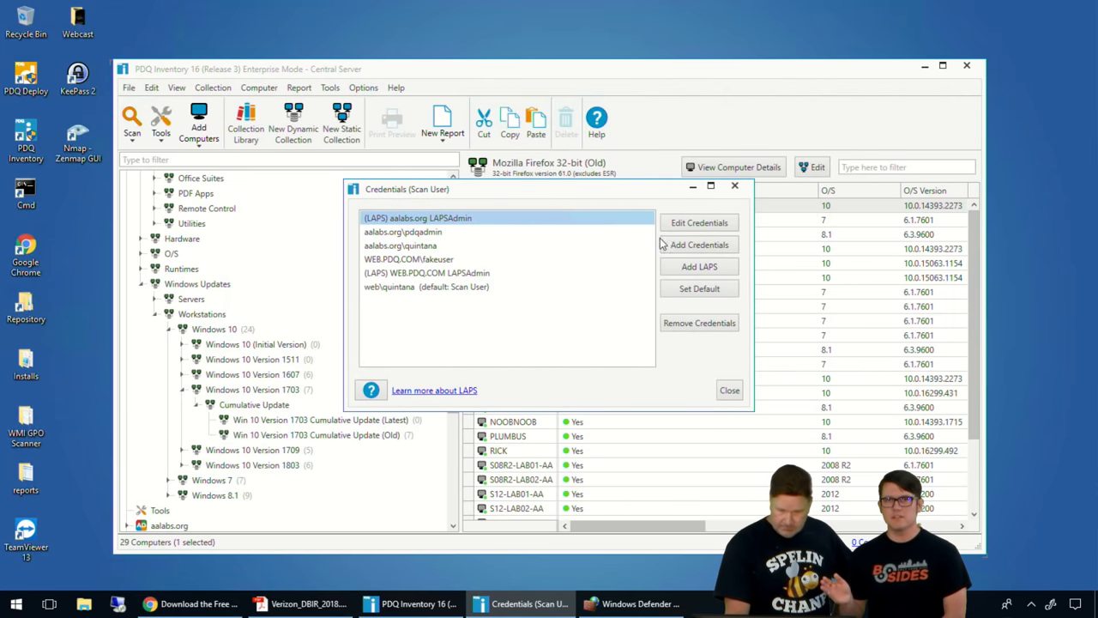
pyautogui.click(700, 223)
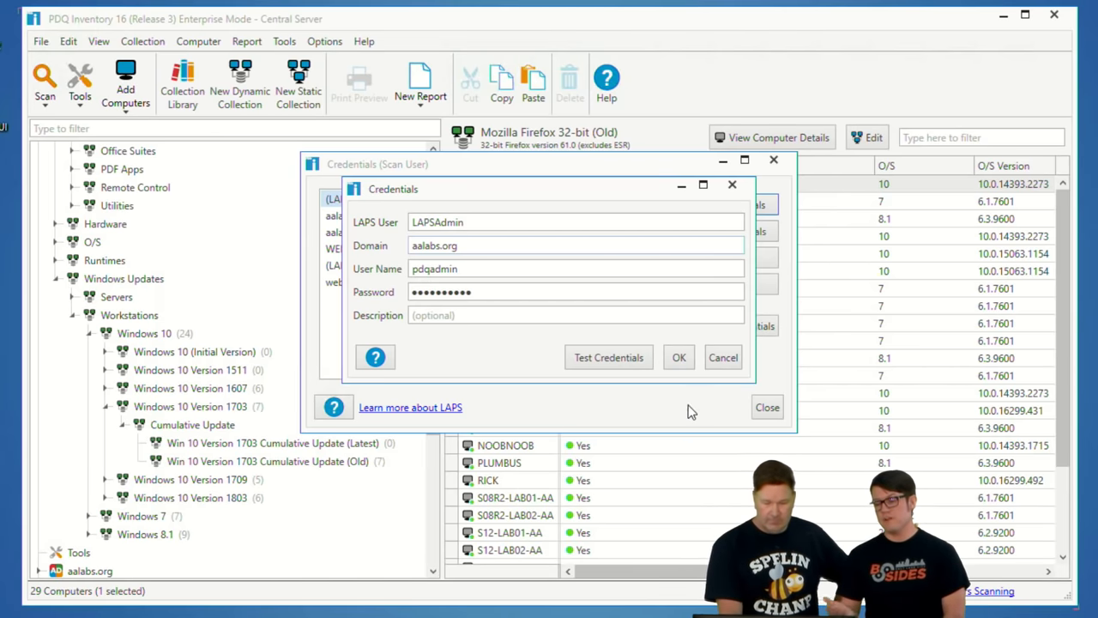
pyautogui.click(724, 357)
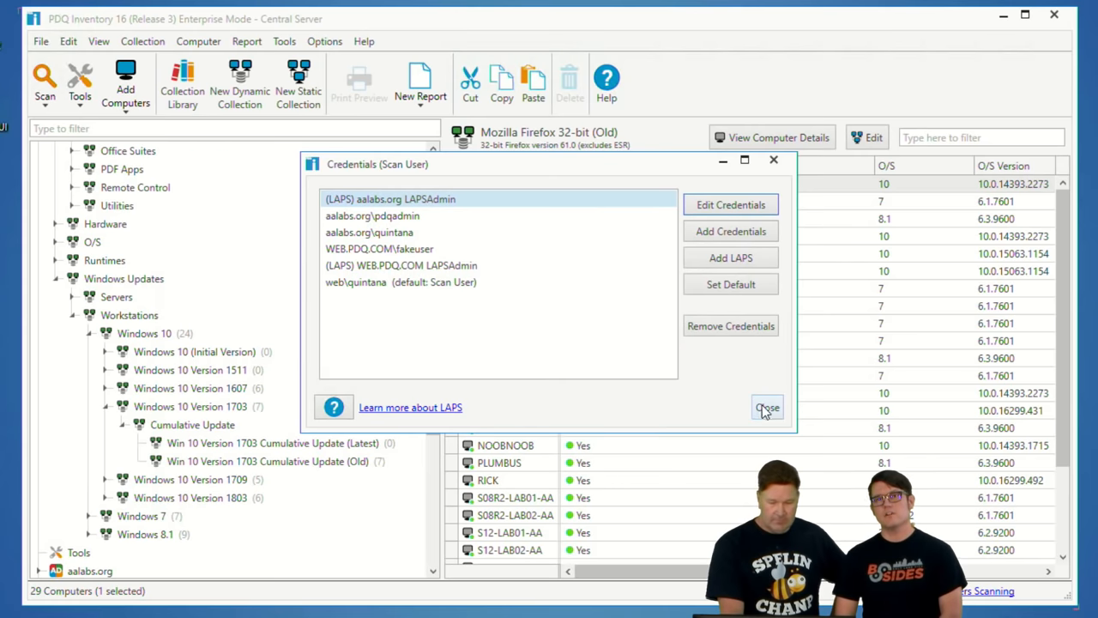
pyautogui.click(767, 408)
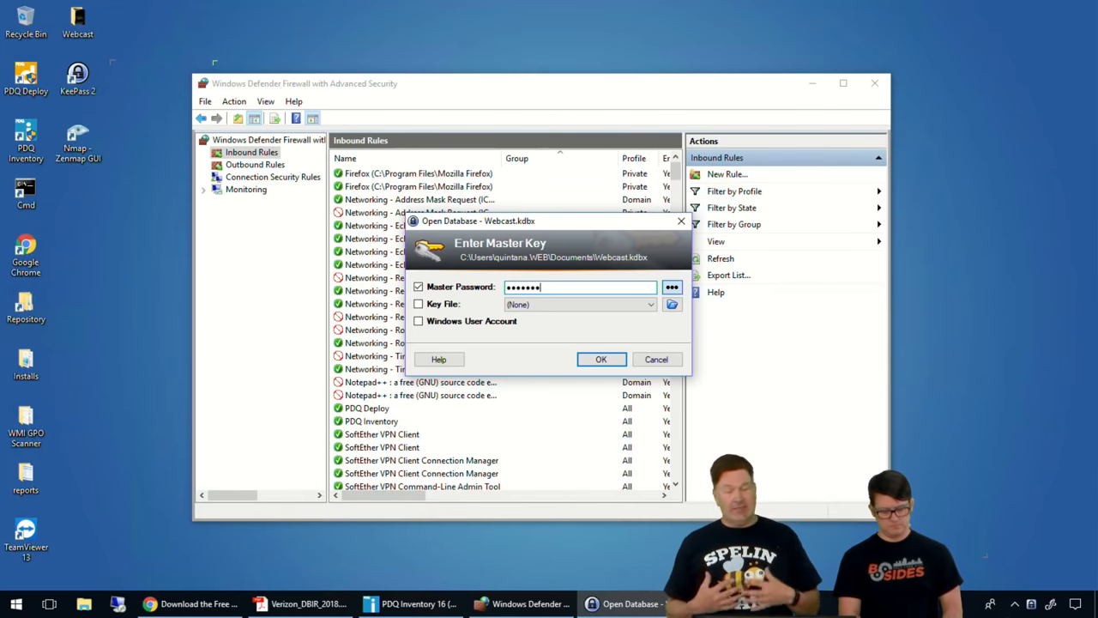
# - Confirm the master password to unlock the Webcast.kdbx database
pyautogui.click(601, 359)
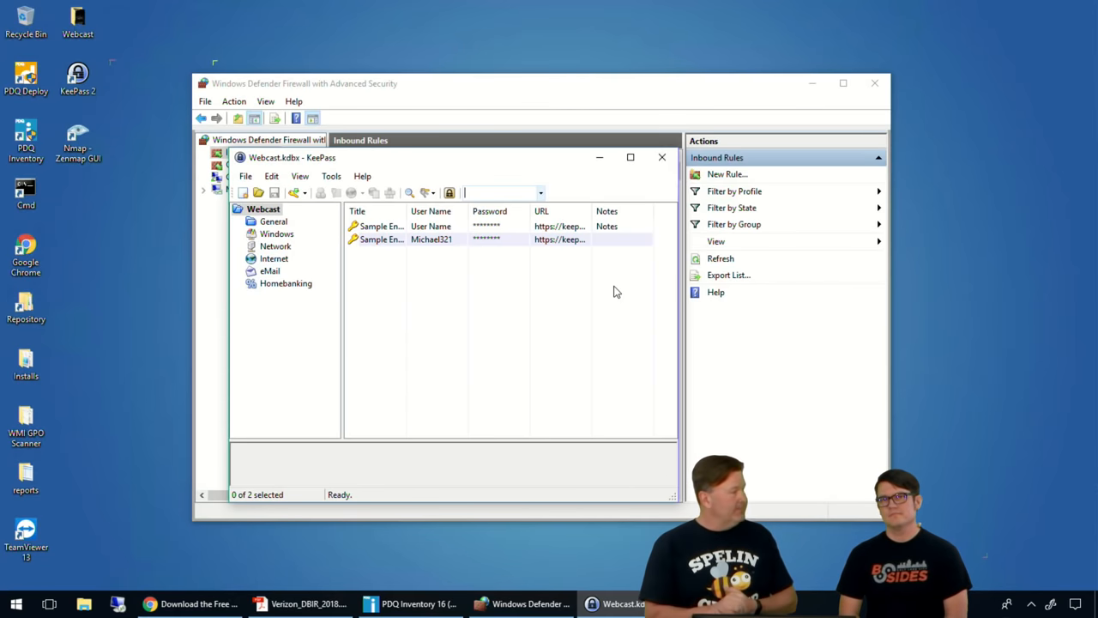
pyautogui.moveTo(587, 209)
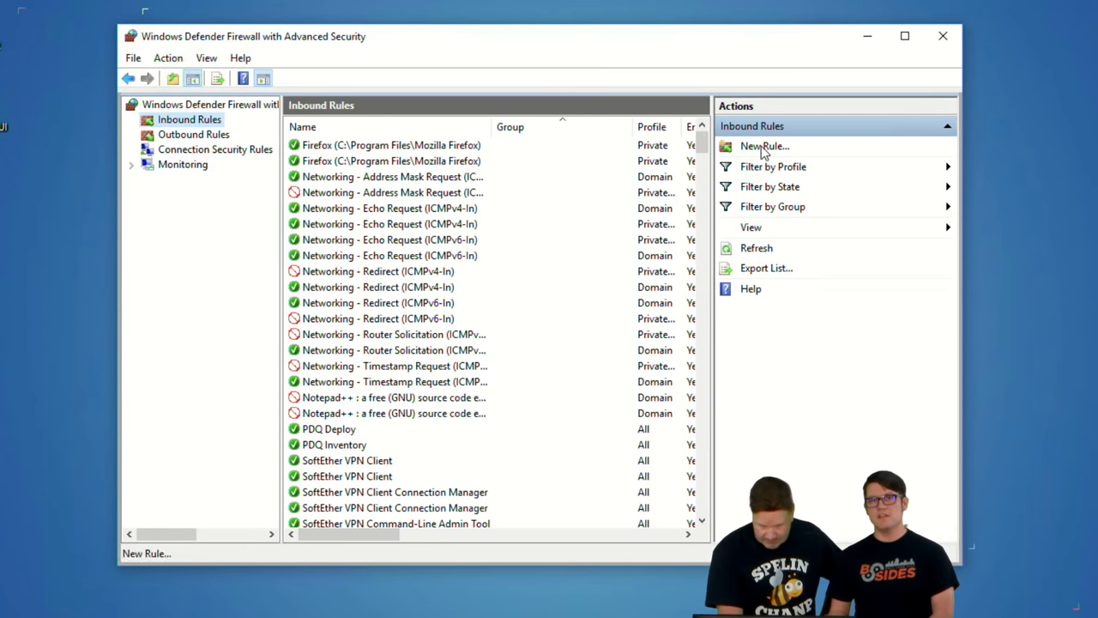
# - Start a new inbound rule for TCP port 9999
pyautogui.click(765, 146)
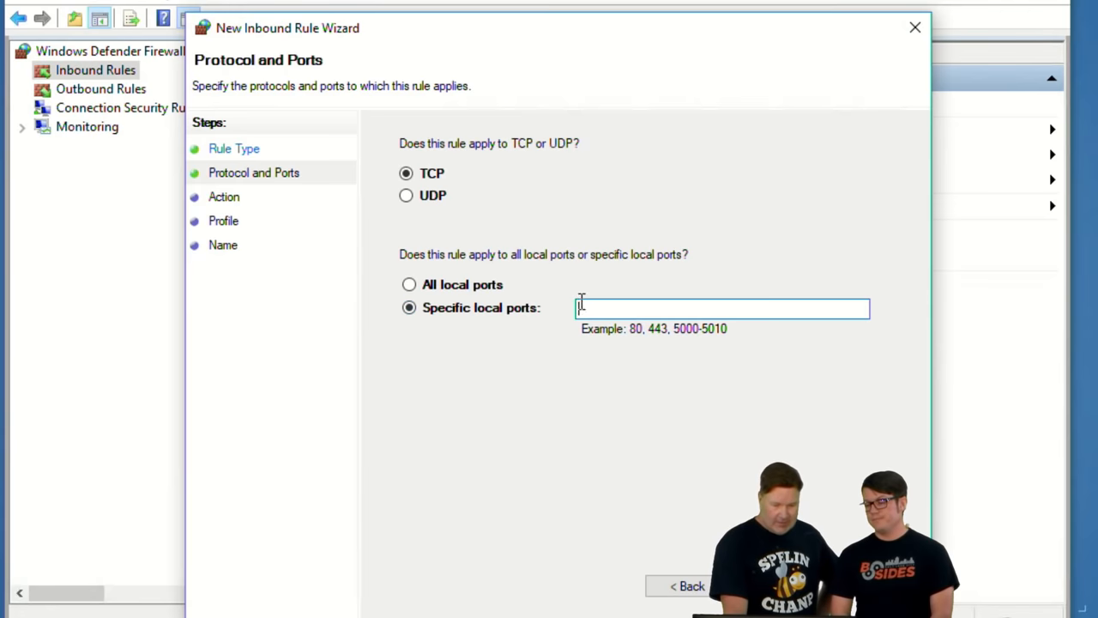
pyautogui.write('9999')
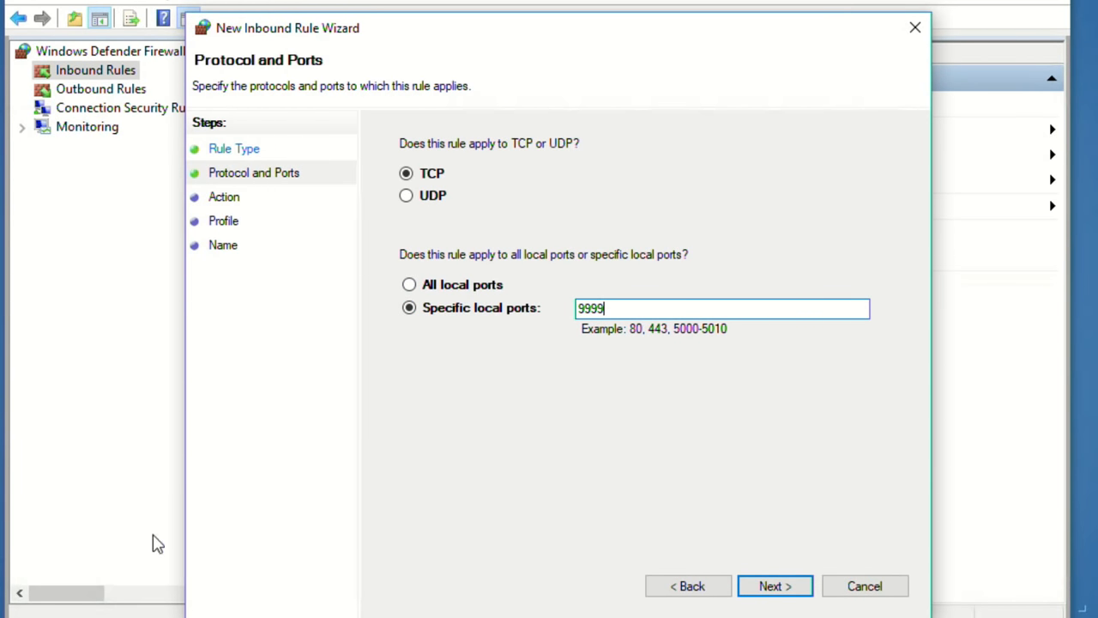
pyautogui.click(779, 586)
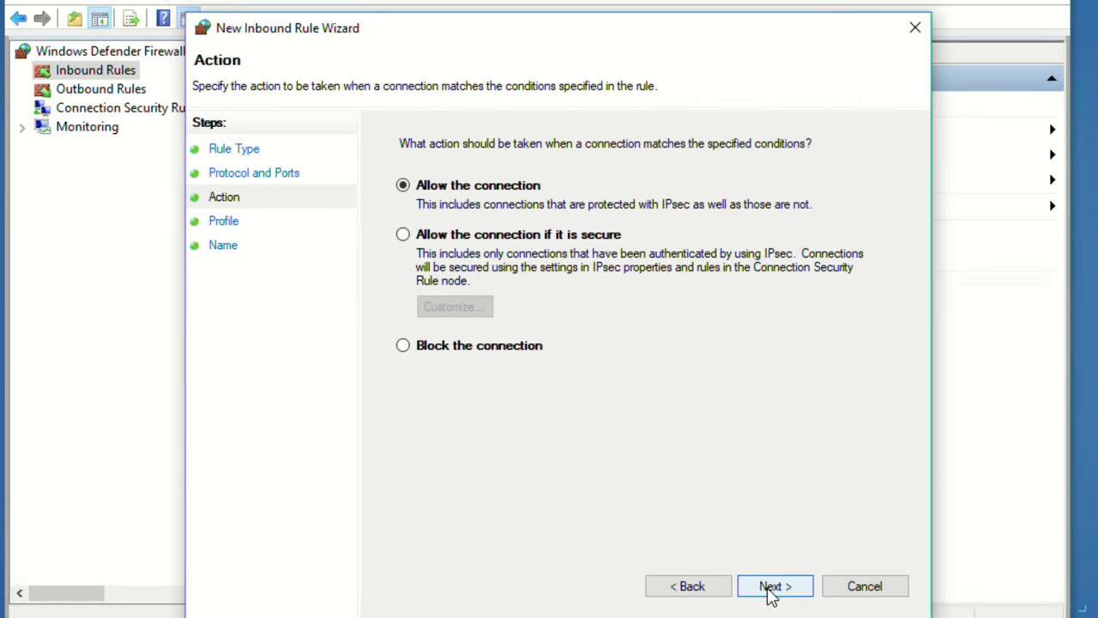
pyautogui.moveTo(465, 305)
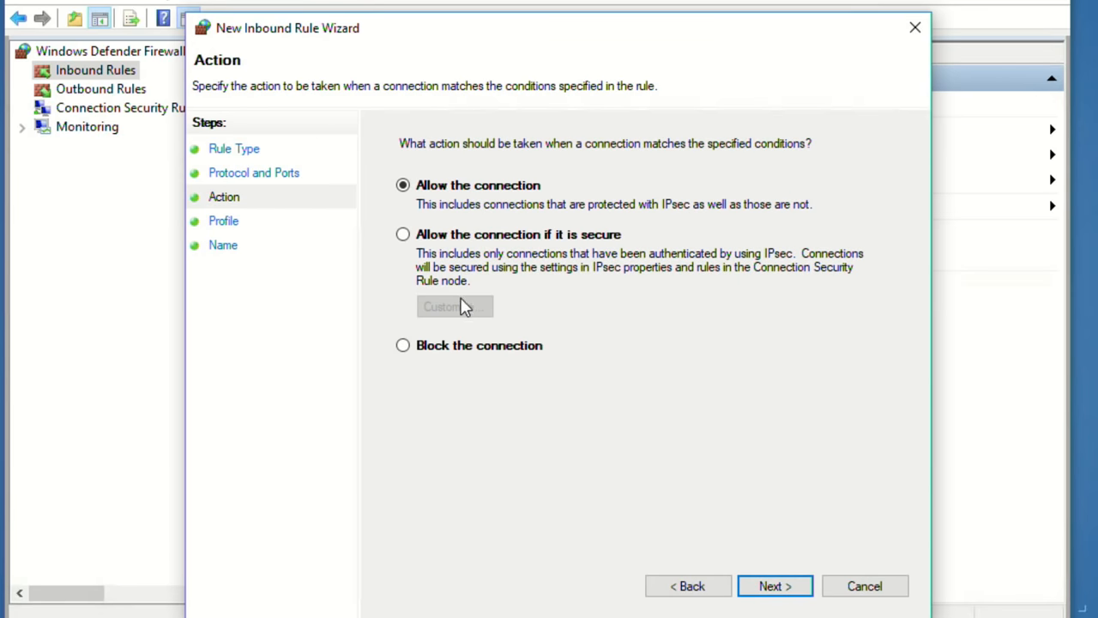
# - Allow the connection on domain, private and public network profiles
pyautogui.click(775, 585)
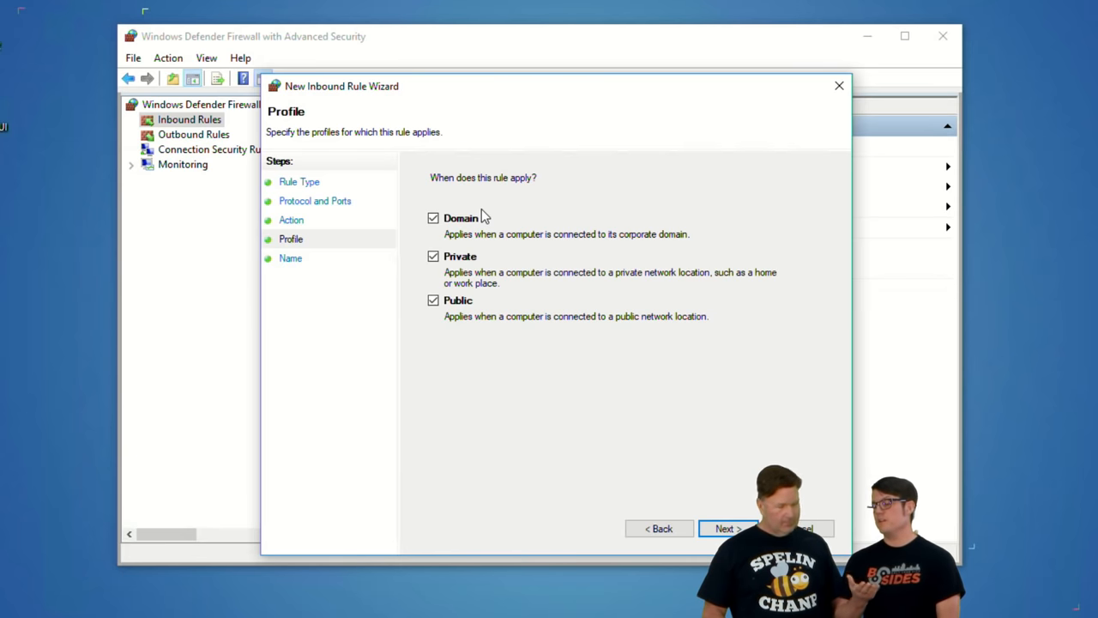
pyautogui.moveTo(563, 410)
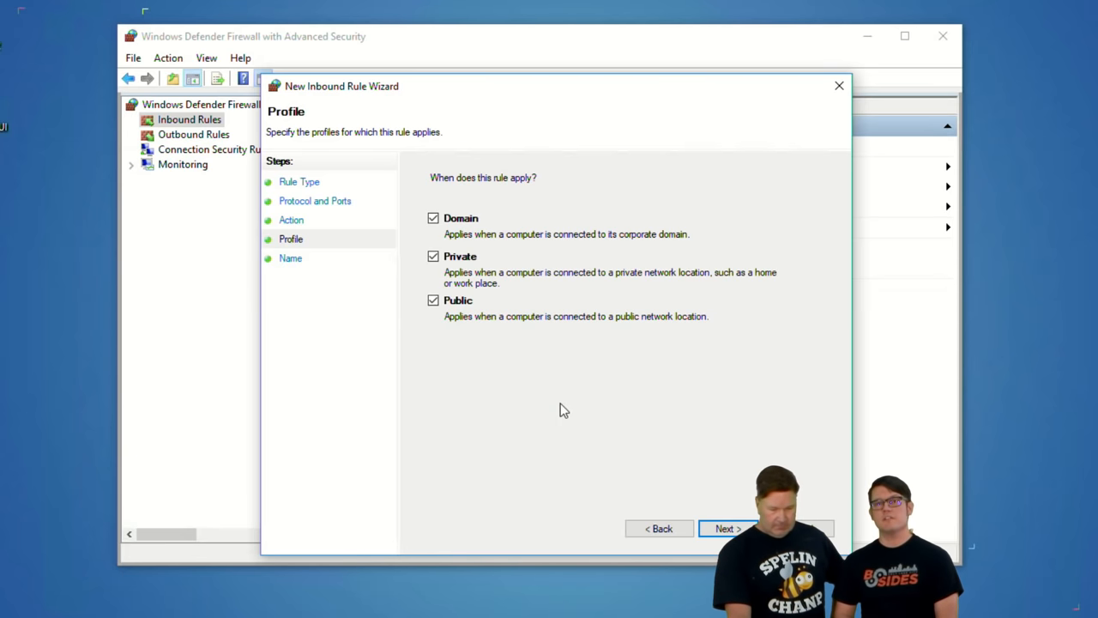
pyautogui.moveTo(532, 378)
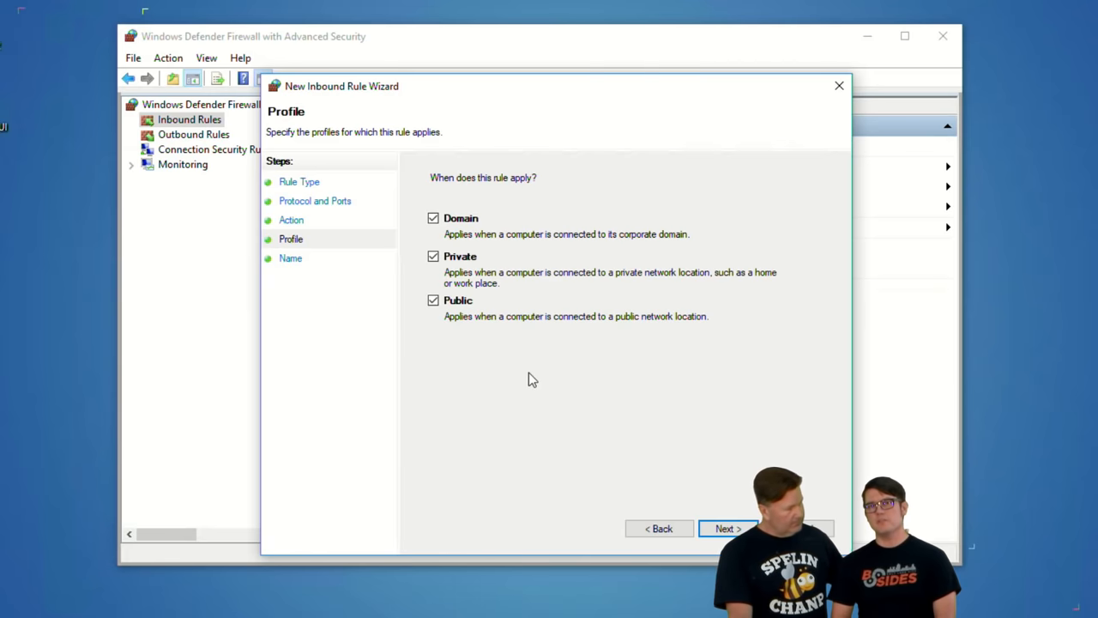
pyautogui.click(726, 529)
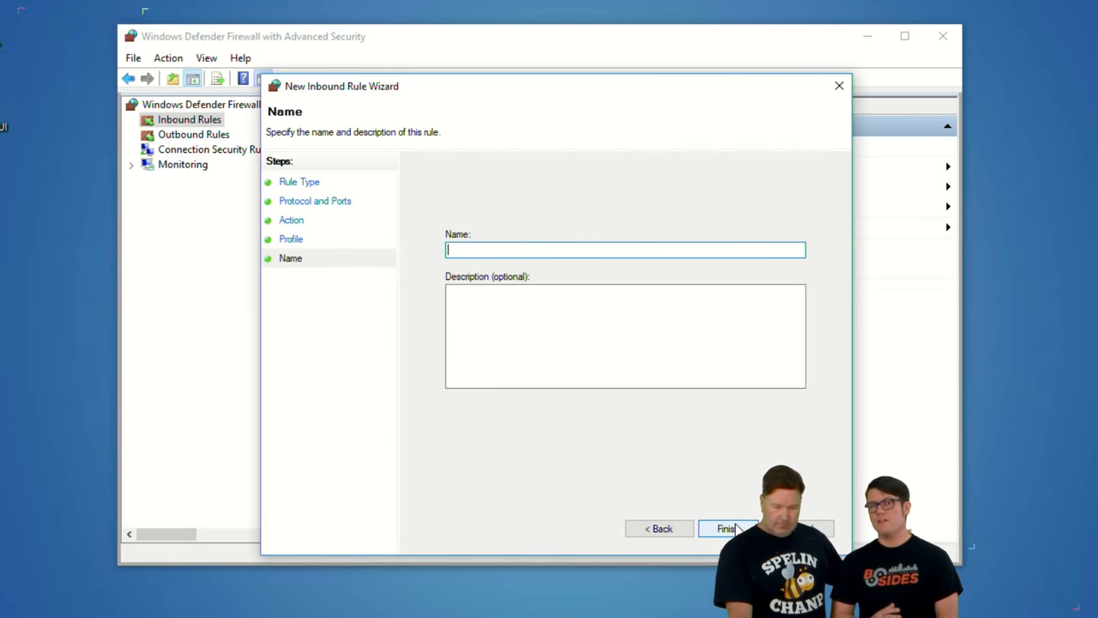
# - Name the inbound rule '9999' and finish creating it
pyautogui.write('9999')
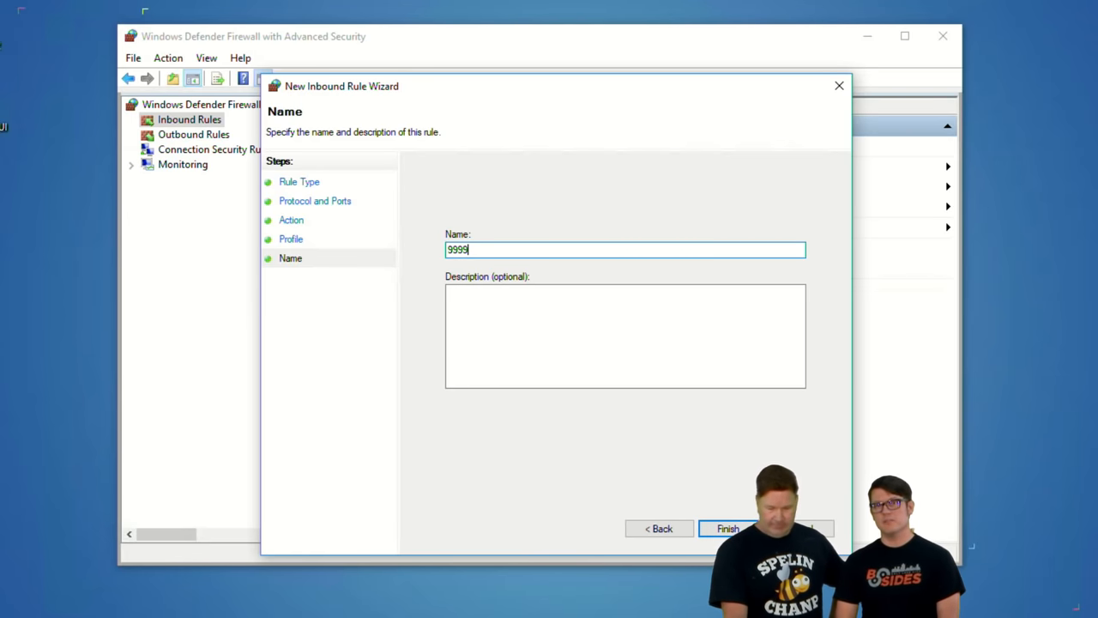
pyautogui.click(739, 528)
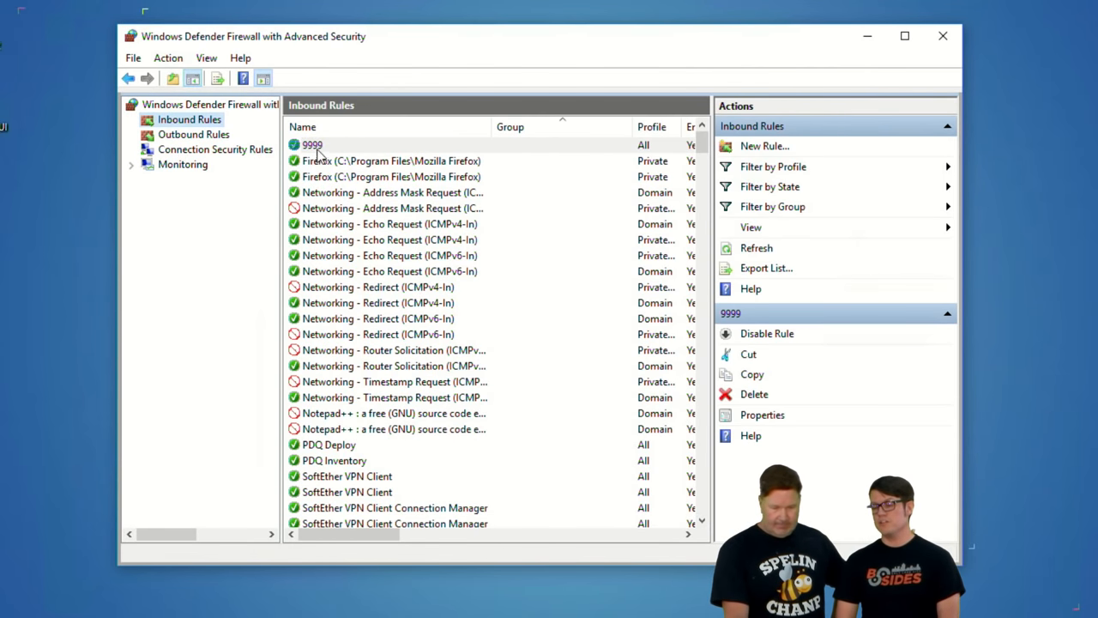
# - Show the 9999 rule's properties at its IP address scope settings
pyautogui.doubleClick(310, 144)
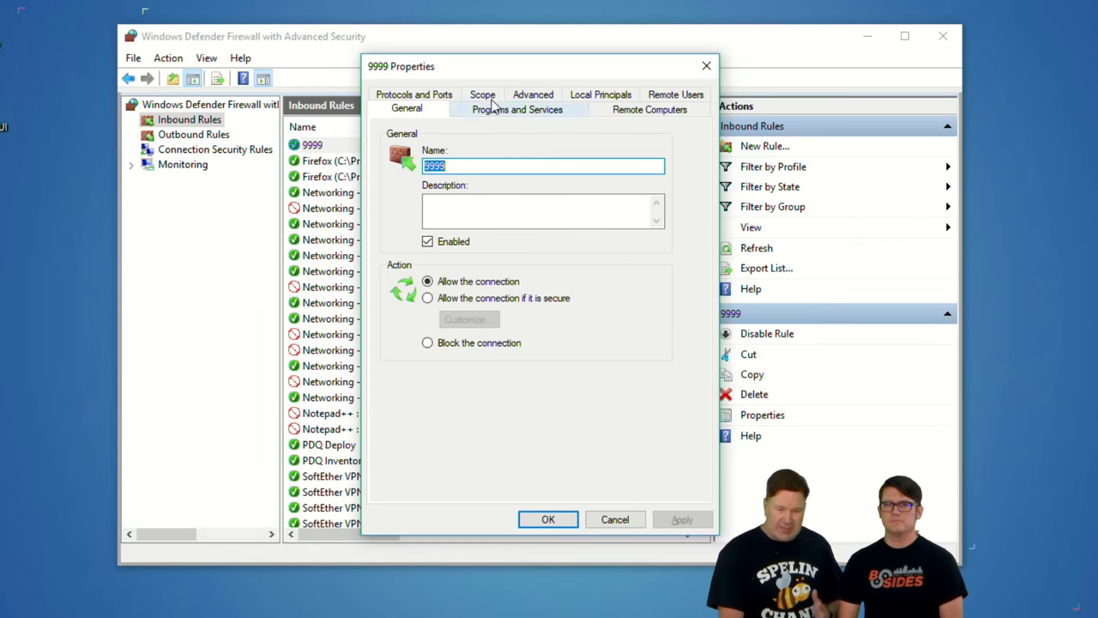
pyautogui.click(483, 94)
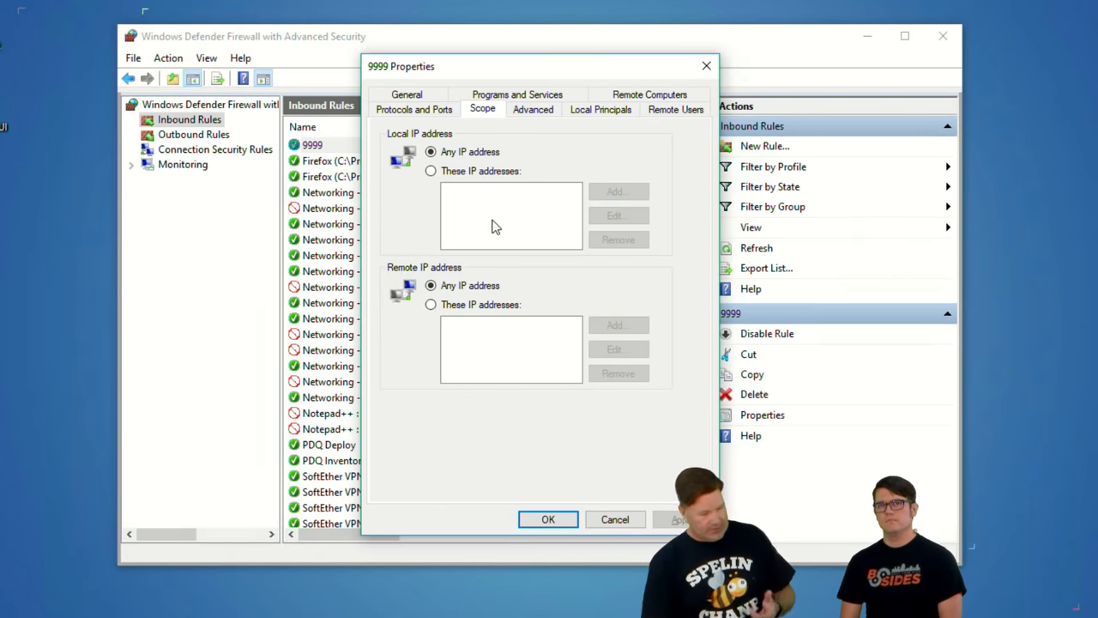
# - Restrict the rule's local IP addresses to 192.168.0.0/24
pyautogui.click(431, 171)
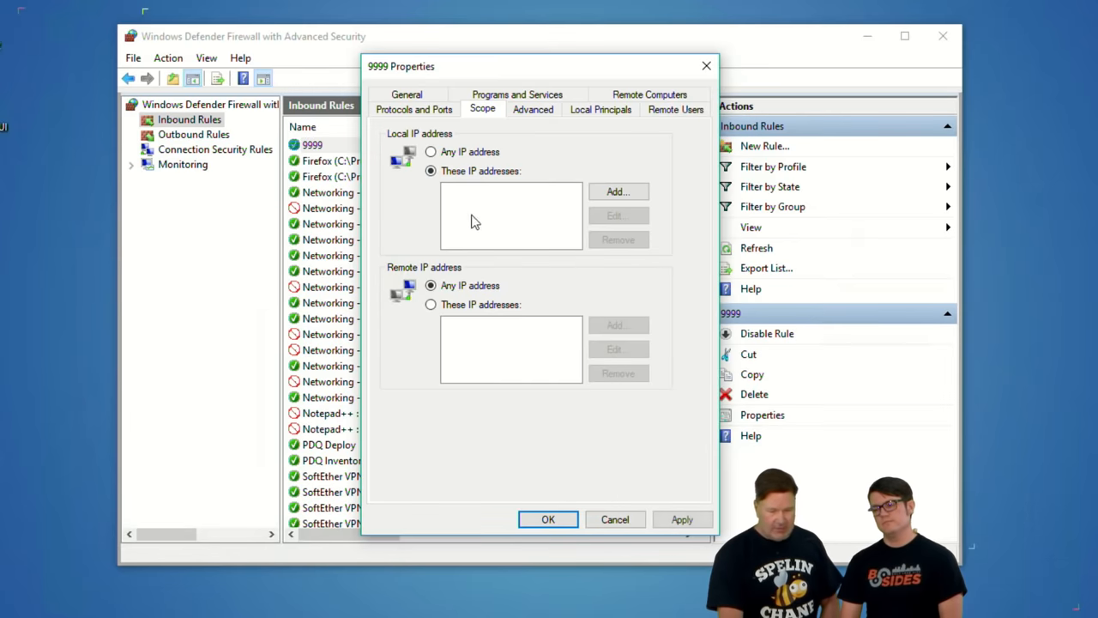
pyautogui.click(618, 192)
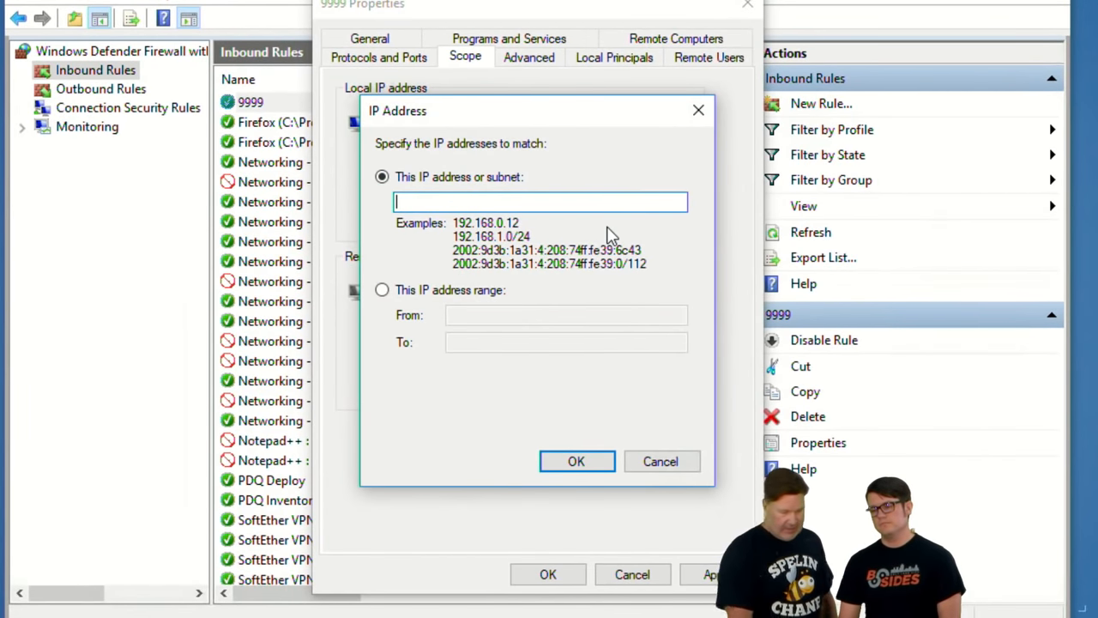
pyautogui.write('192.')
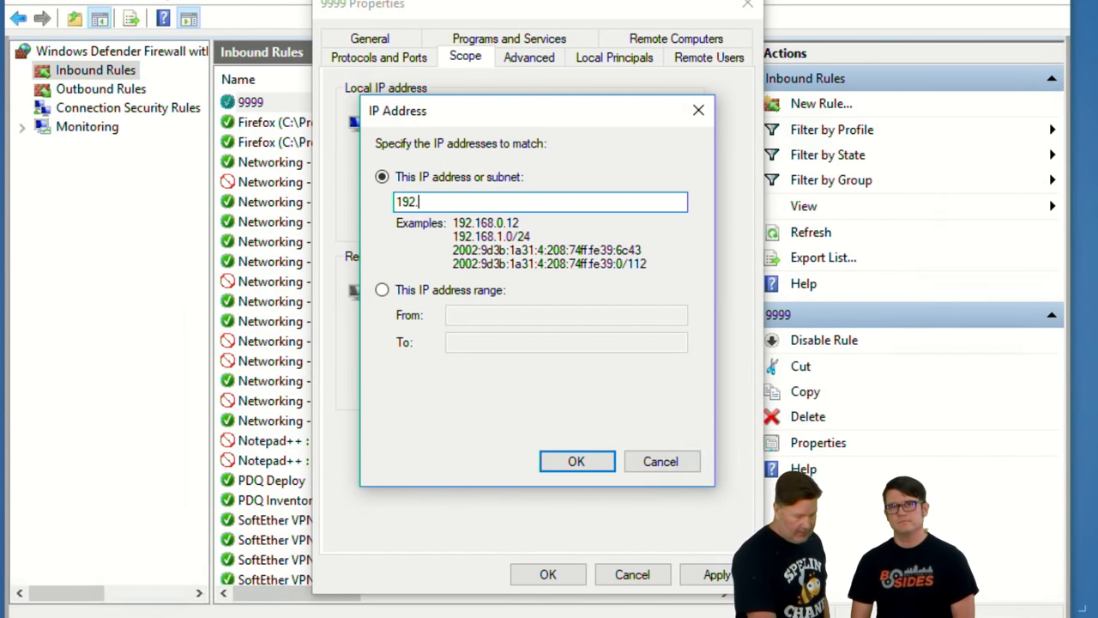
pyautogui.write('168.0')
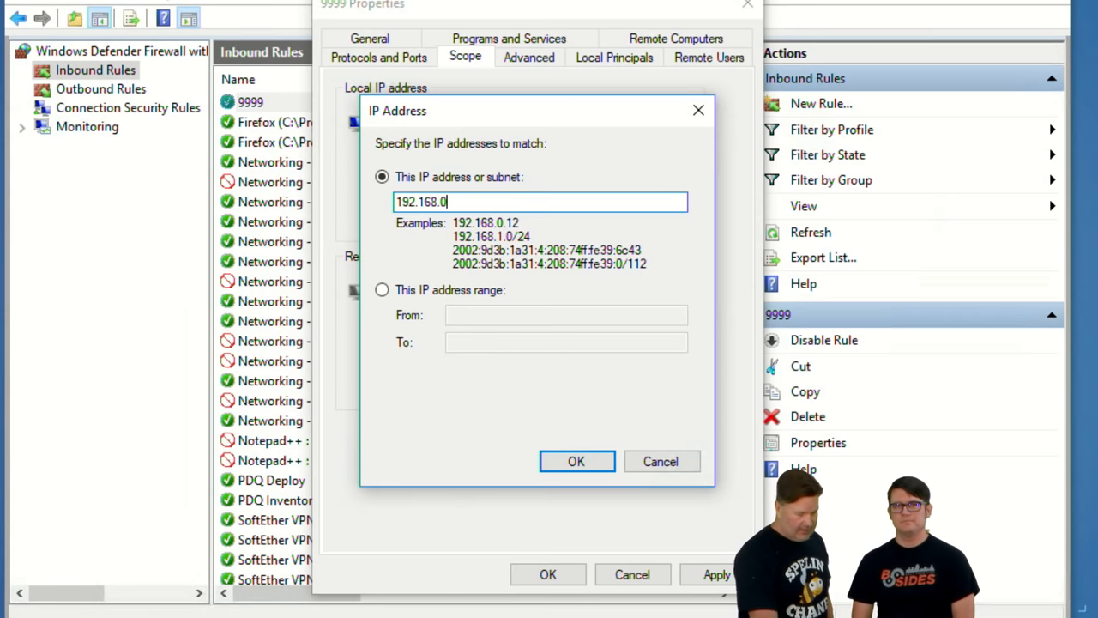
pyautogui.write('.')
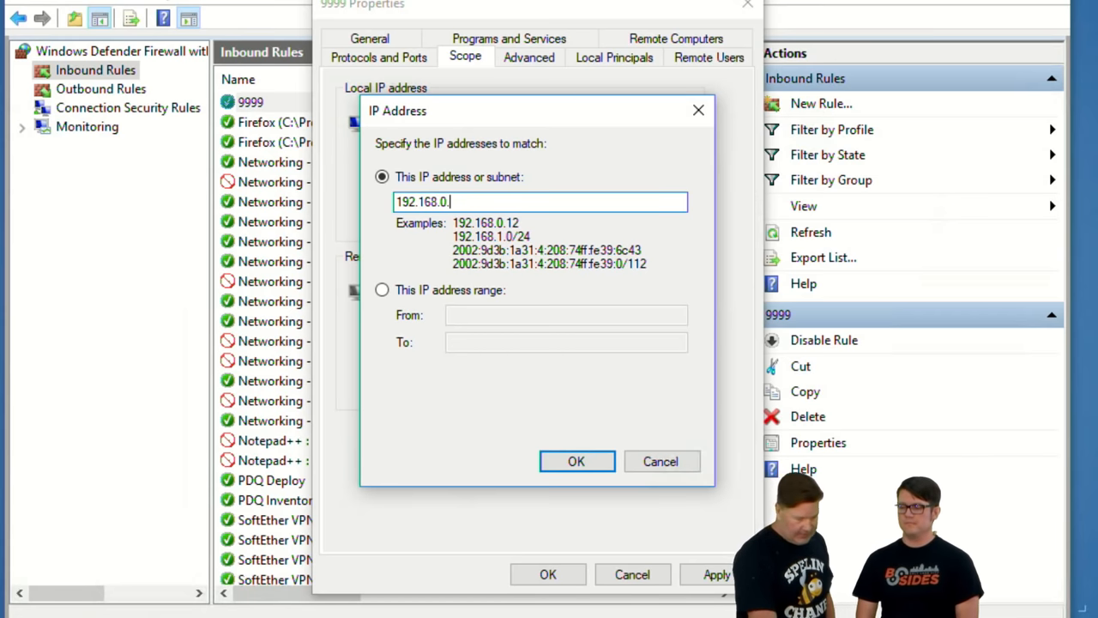
pyautogui.write('0/24')
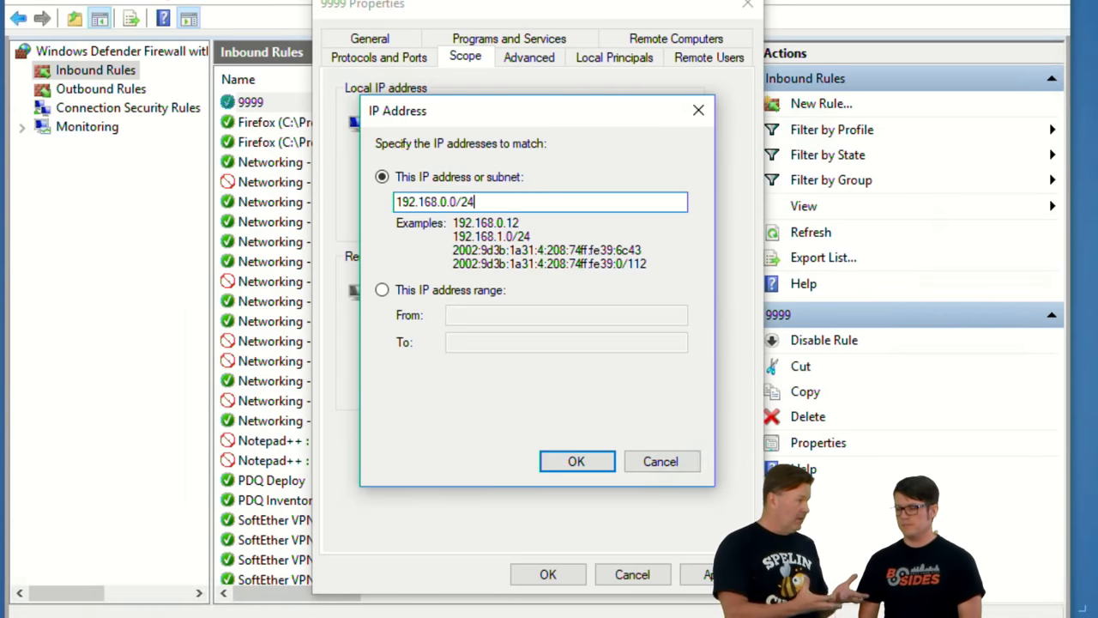
pyautogui.moveTo(614, 232)
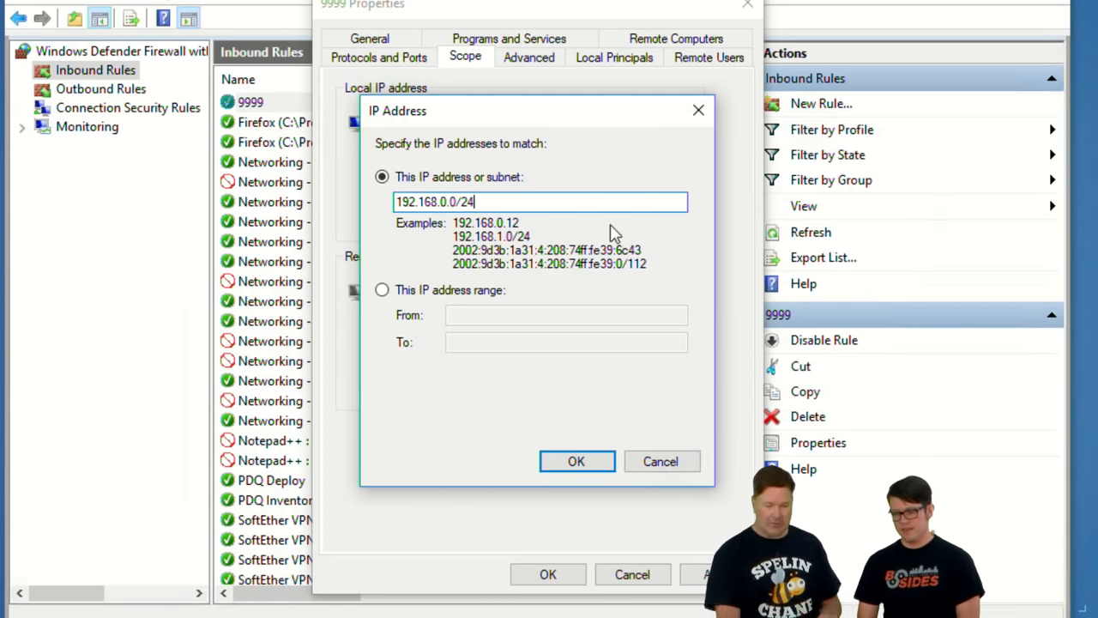
pyautogui.click(576, 460)
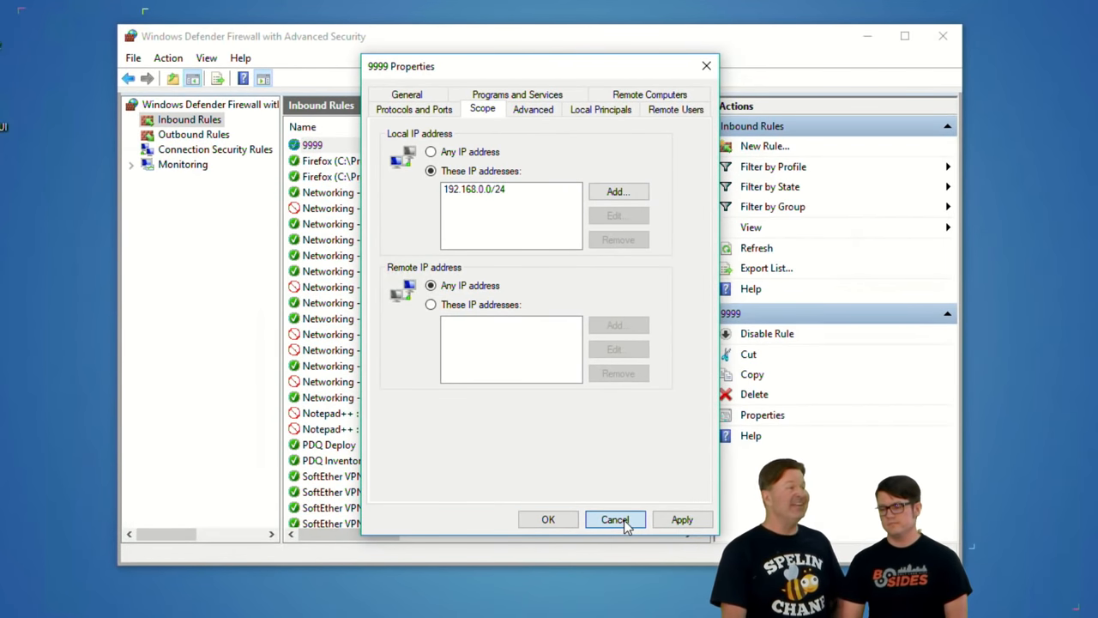
# - Discard the scope change and delete the 9999 rule
pyautogui.click(614, 518)
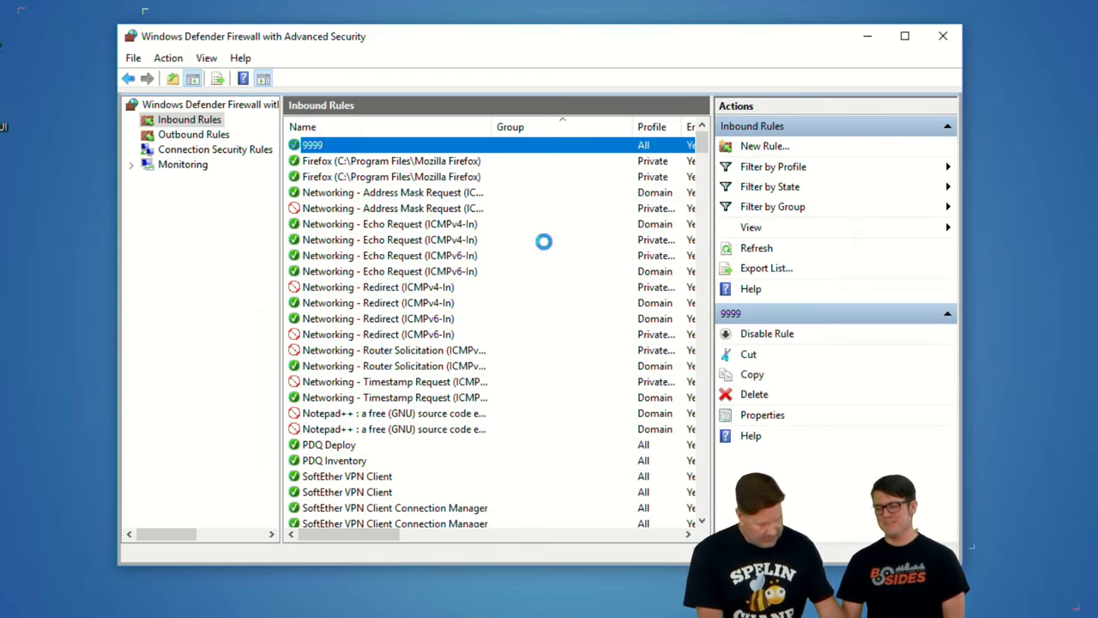
pyautogui.click(752, 392)
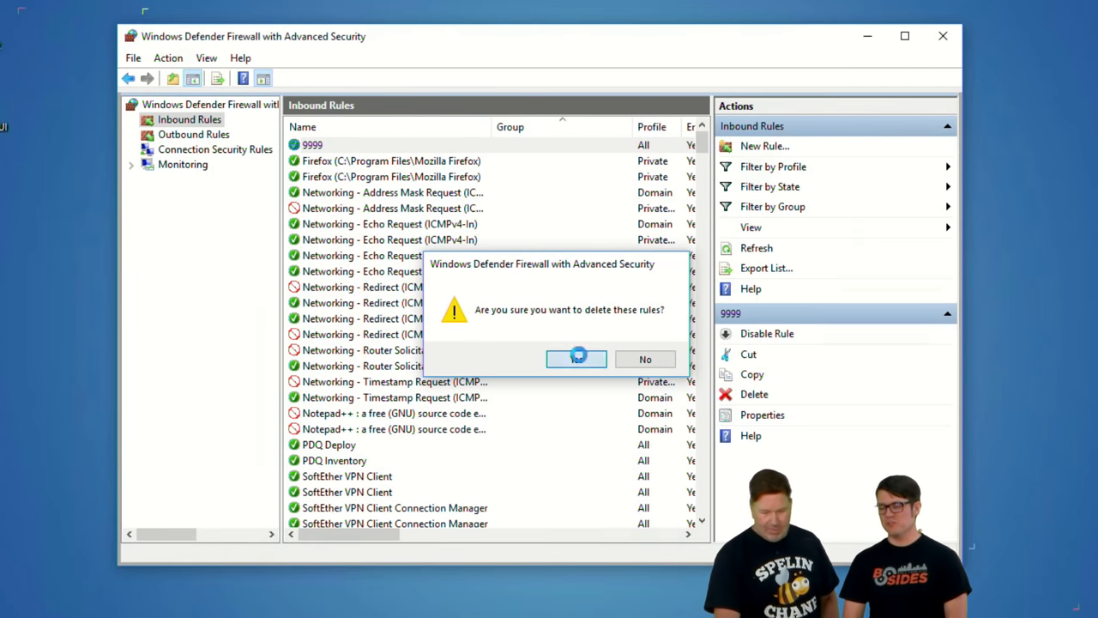
pyautogui.click(576, 358)
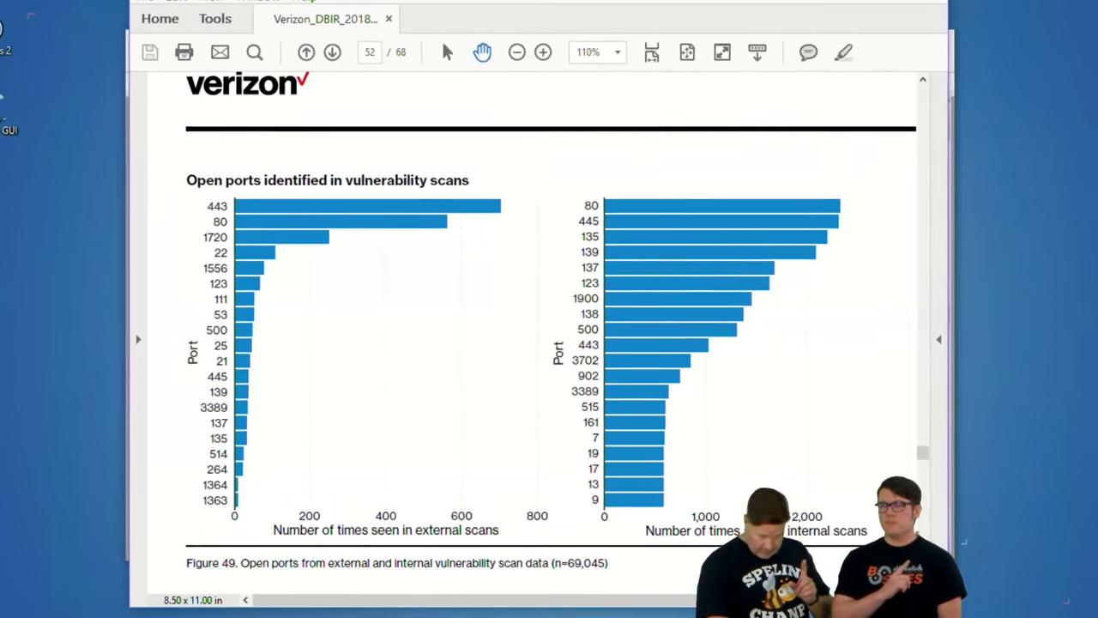
pyautogui.click(831, 27)
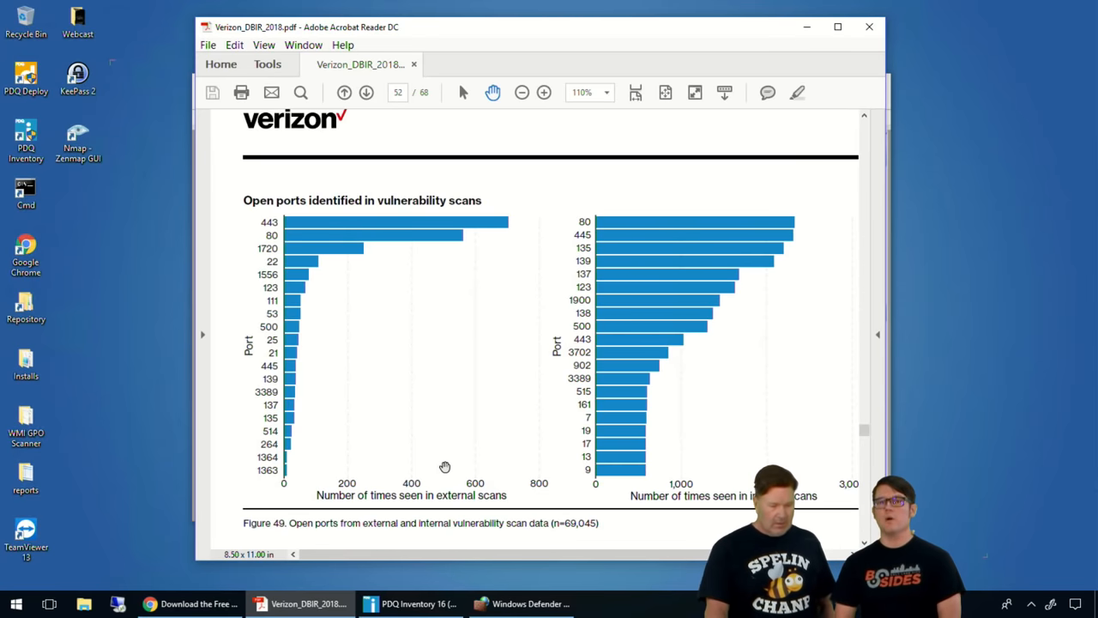
pyautogui.click(193, 604)
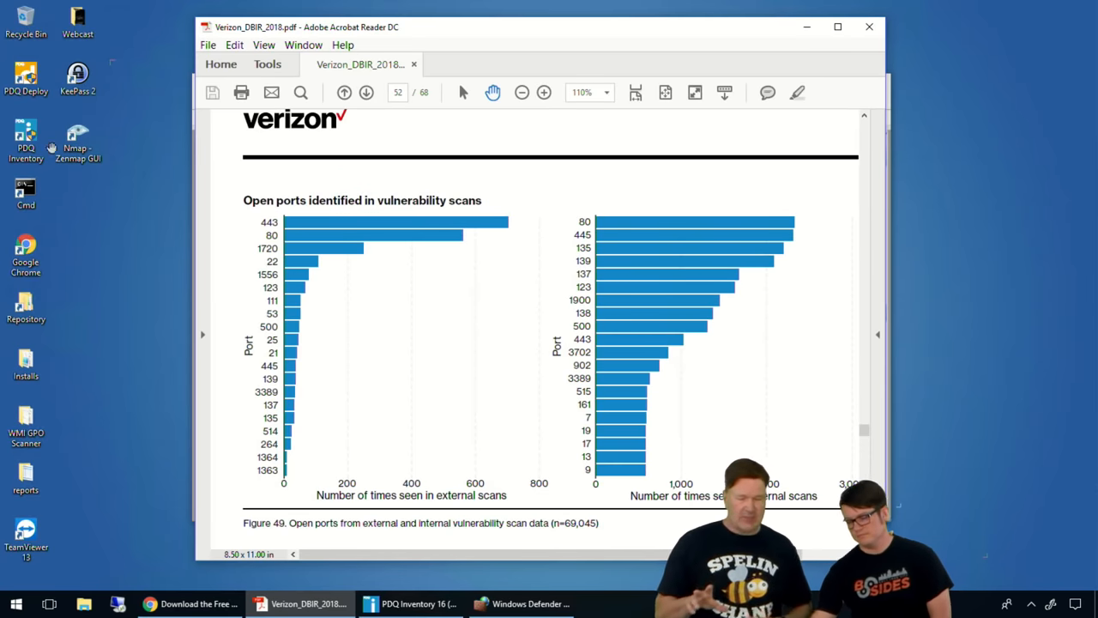
# - Switch from the DBIR PDF to the Zenmap network scanner window
pyautogui.click(177, 604)
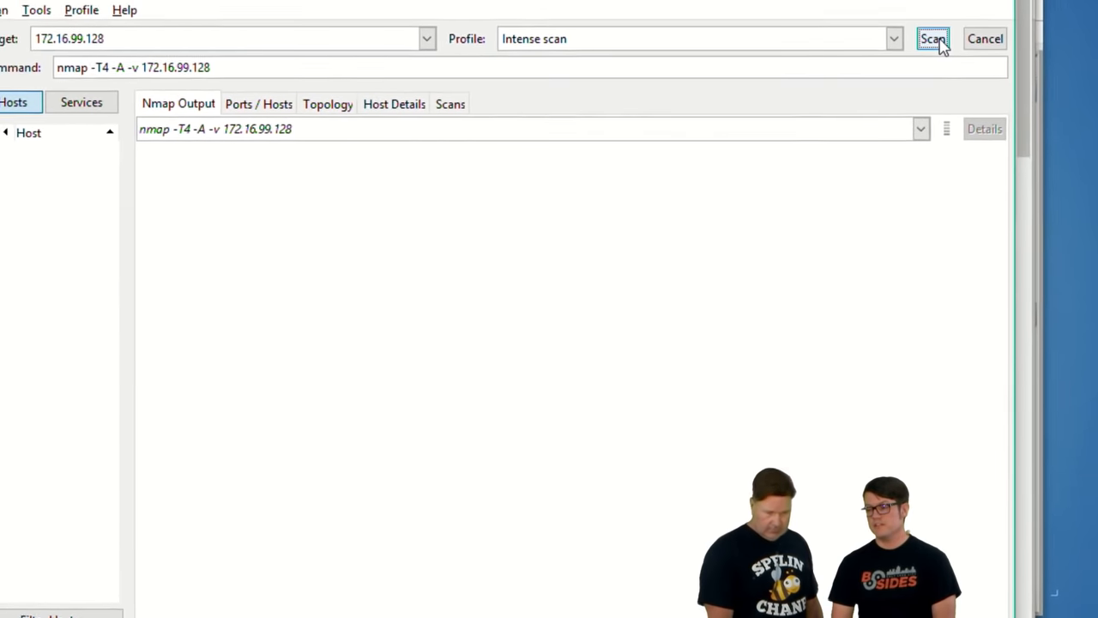
# - Run the Intense scan of 172.16.99.128 and review the open ports in Nmap Output
pyautogui.click(939, 40)
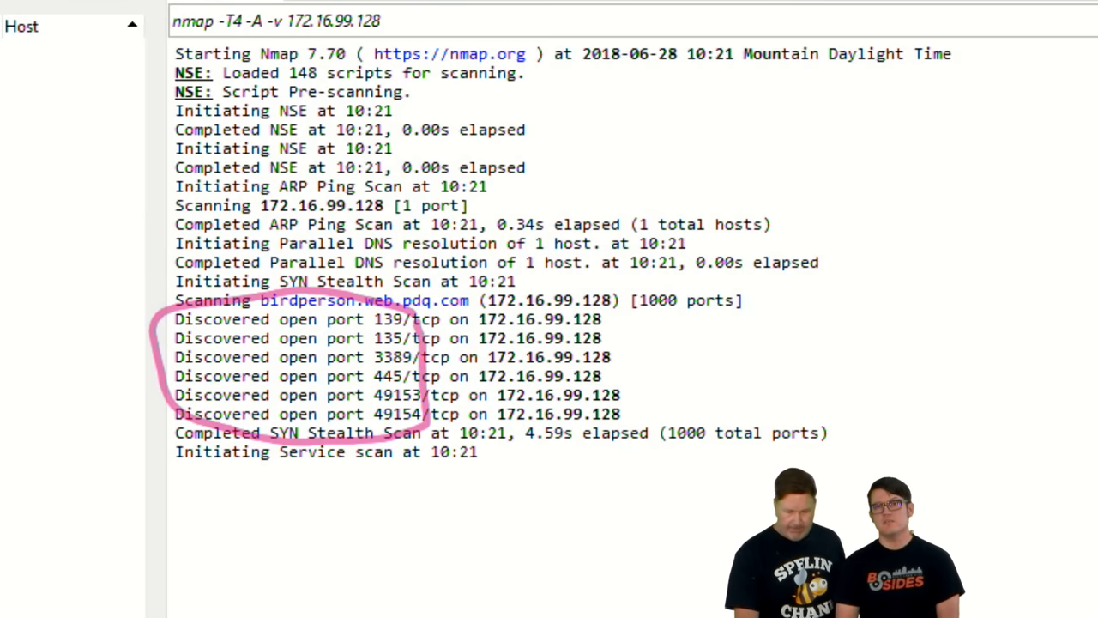
pyautogui.click(244, 93)
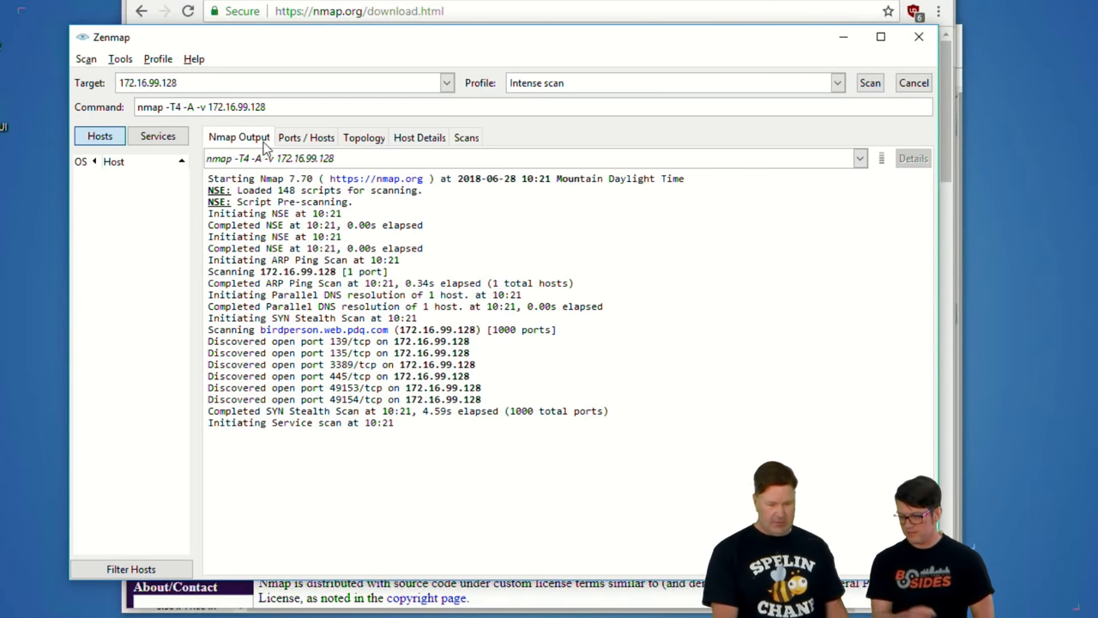
pyautogui.click(306, 137)
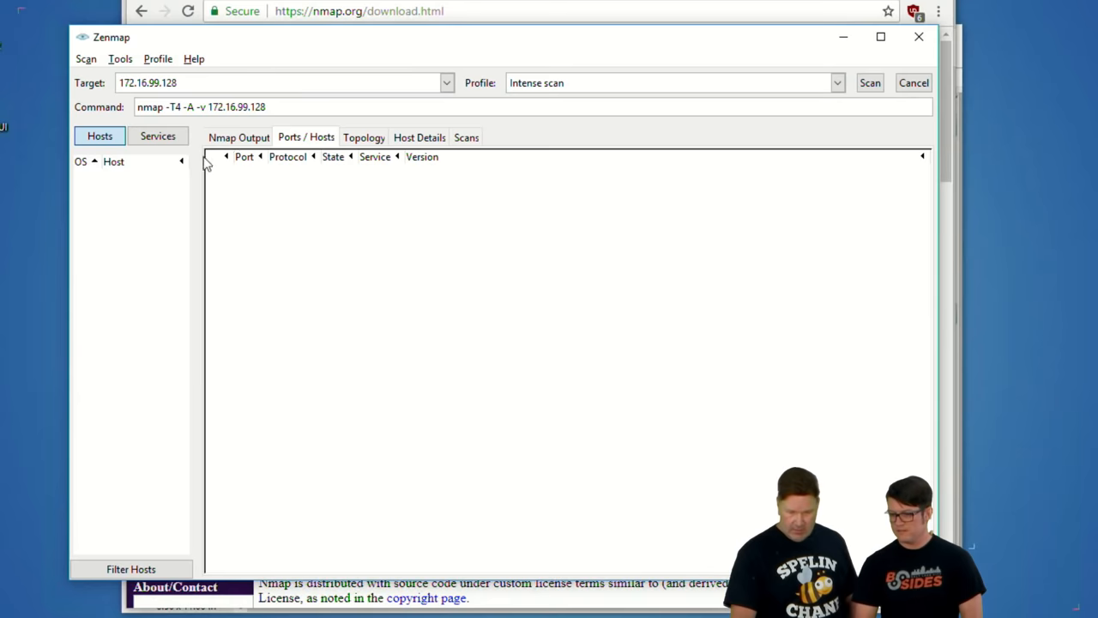
pyautogui.click(238, 137)
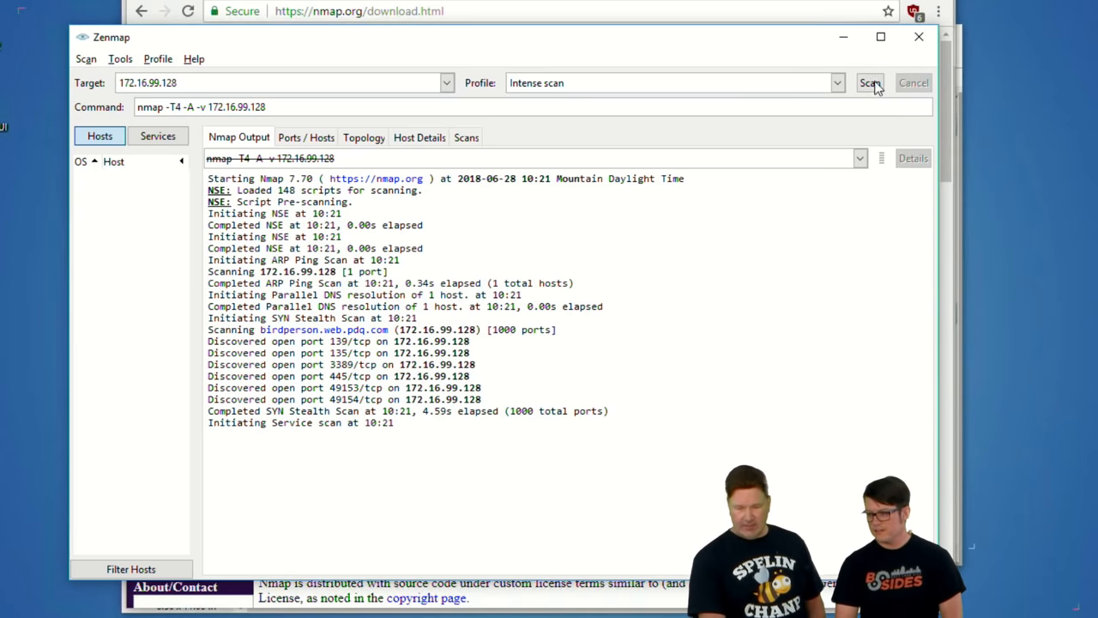
pyautogui.click(834, 83)
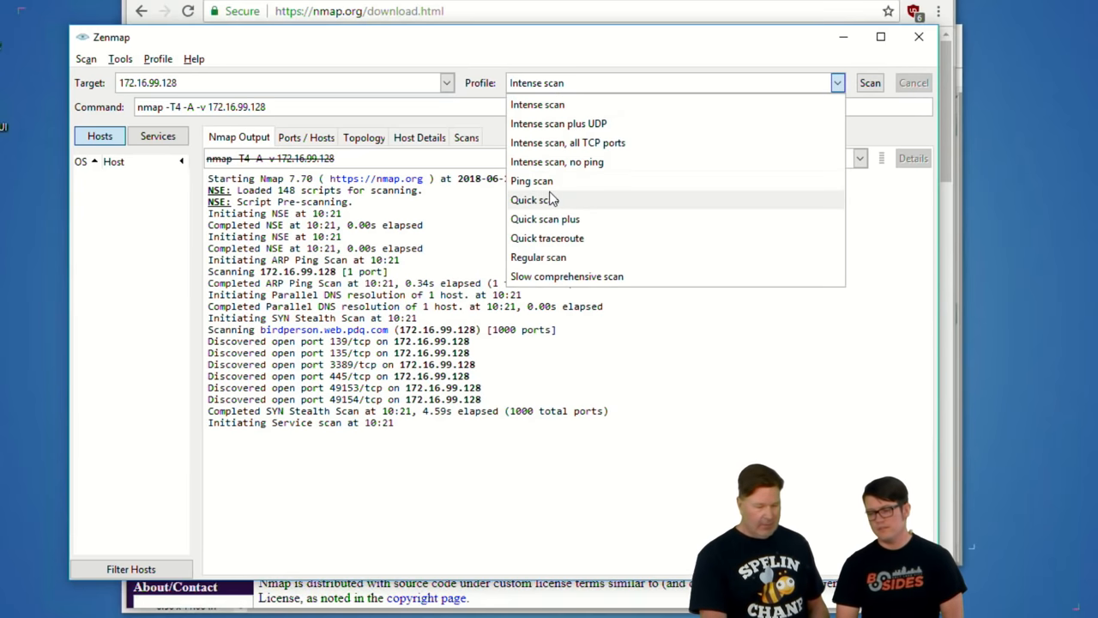
pyautogui.click(532, 199)
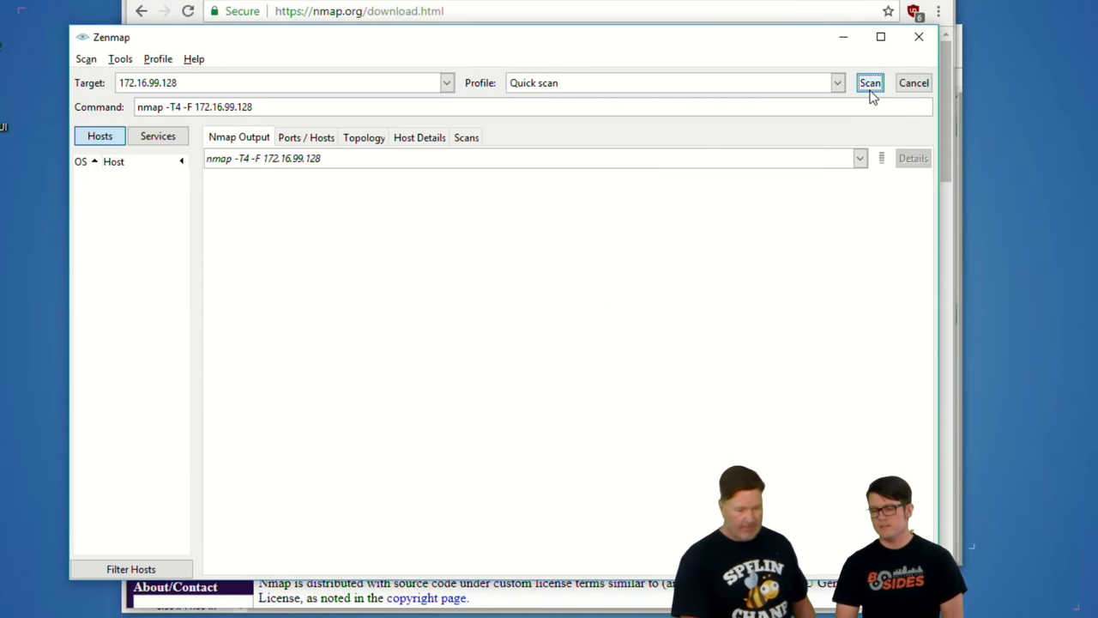
pyautogui.click(876, 82)
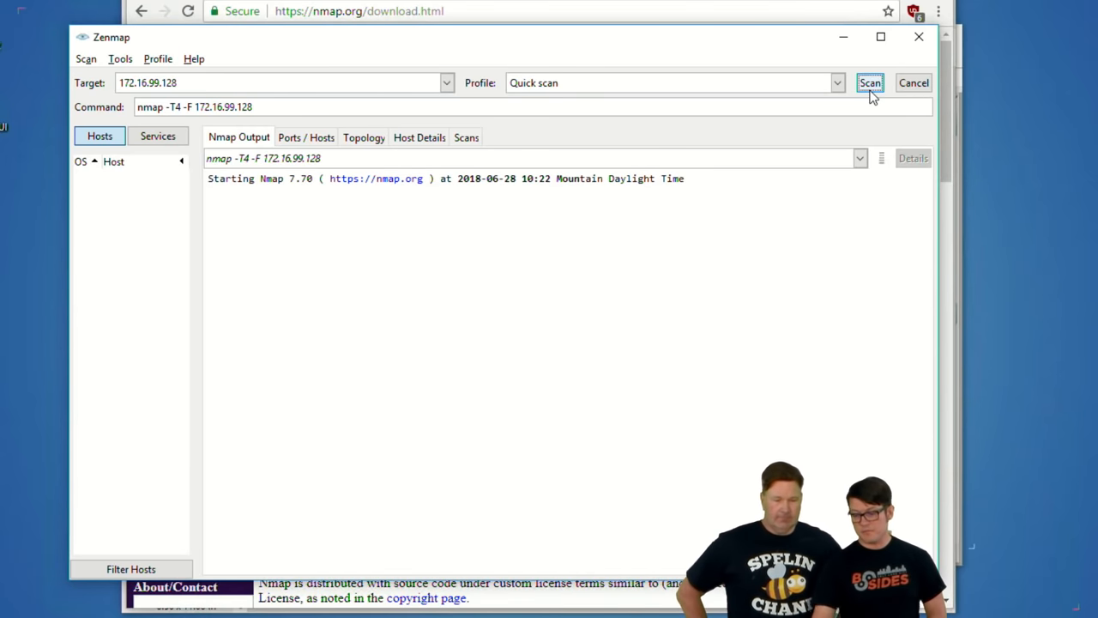
pyautogui.click(876, 82)
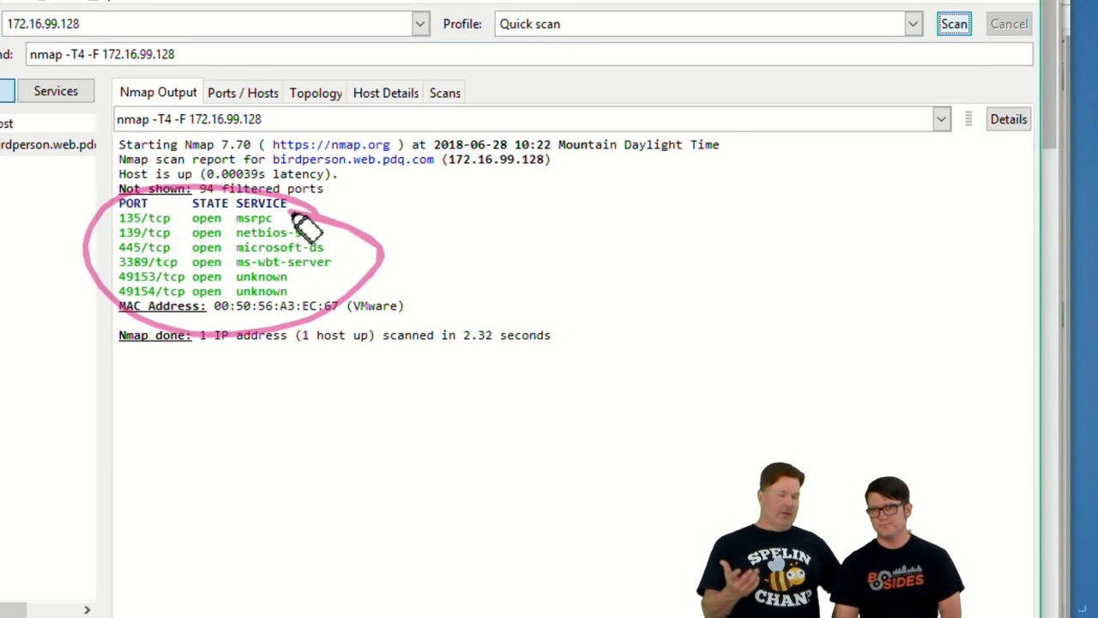
pyautogui.moveTo(295, 220)
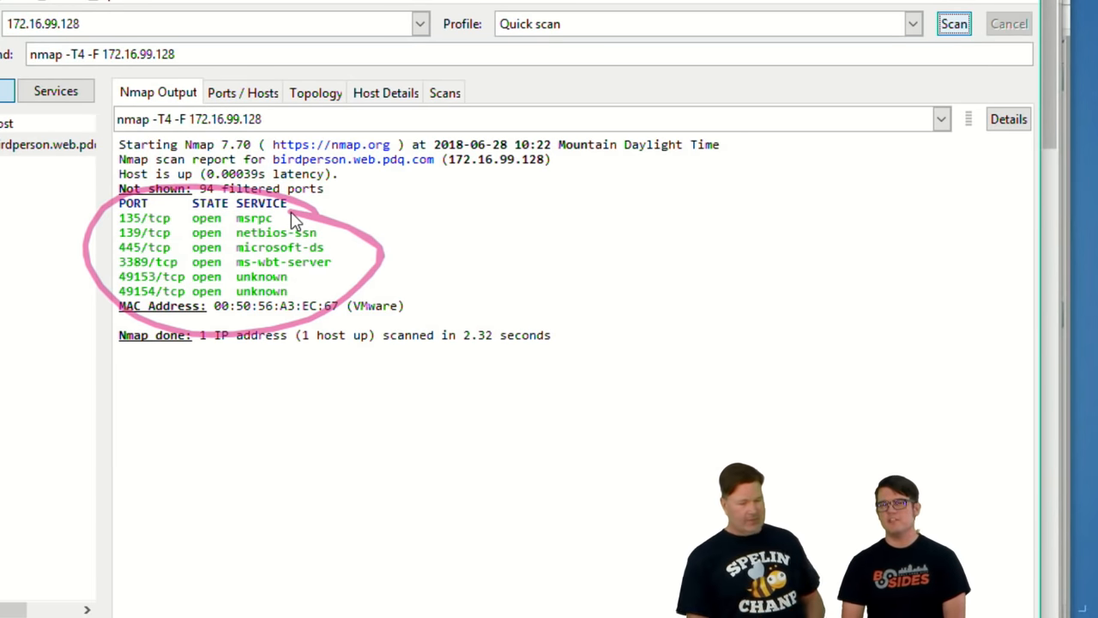
pyautogui.click(241, 92)
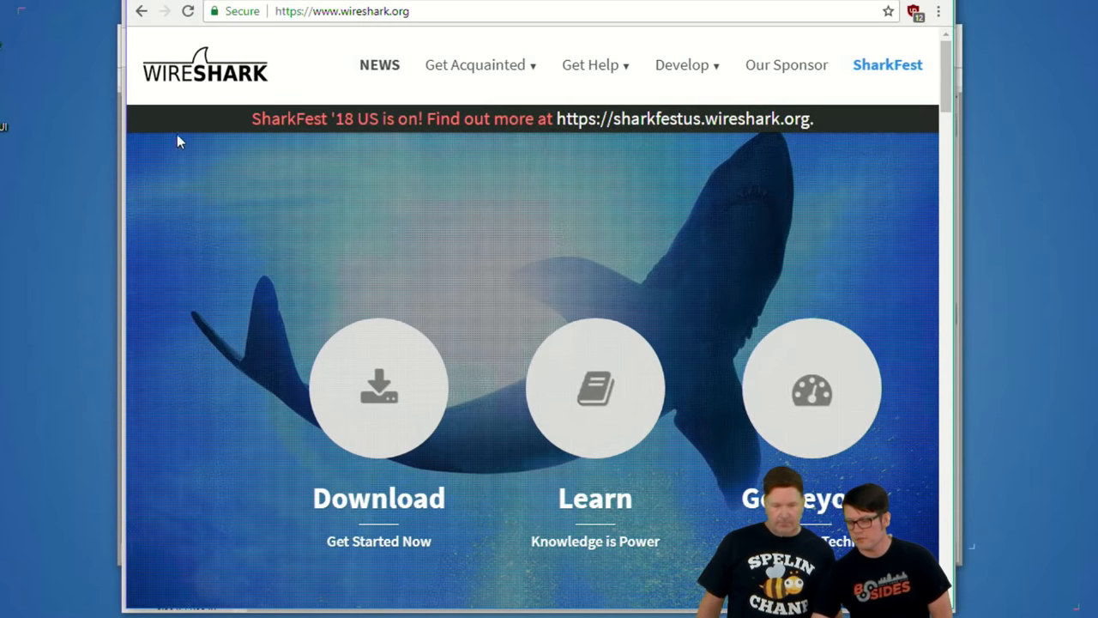
pyautogui.moveTo(245, 171)
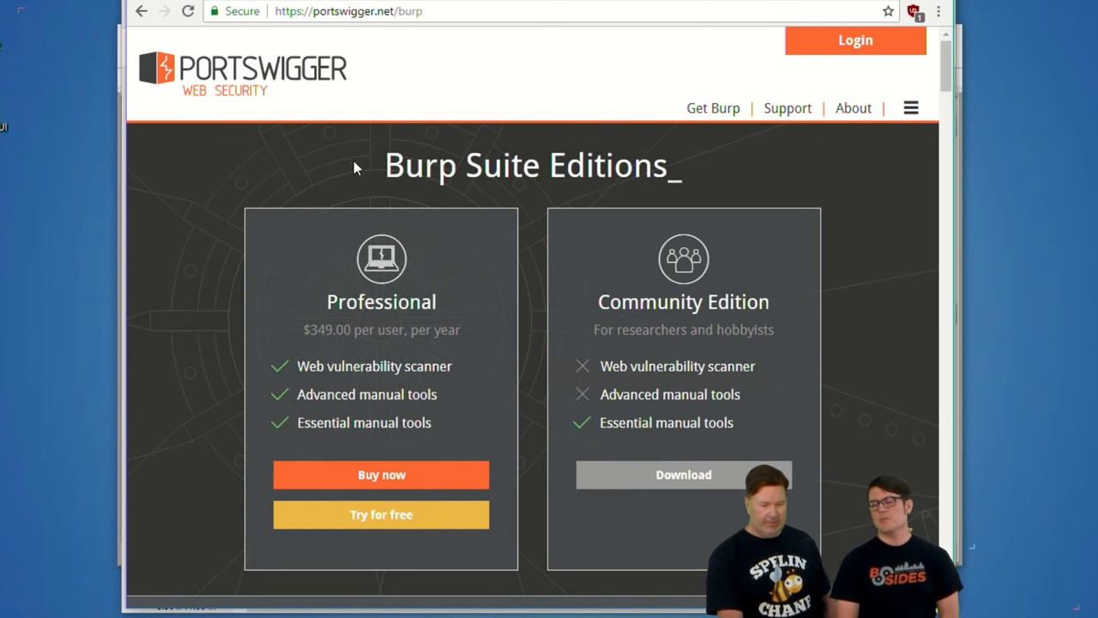
pyautogui.moveTo(364, 180)
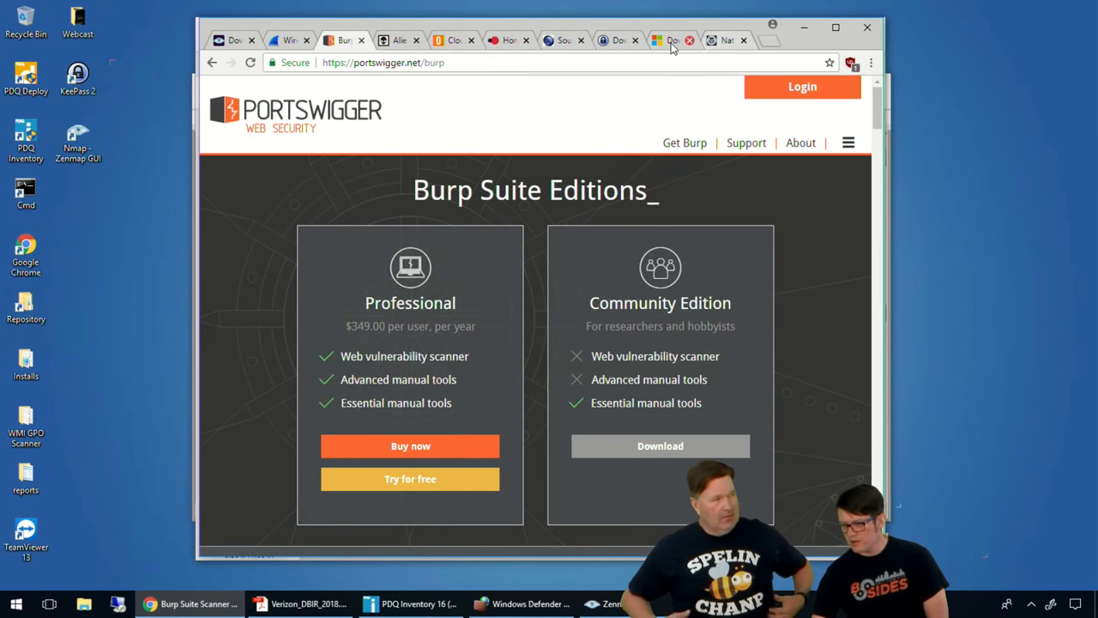
# - Switch to Chrome and bring up a new tab showing the Google start page
pyautogui.click(504, 40)
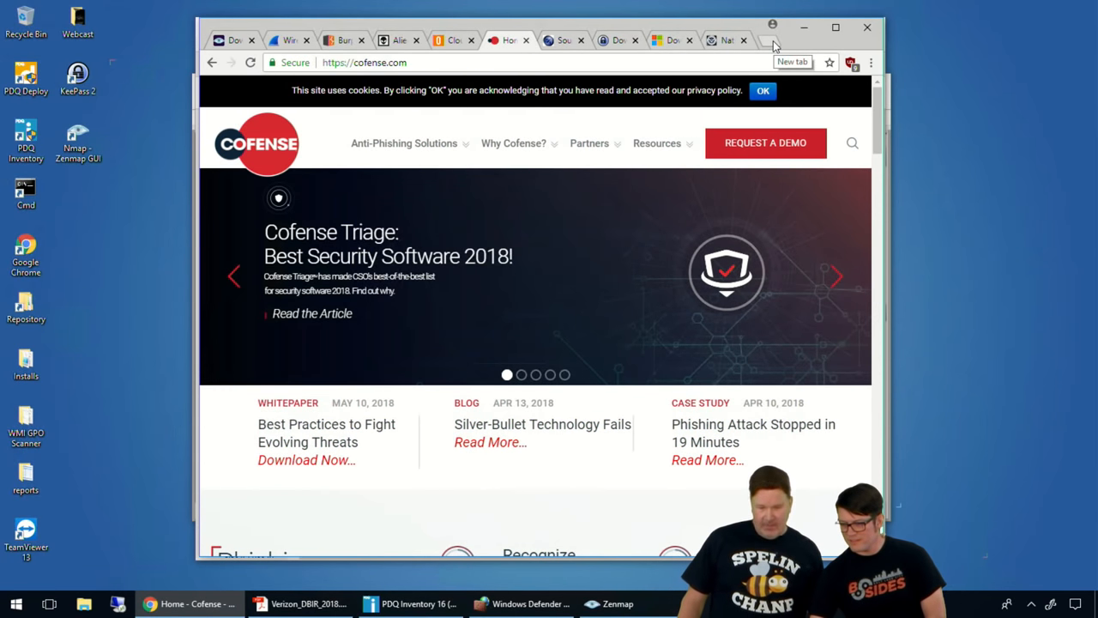
pyautogui.click(778, 41)
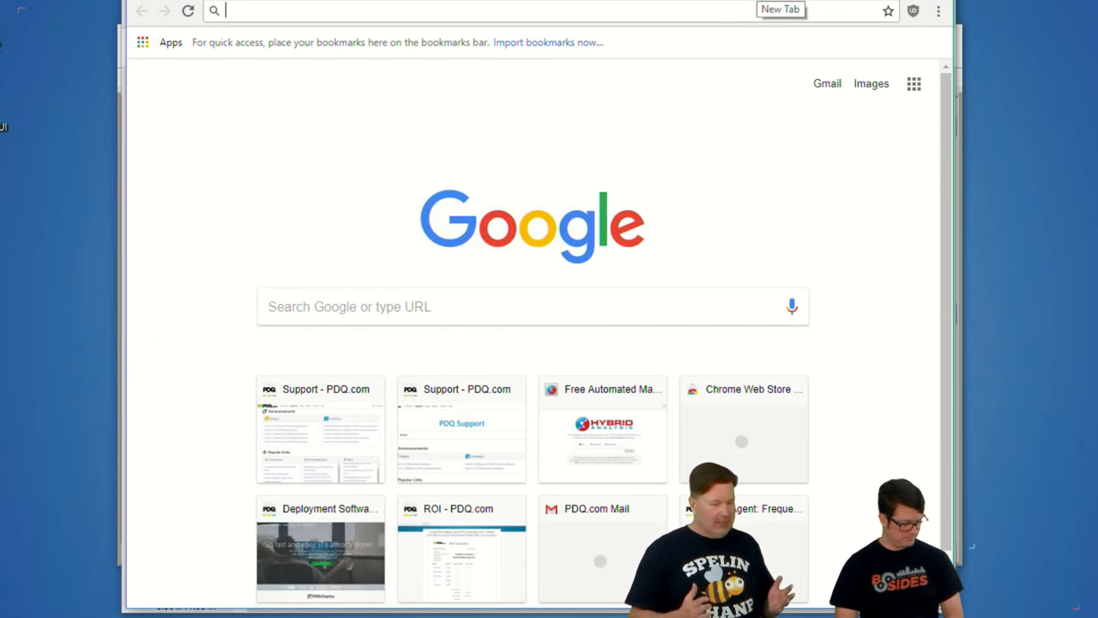
# - Search phishme, go to the Cofense home page and read down to its phishing protection overview
pyautogui.write('phishme&rlz=1C1GGRV_enUS763US763&oq=phishme&aqs=chrome.0.69i59j0l...')
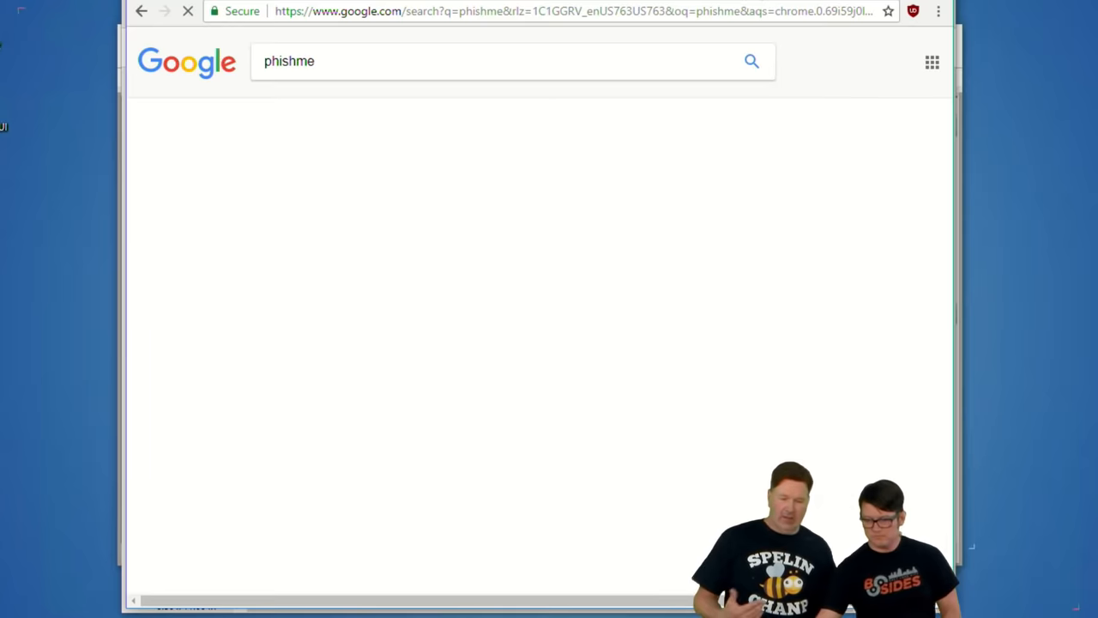
pyautogui.click(316, 180)
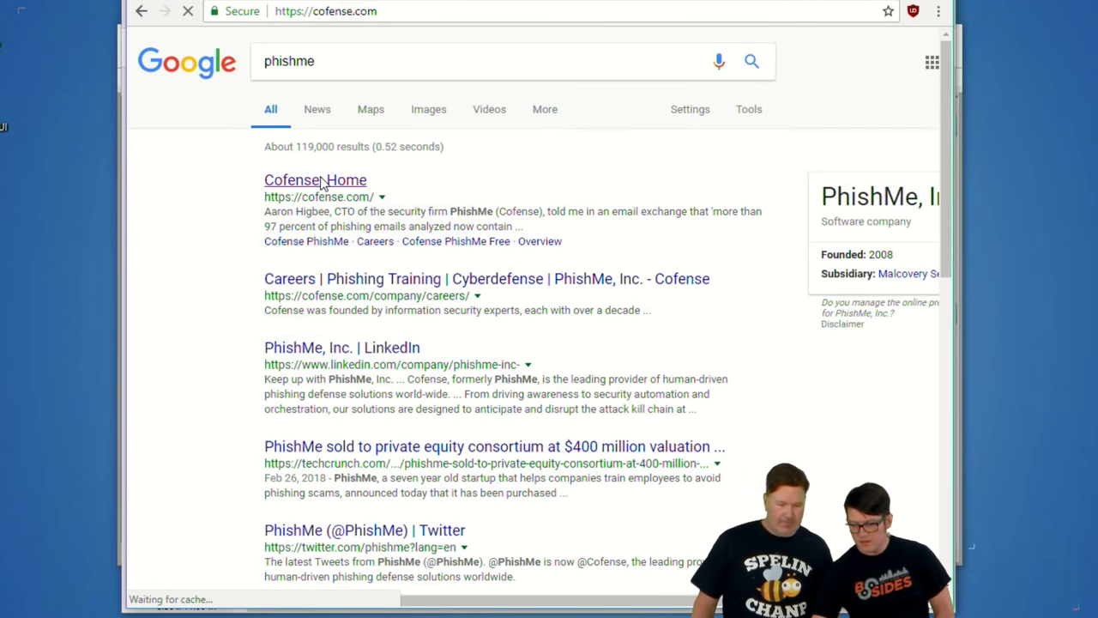
pyautogui.click(316, 180)
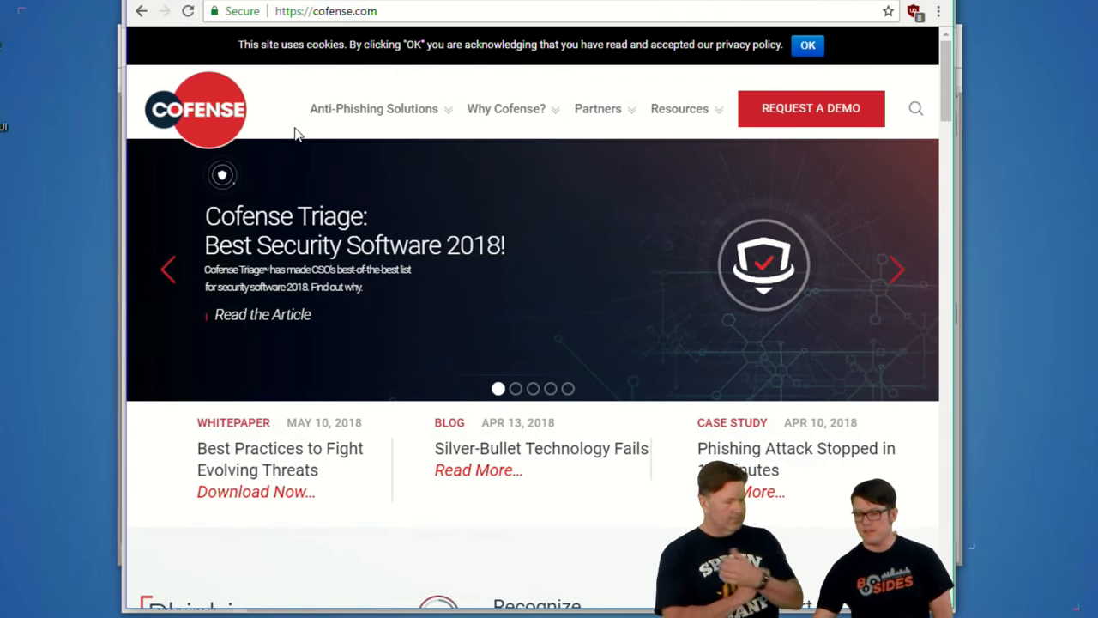
pyautogui.scroll(-3)
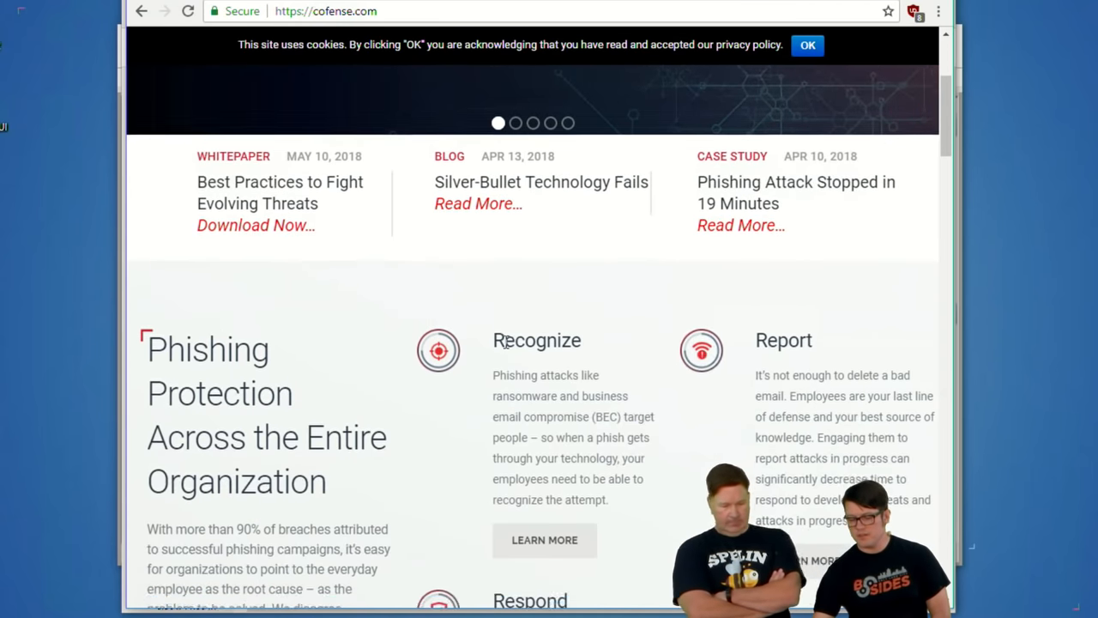
pyautogui.scroll(-3)
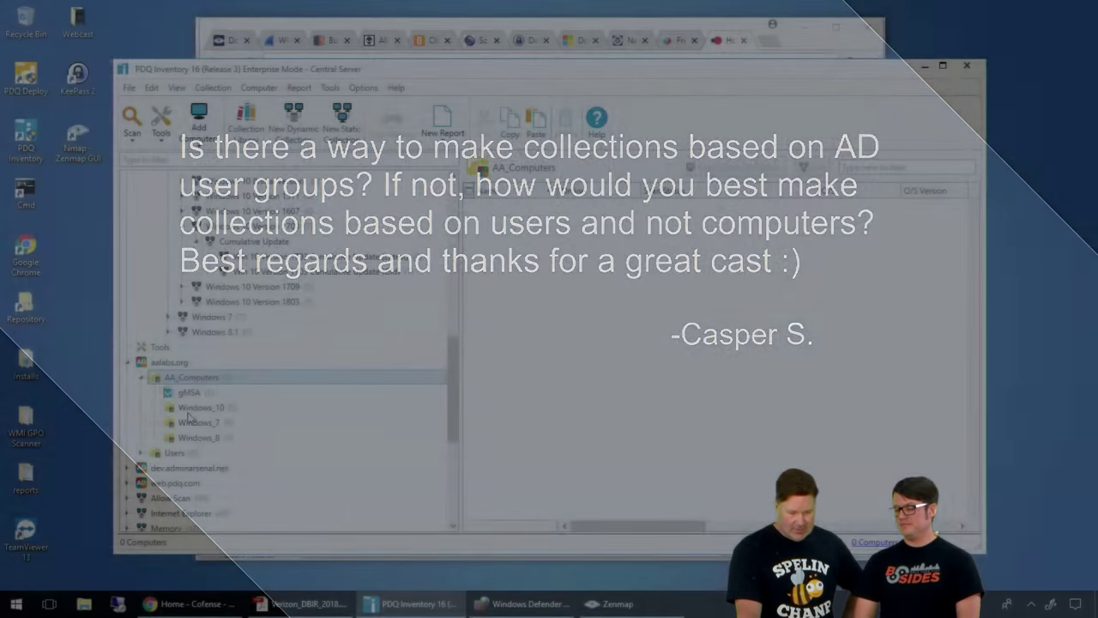
# - Create dynamic collection AD with filter Computer > Name > Contains nick and save it
pyautogui.click(201, 407)
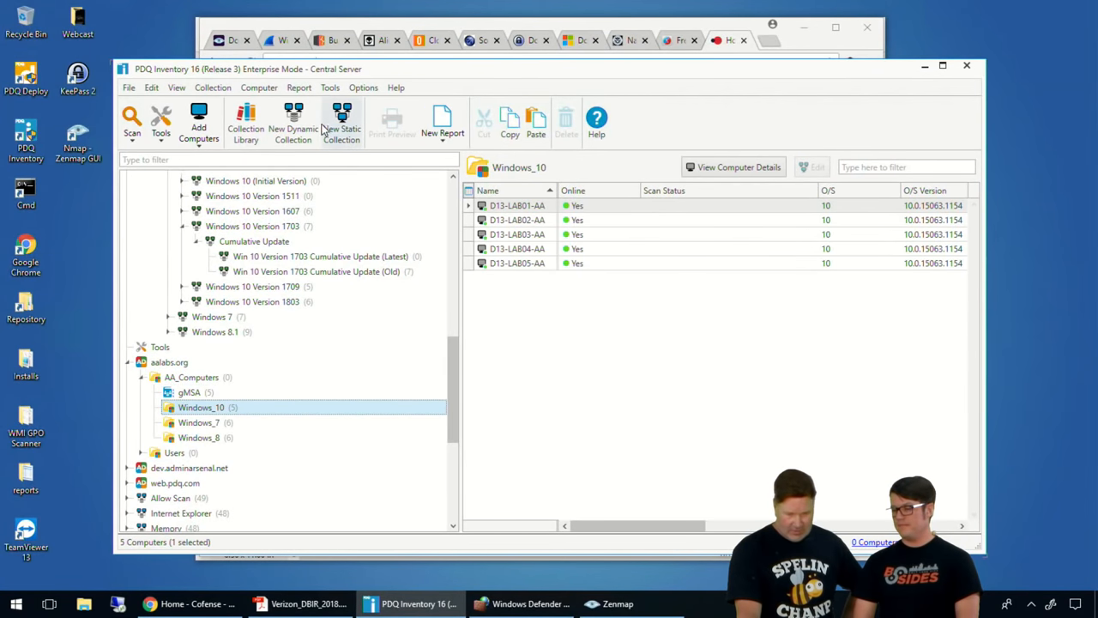
pyautogui.click(293, 120)
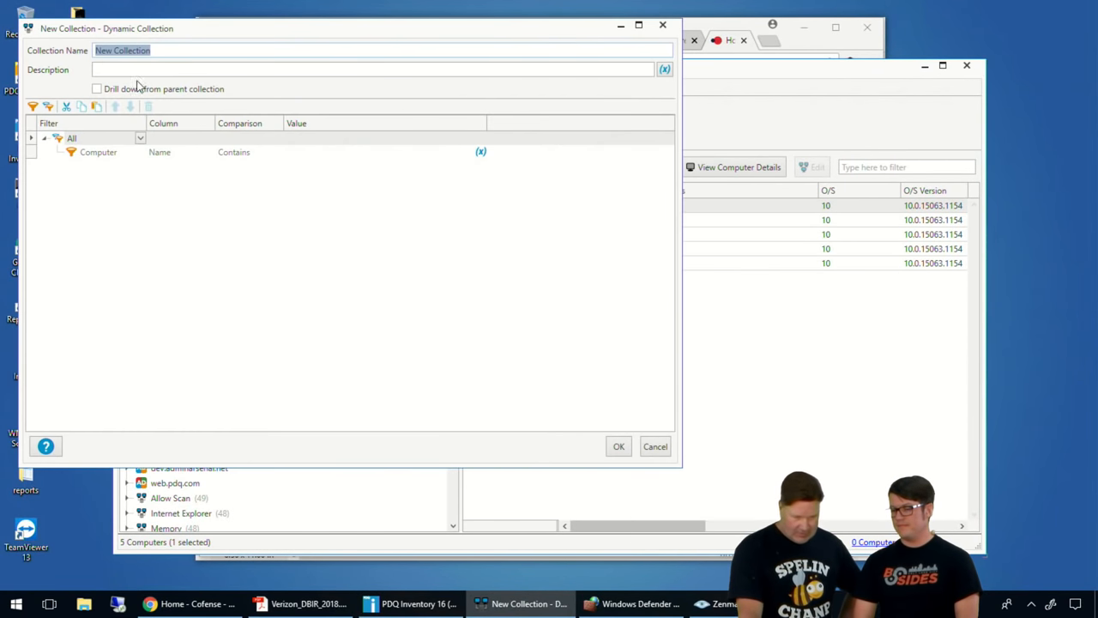
pyautogui.moveTo(287, 162)
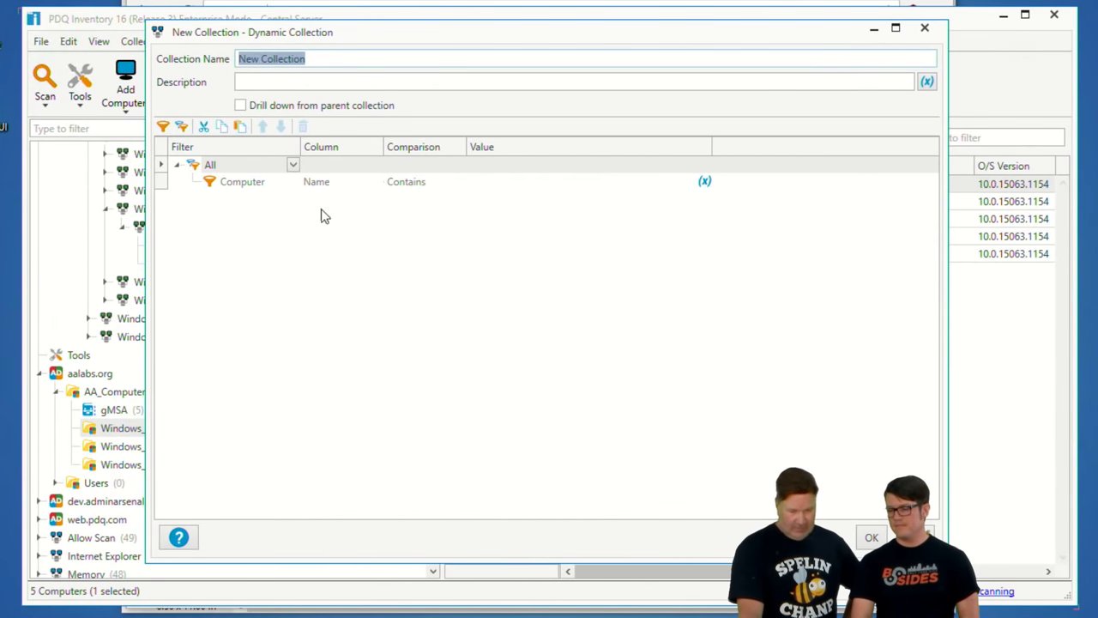
pyautogui.moveTo(540, 186)
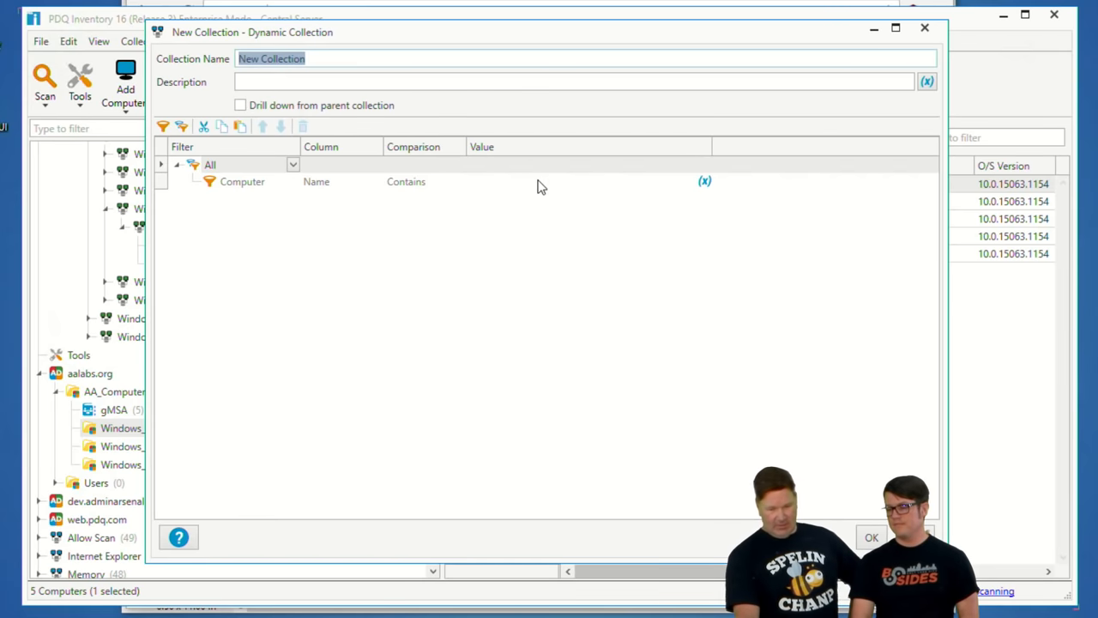
pyautogui.write('win')
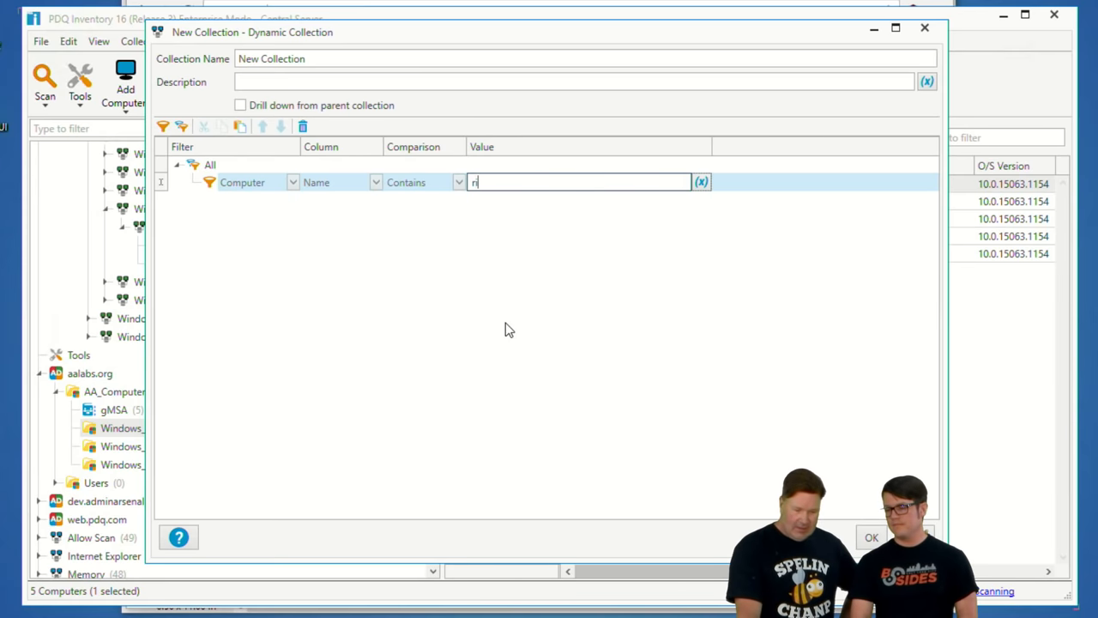
pyautogui.write('ick')
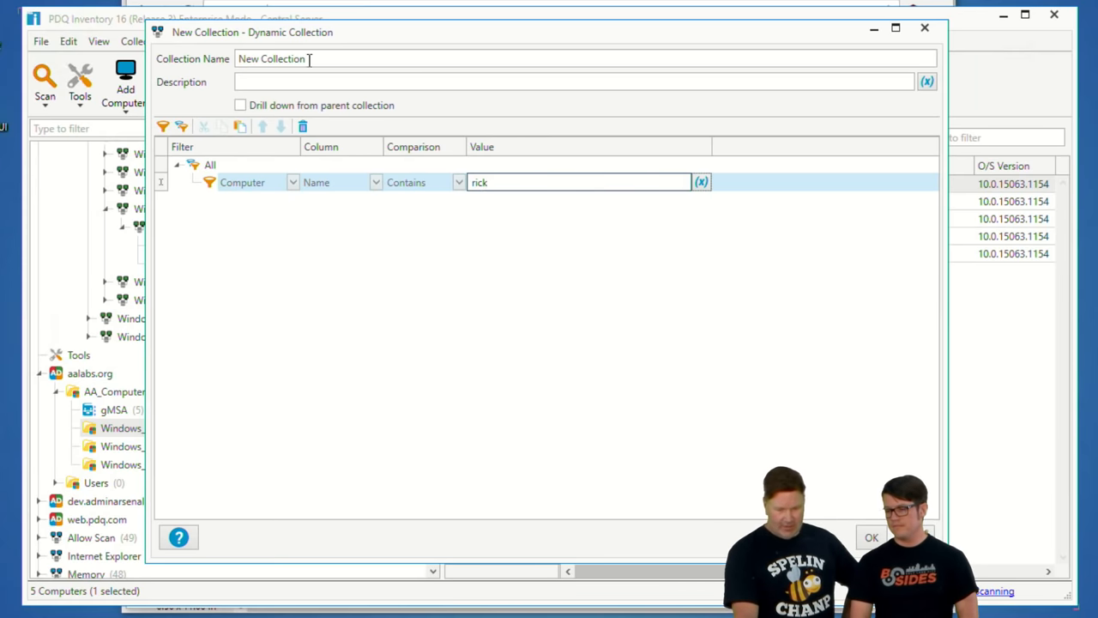
pyautogui.write('w')
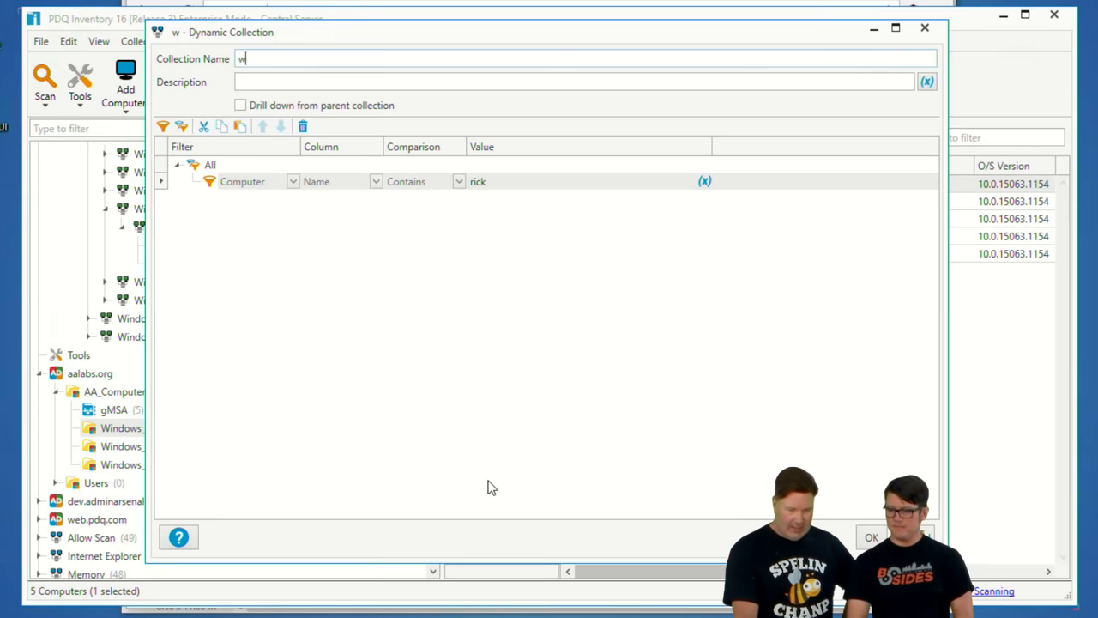
pyautogui.write('AD')
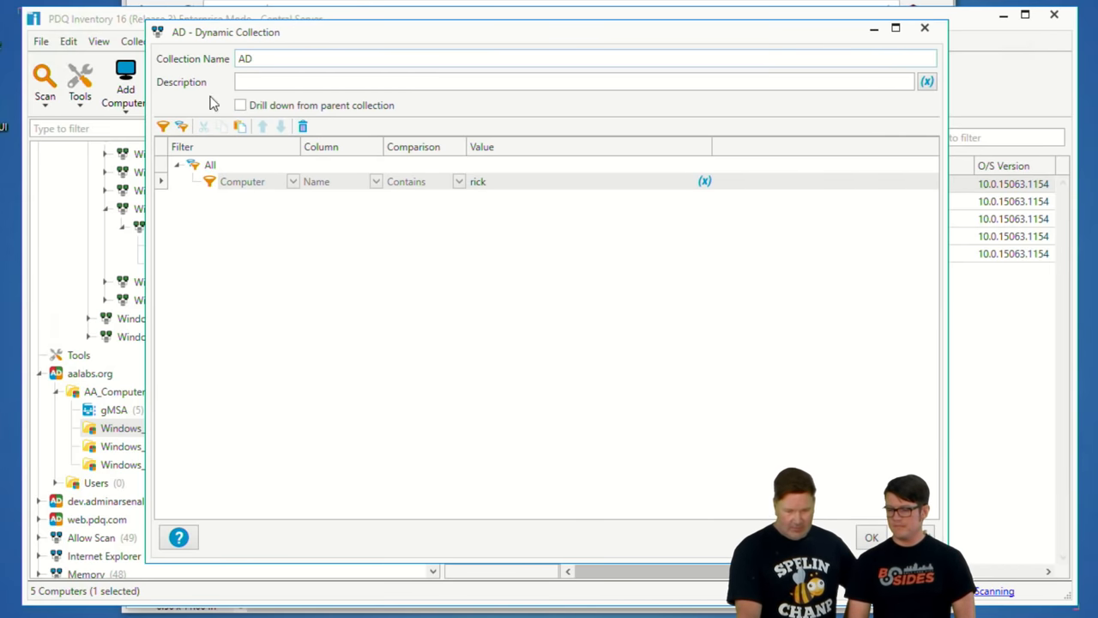
pyautogui.click(869, 535)
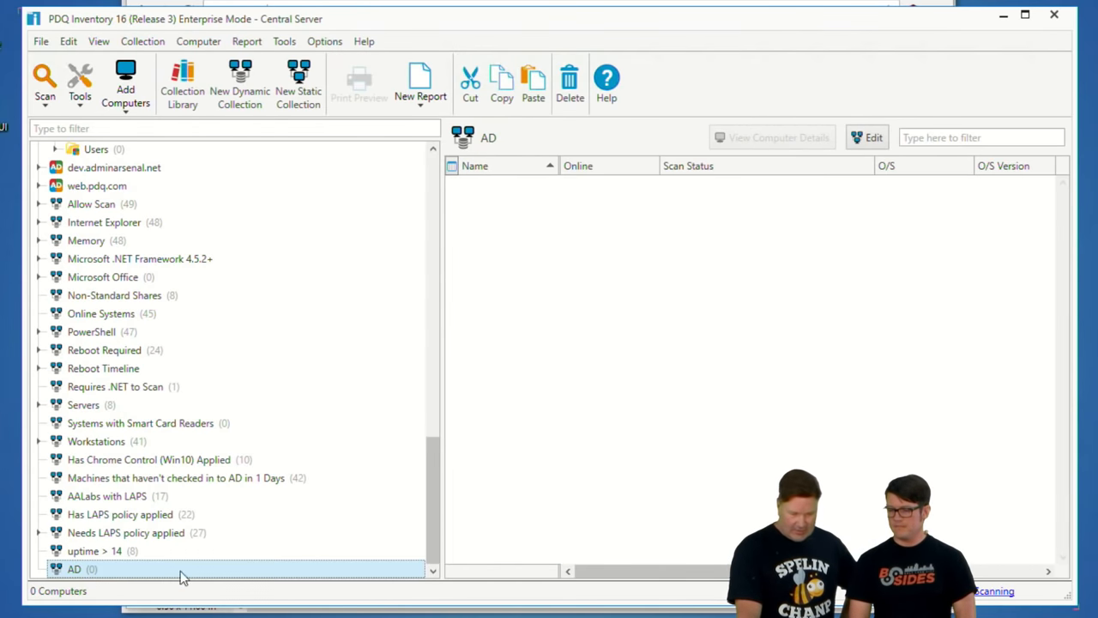
# - Add a second AD filter row: Member of AD Group > Name > Contains win
pyautogui.click(74, 562)
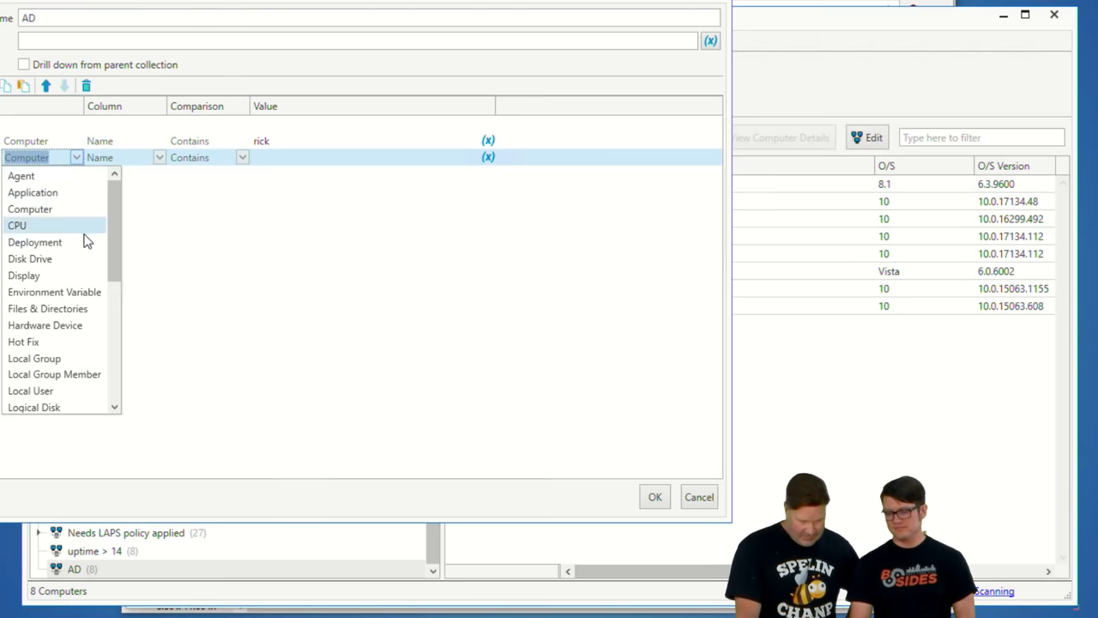
pyautogui.click(29, 209)
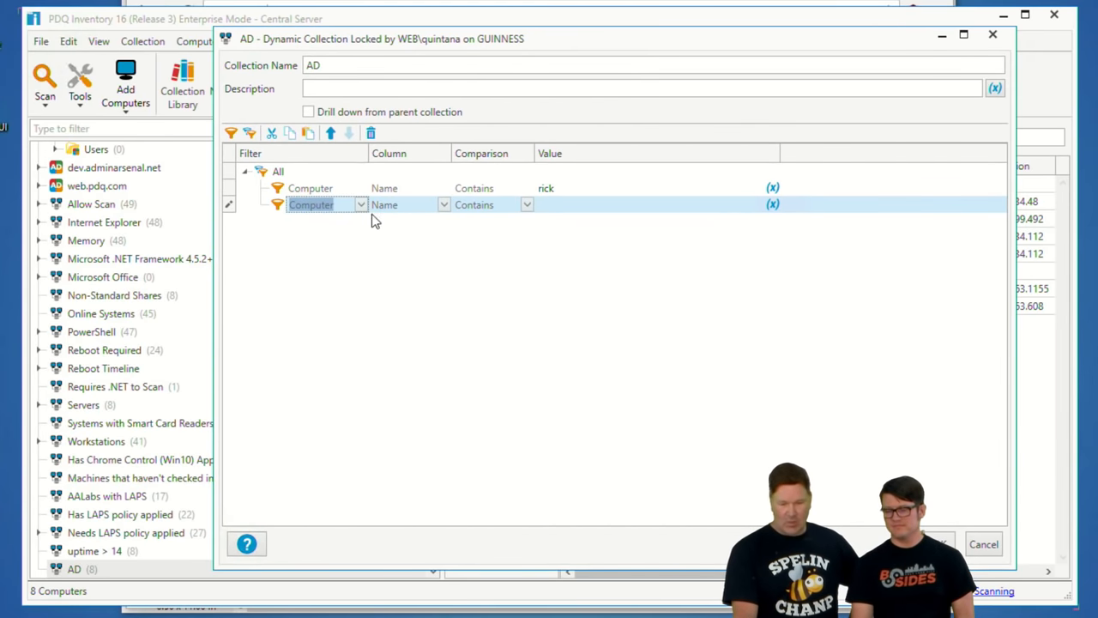
pyautogui.click(360, 204)
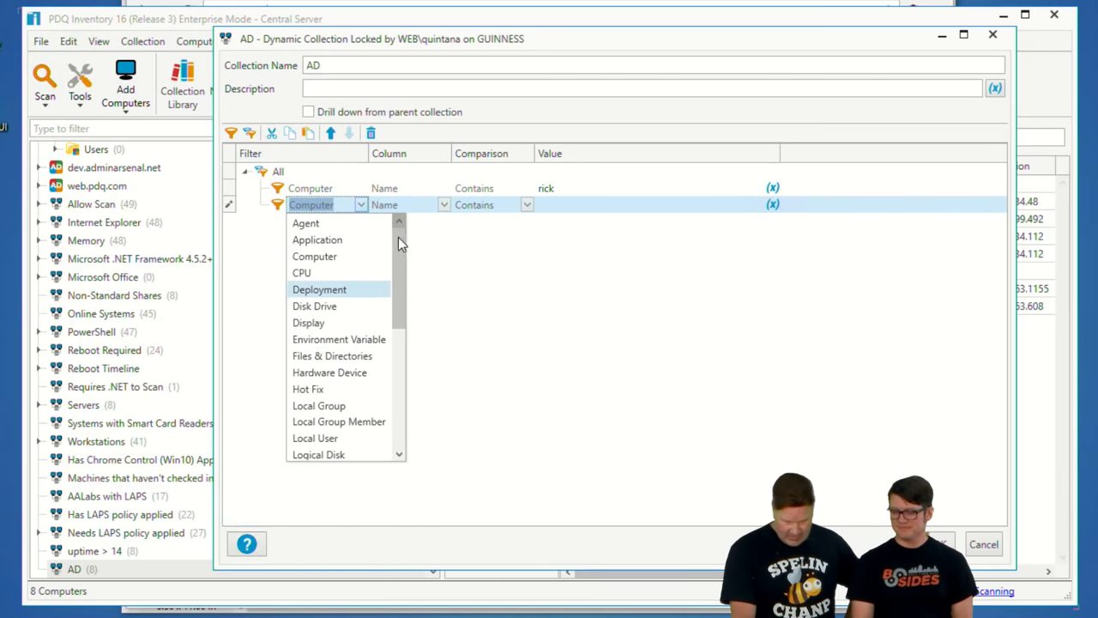
pyautogui.scroll(-3)
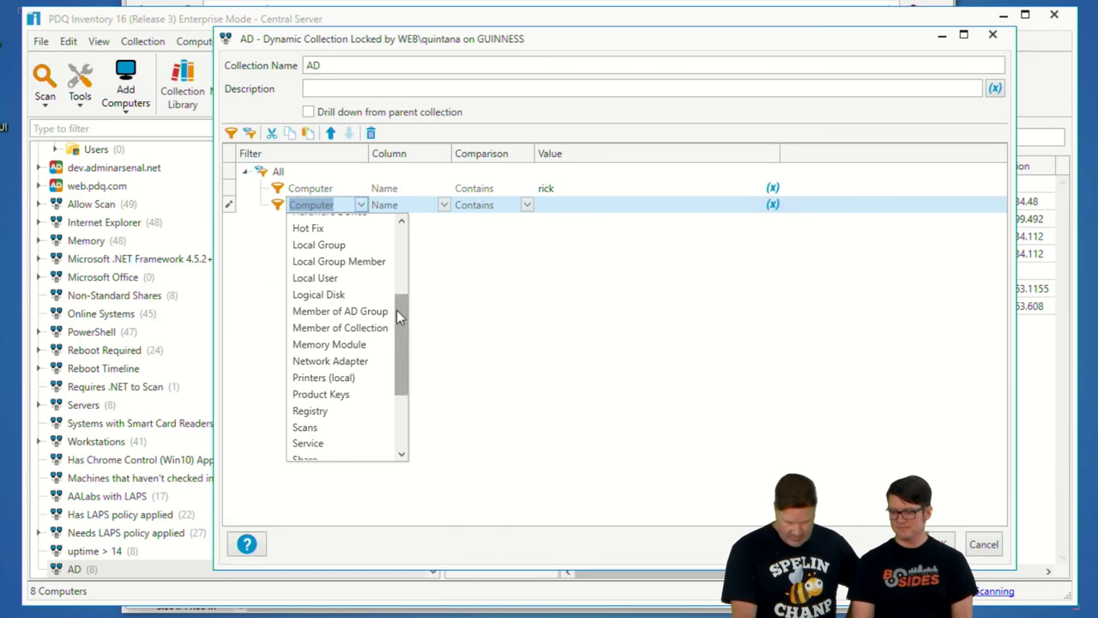
pyautogui.click(340, 311)
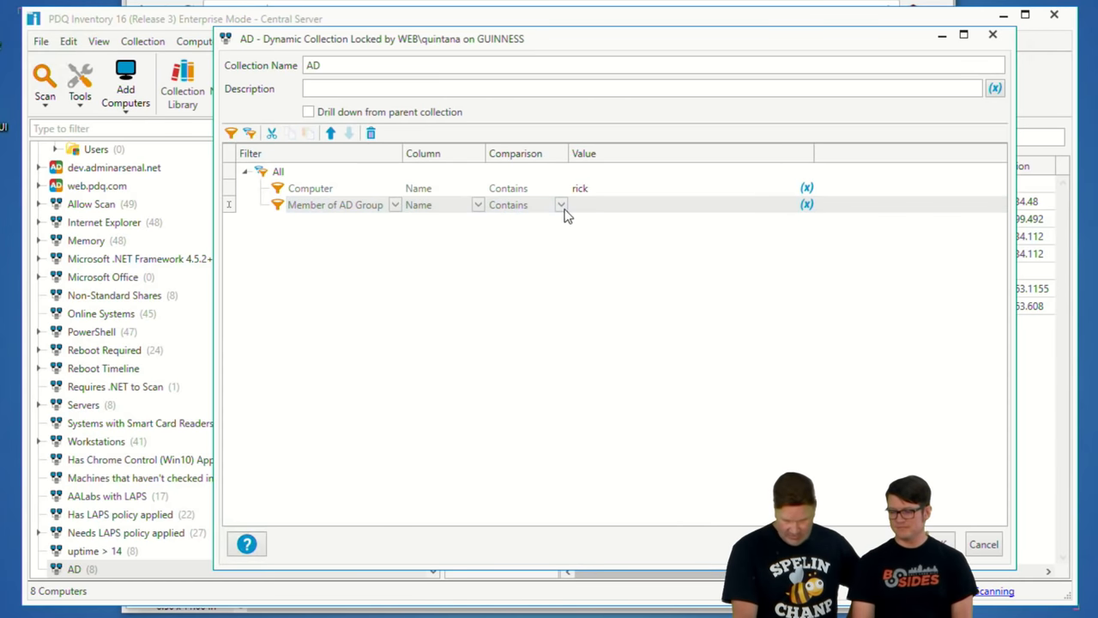
pyautogui.write('win')
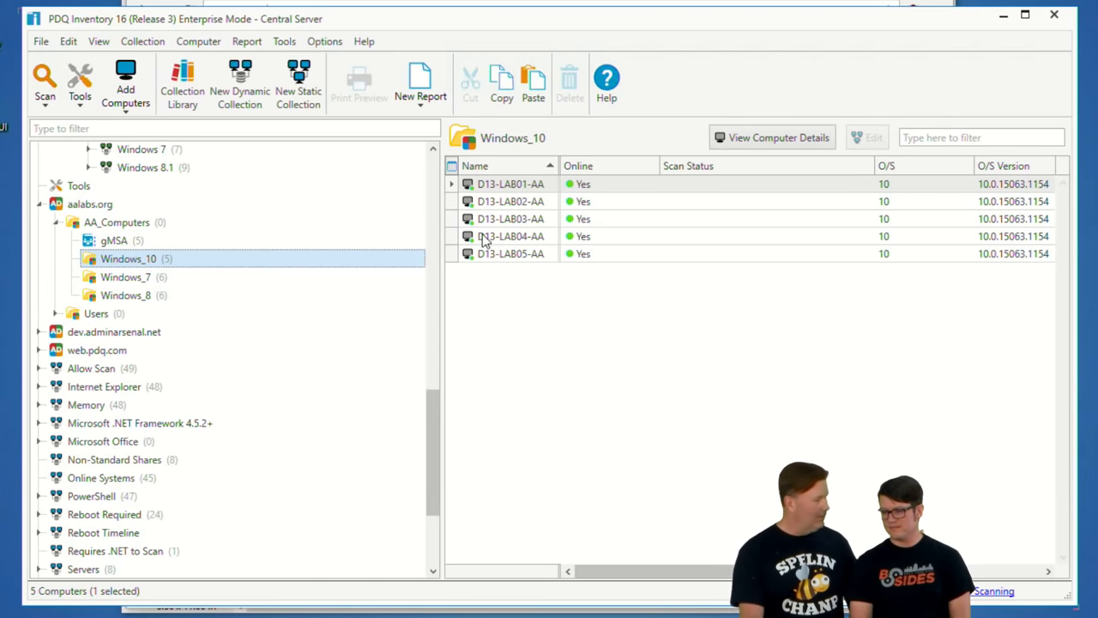
# - Change the AD collection's computer name filter value from nick to lab
pyautogui.scroll(-3)
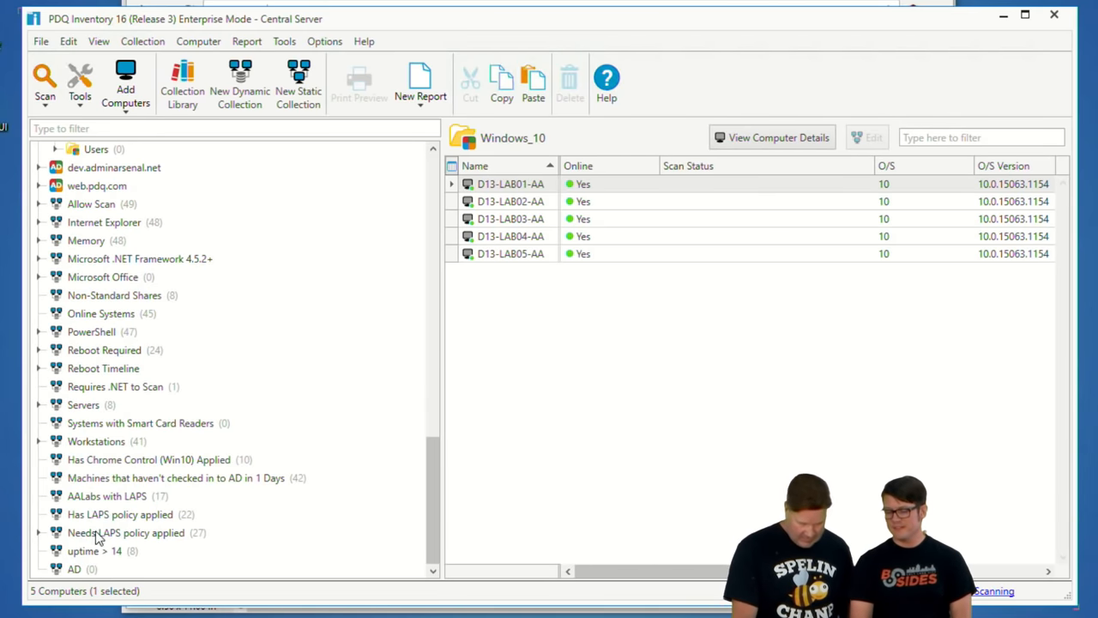
pyautogui.doubleClick(75, 570)
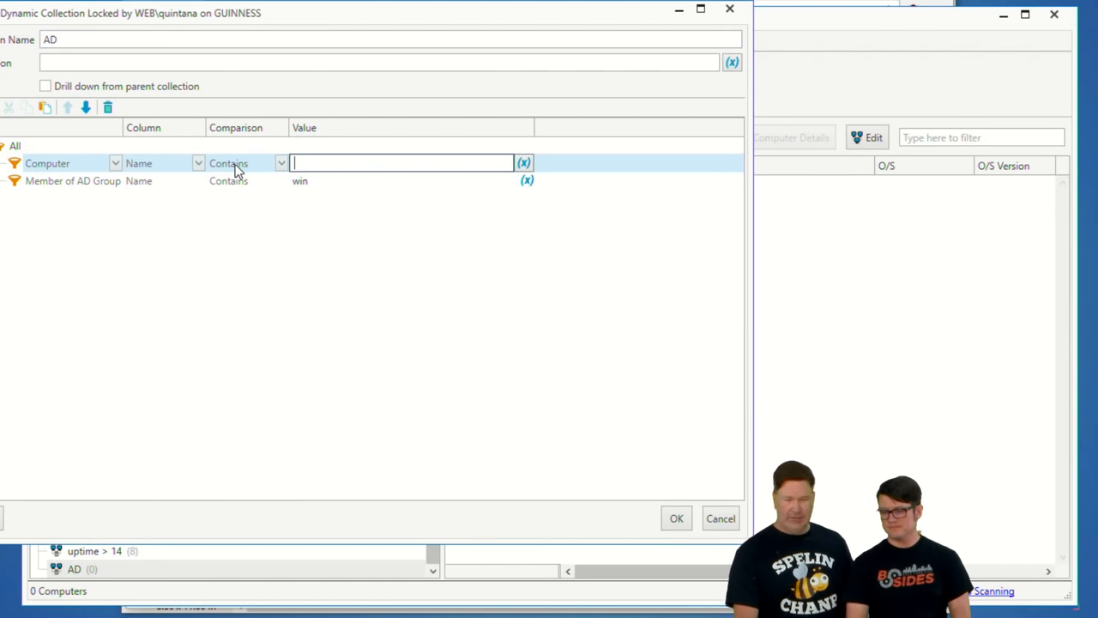
pyautogui.write('lab')
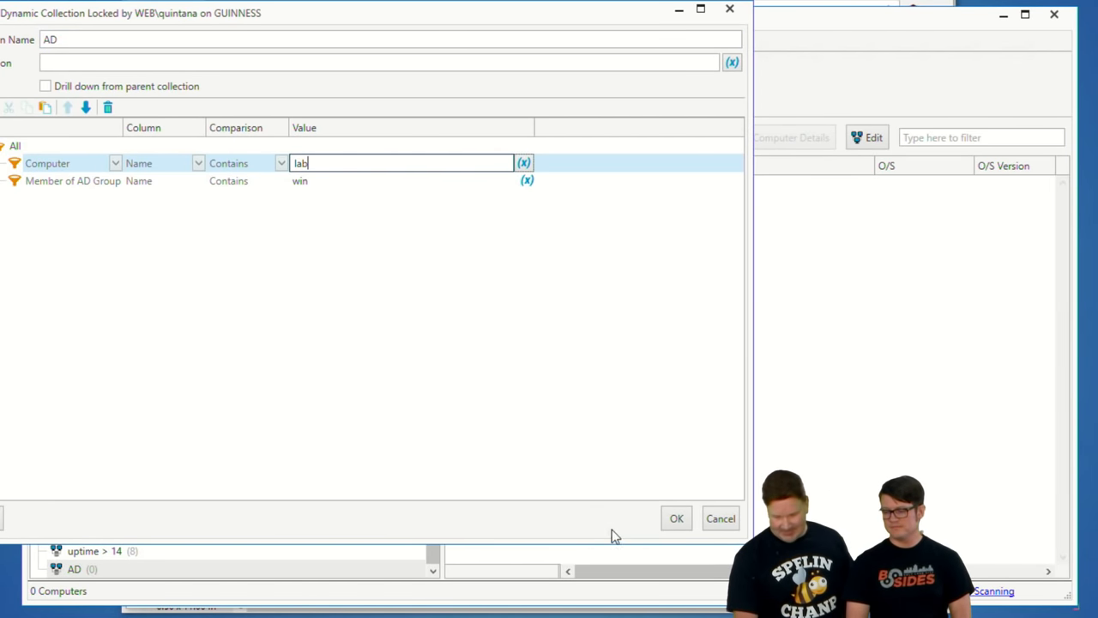
pyautogui.click(676, 518)
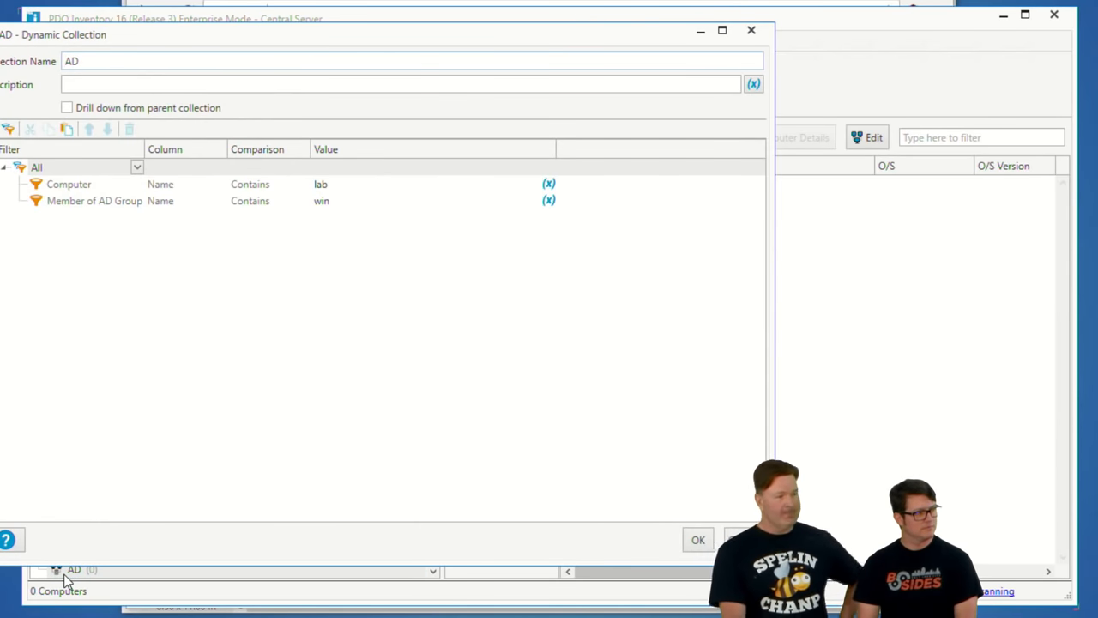
pyautogui.moveTo(144, 154)
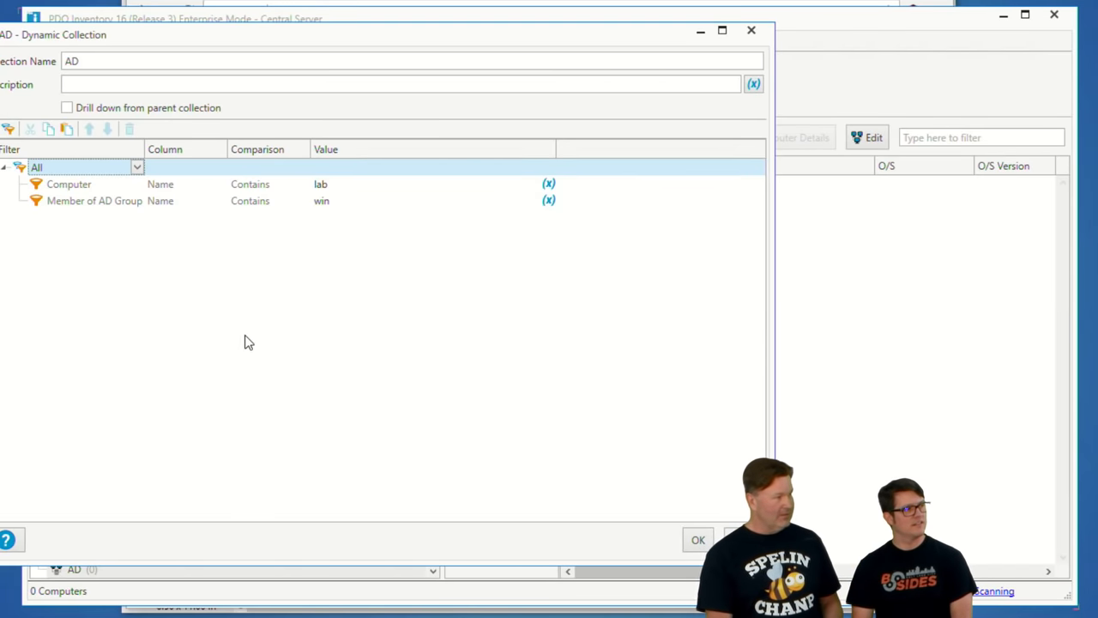
pyautogui.moveTo(285, 284)
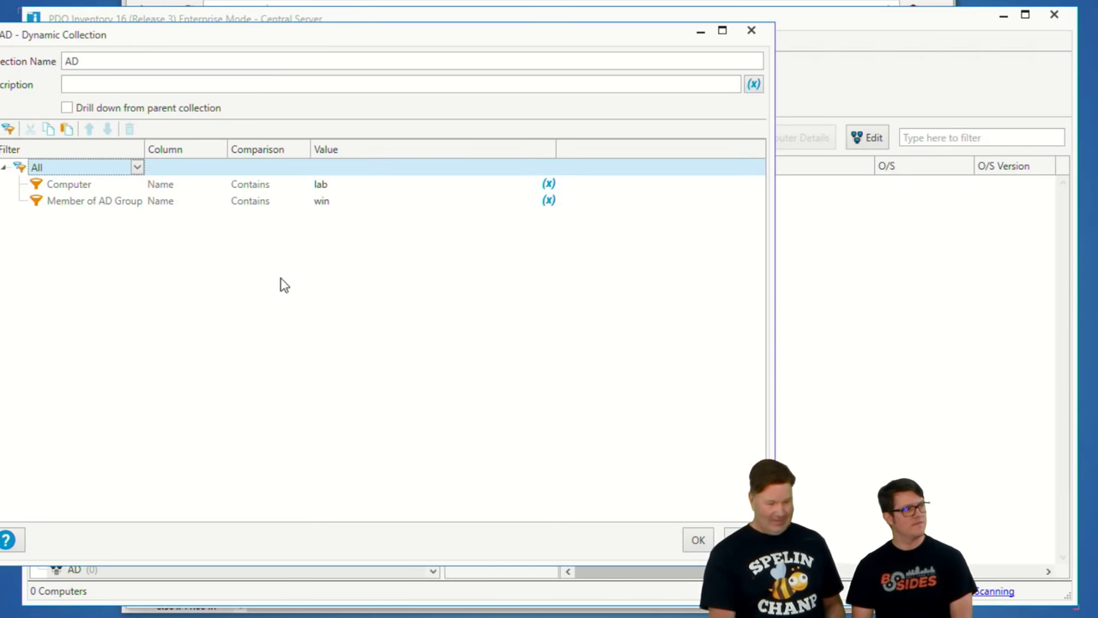
pyautogui.moveTo(656, 213)
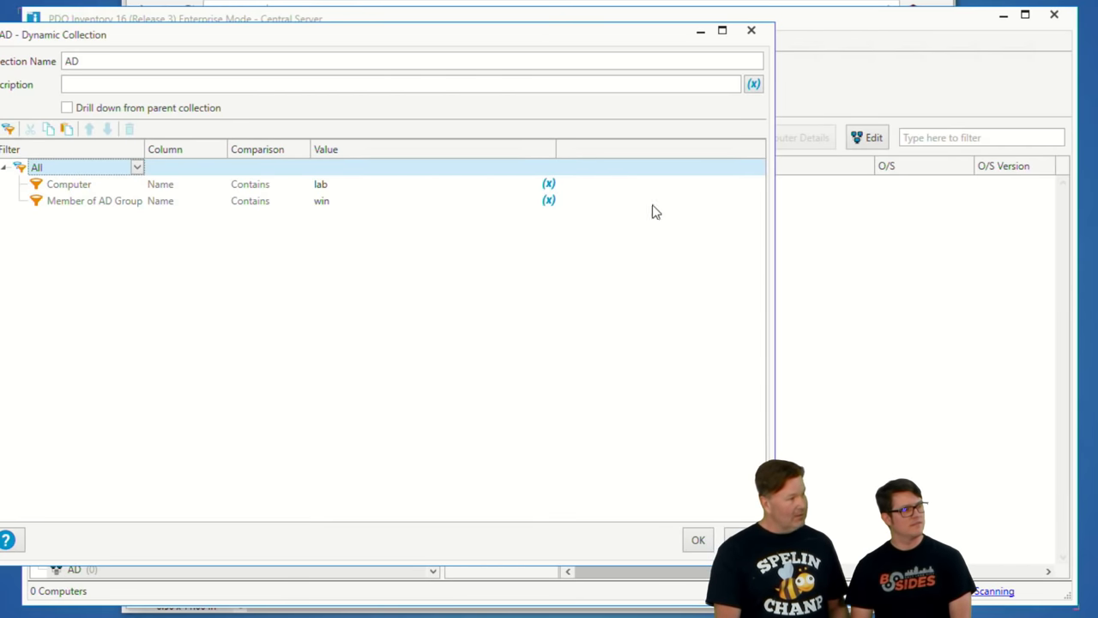
# - Save the AD collection with its lab name and win group filters
pyautogui.click(92, 201)
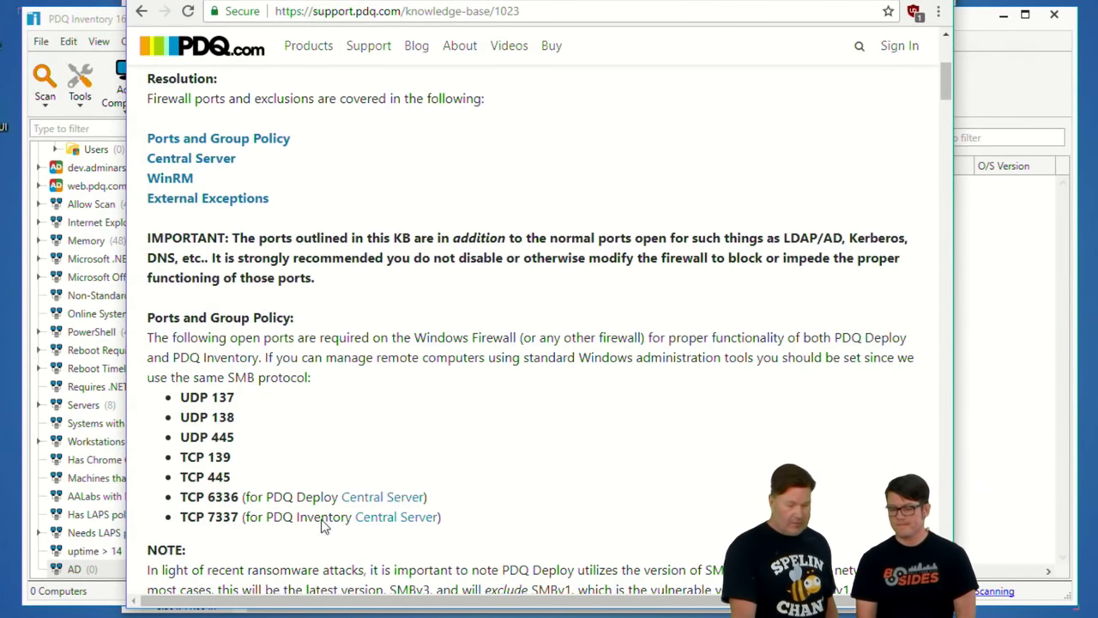
pyautogui.moveTo(256, 426)
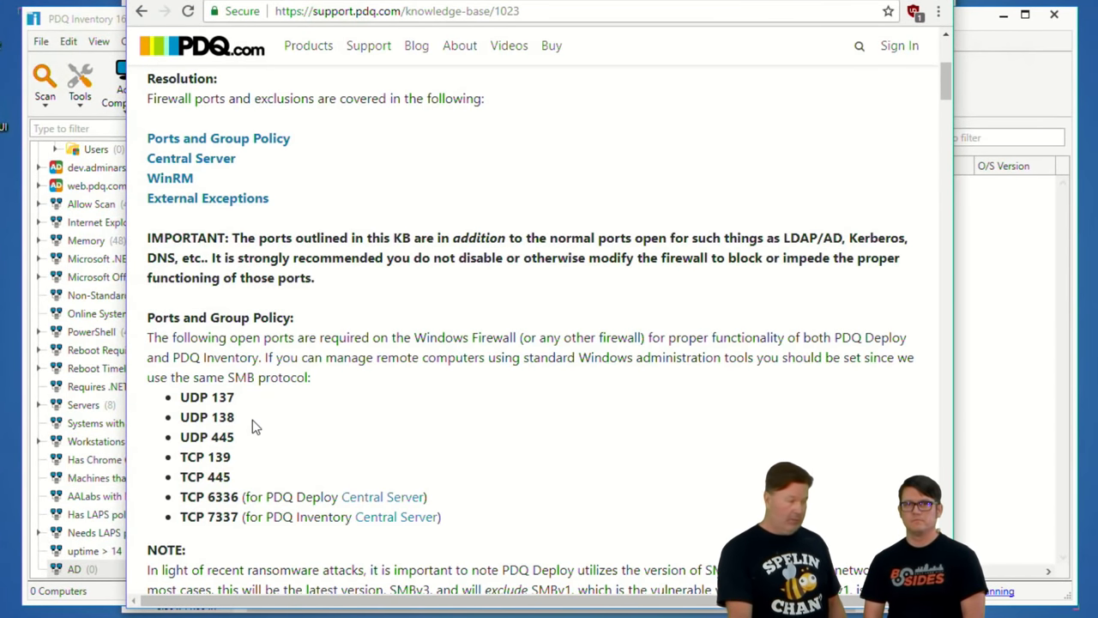
pyautogui.moveTo(277, 441)
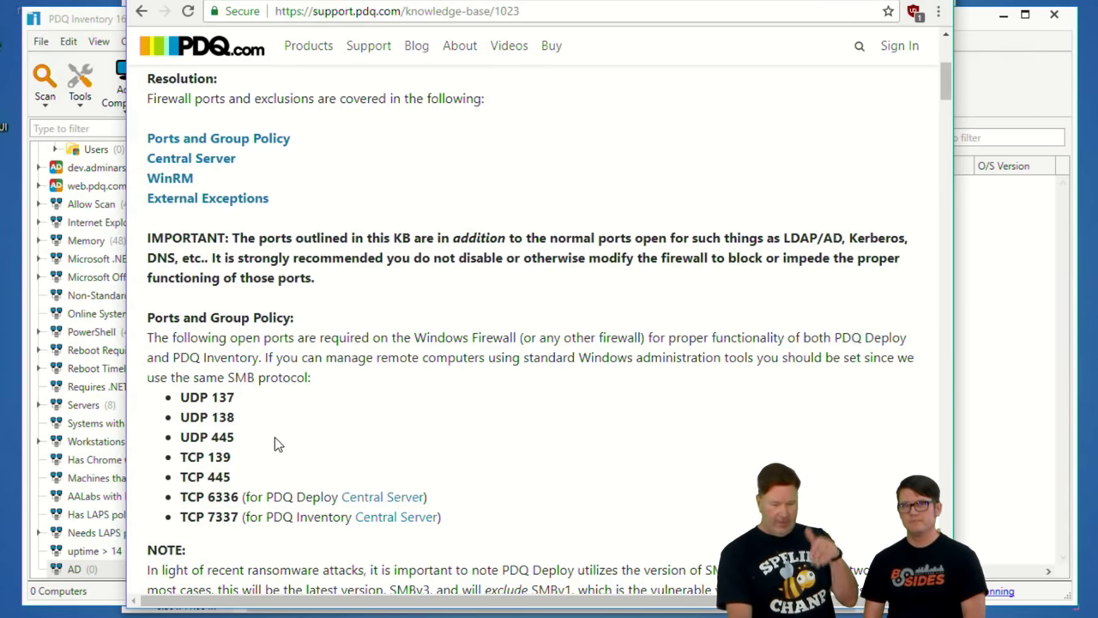
# - Read down the Windows Firewall Ports and Exceptions KB article in Chrome
pyautogui.scroll(-3)
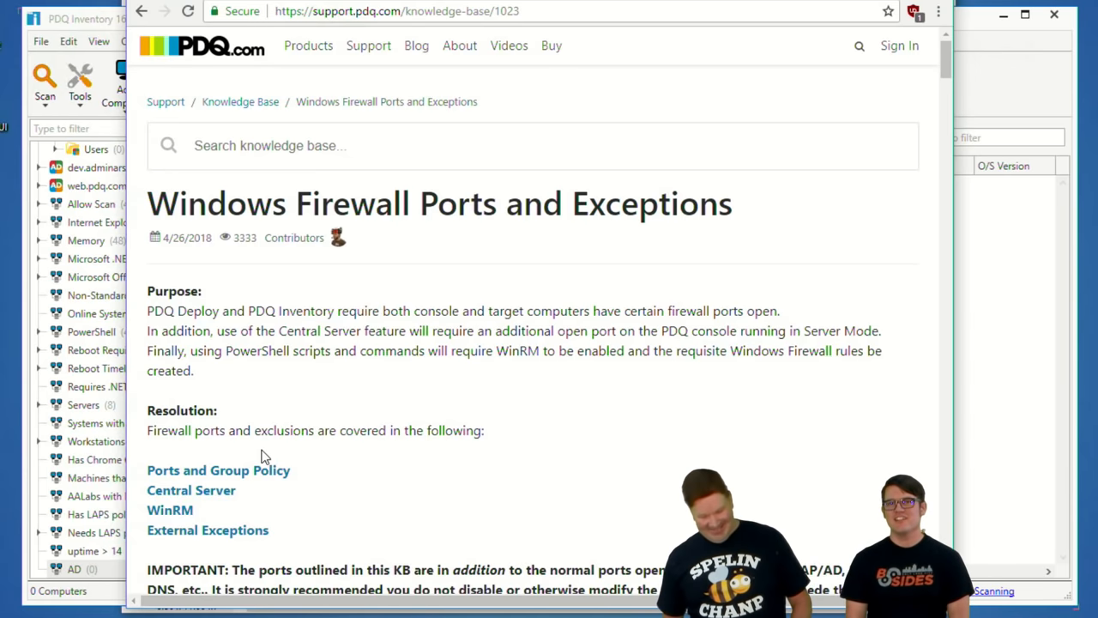
pyautogui.moveTo(237, 479)
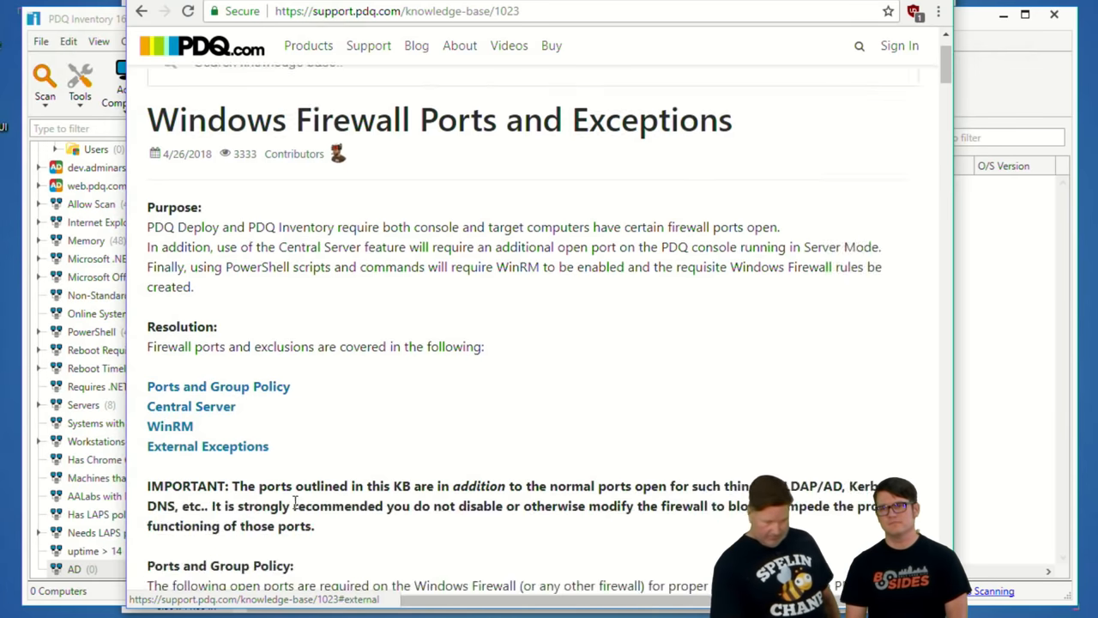
pyautogui.scroll(-3)
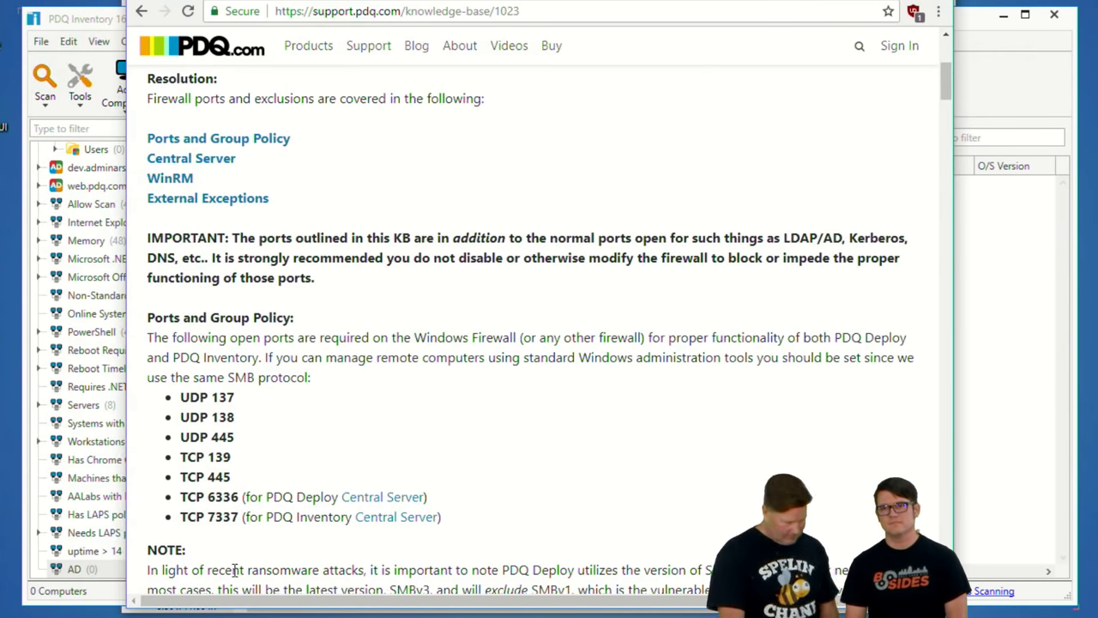
pyautogui.scroll(-3)
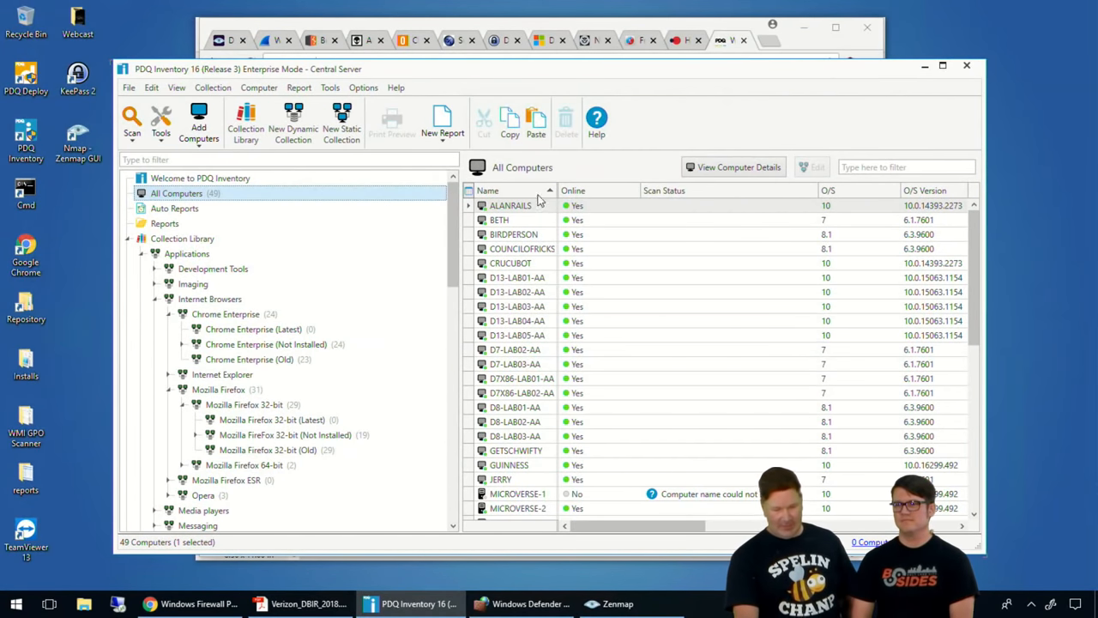
# - Maximize PDQ Inventory showing the Added From column and bring up the Computer menu
pyautogui.click(509, 206)
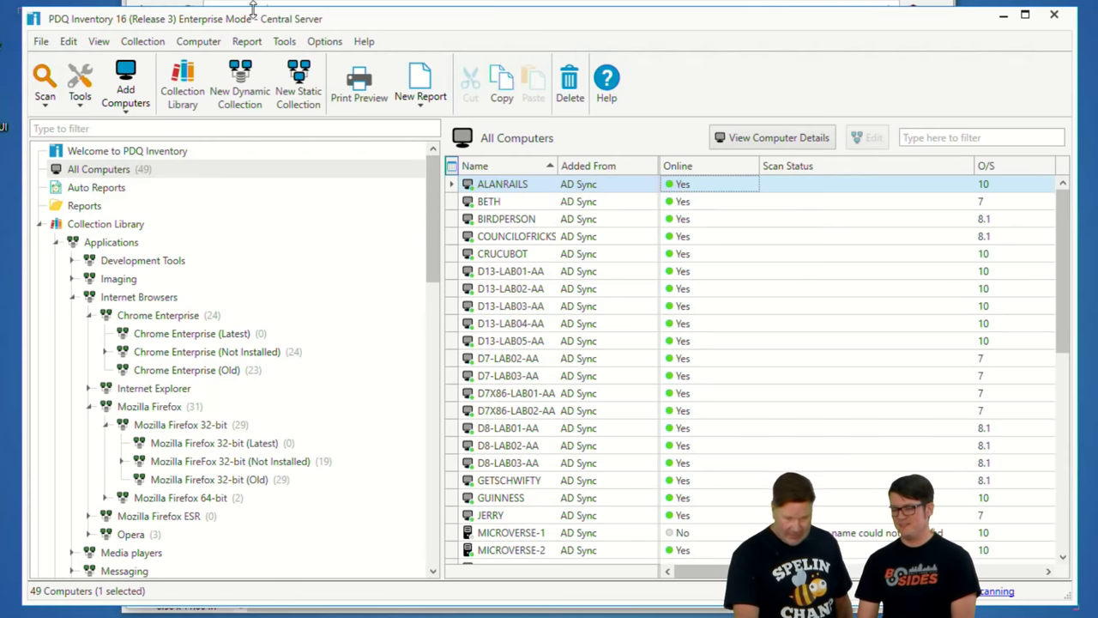
pyautogui.click(199, 41)
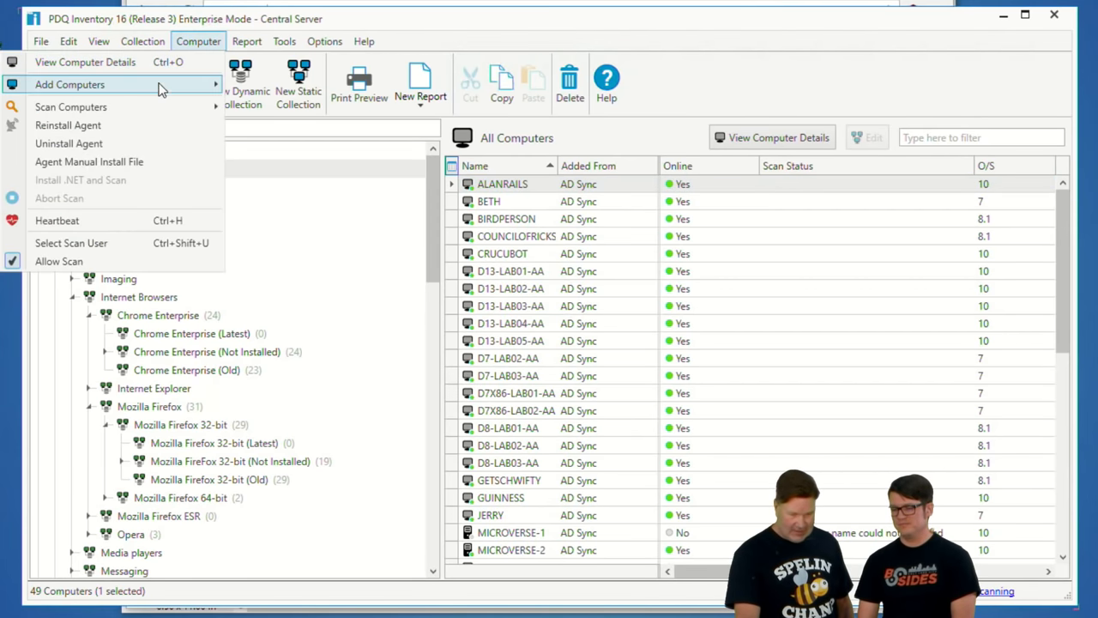
# - Add a computer named _A by name, appearing in All Computers as Manual
pyautogui.click(69, 84)
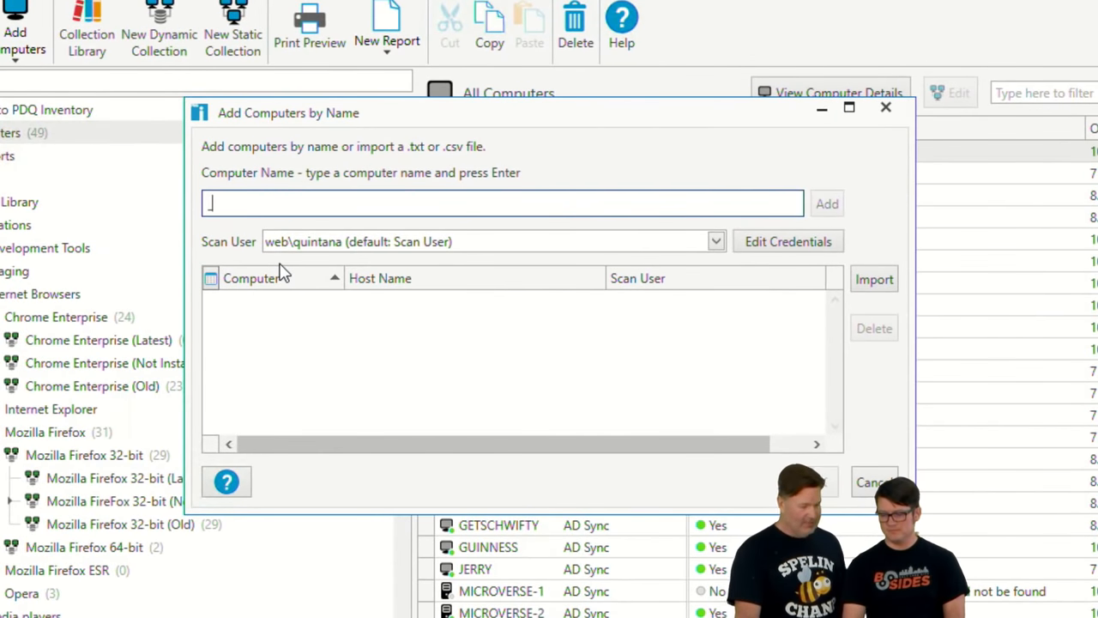
pyautogui.write('A')
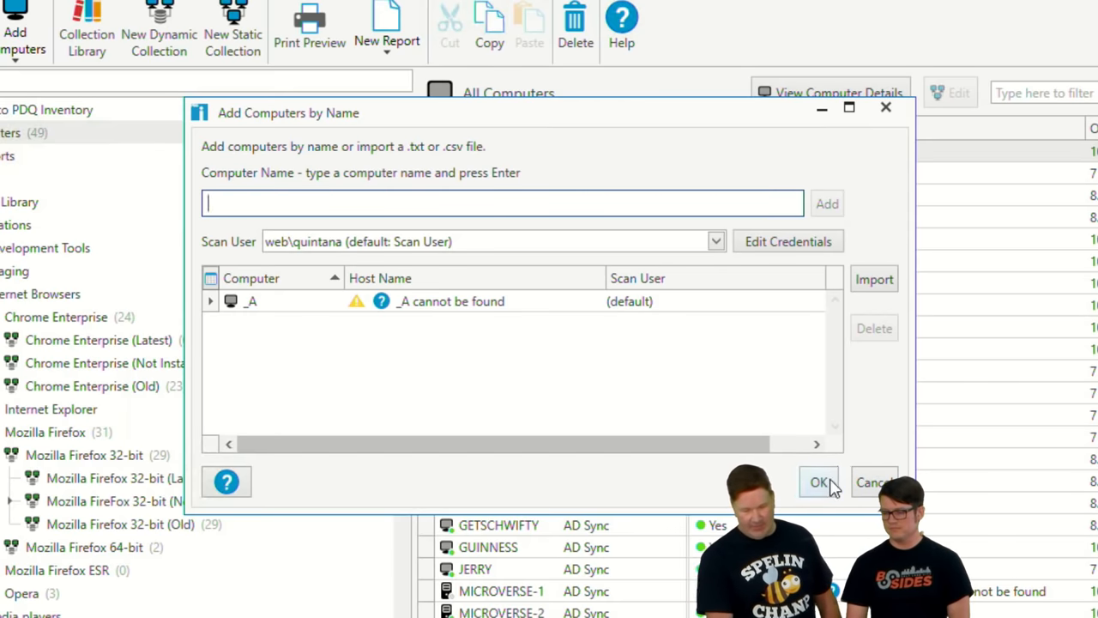
pyautogui.click(820, 480)
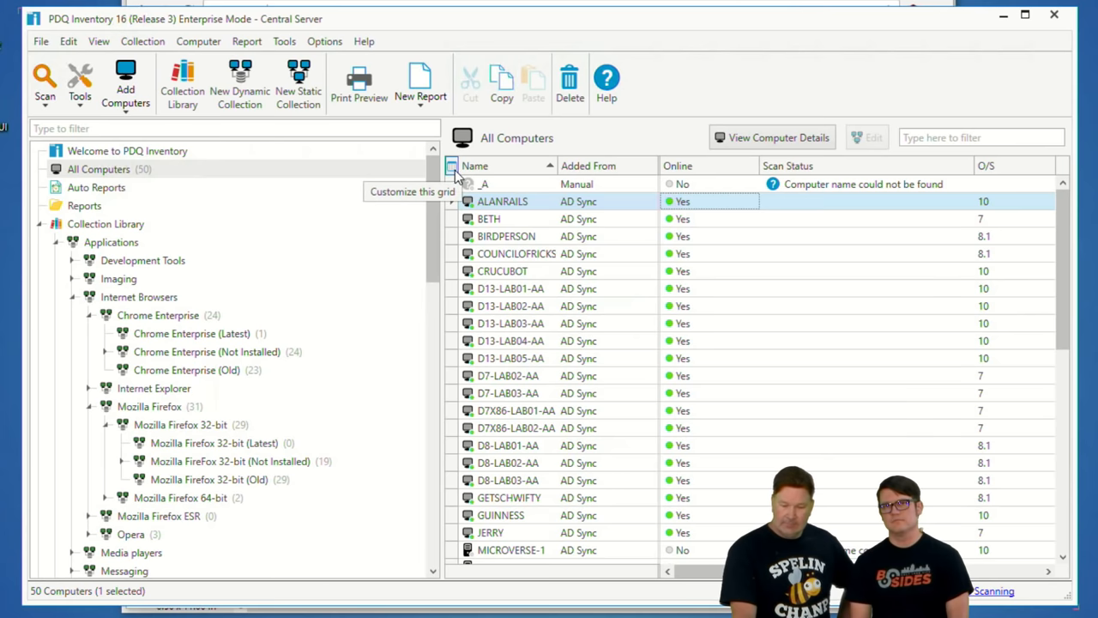
pyautogui.moveTo(547, 148)
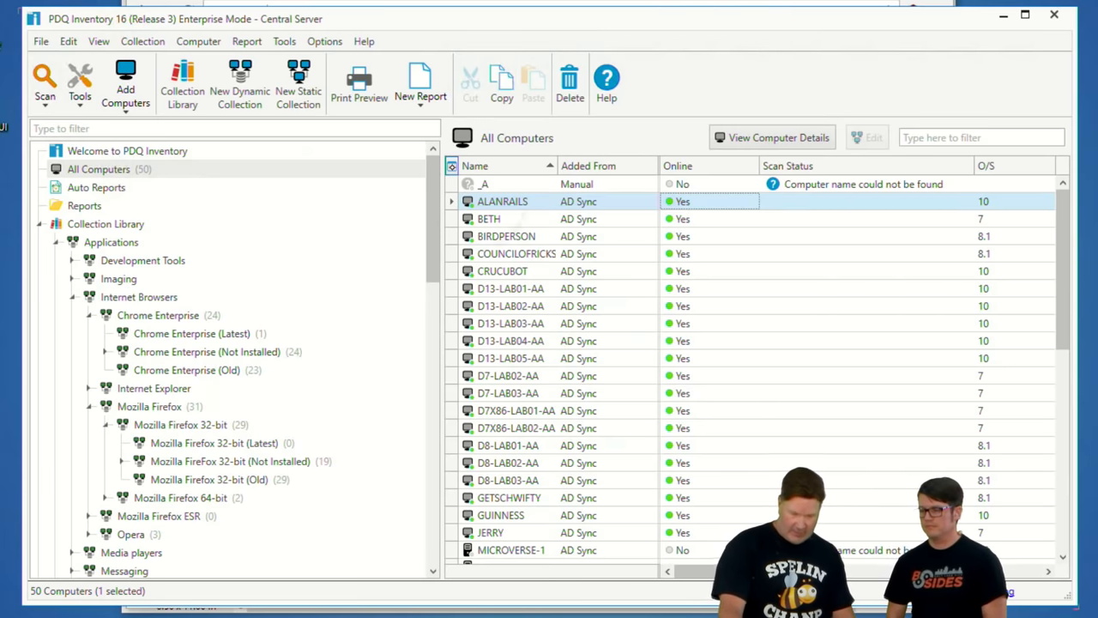
# - Open the Edit Columns settings for the All Computers grid
pyautogui.click(98, 170)
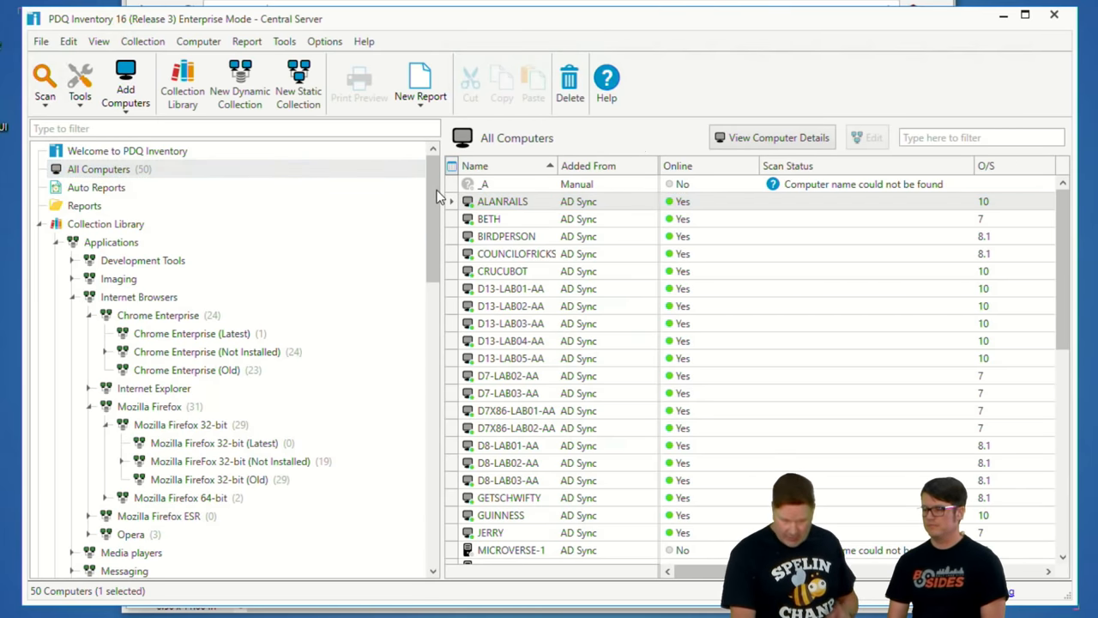
pyautogui.click(505, 200)
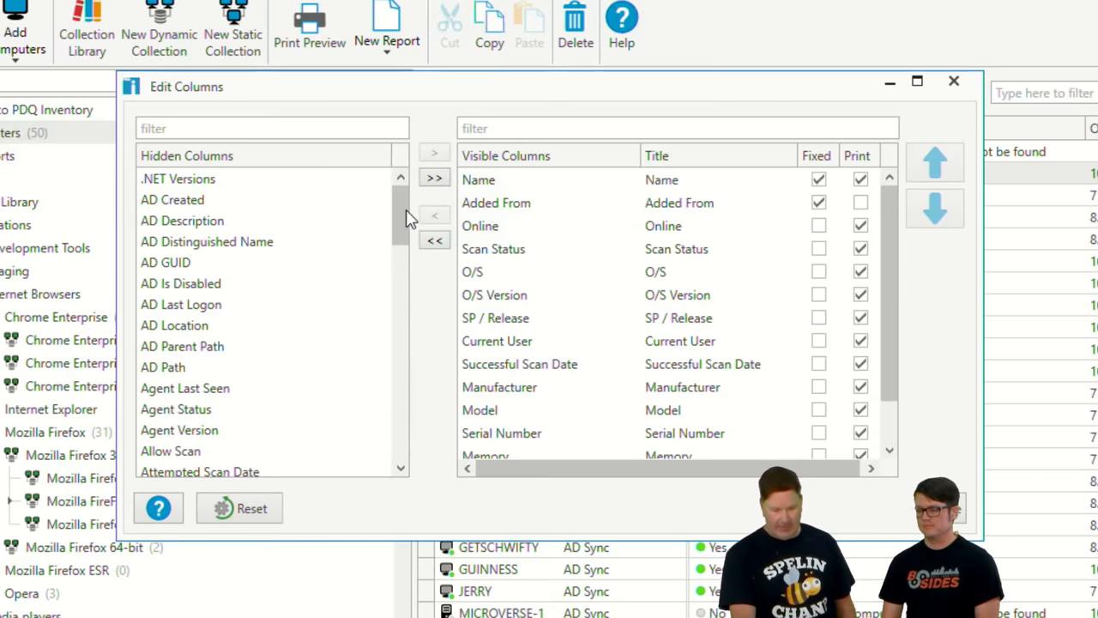
# - Mark the Added From column as Fixed beside Name and close the column editor
pyautogui.click(179, 178)
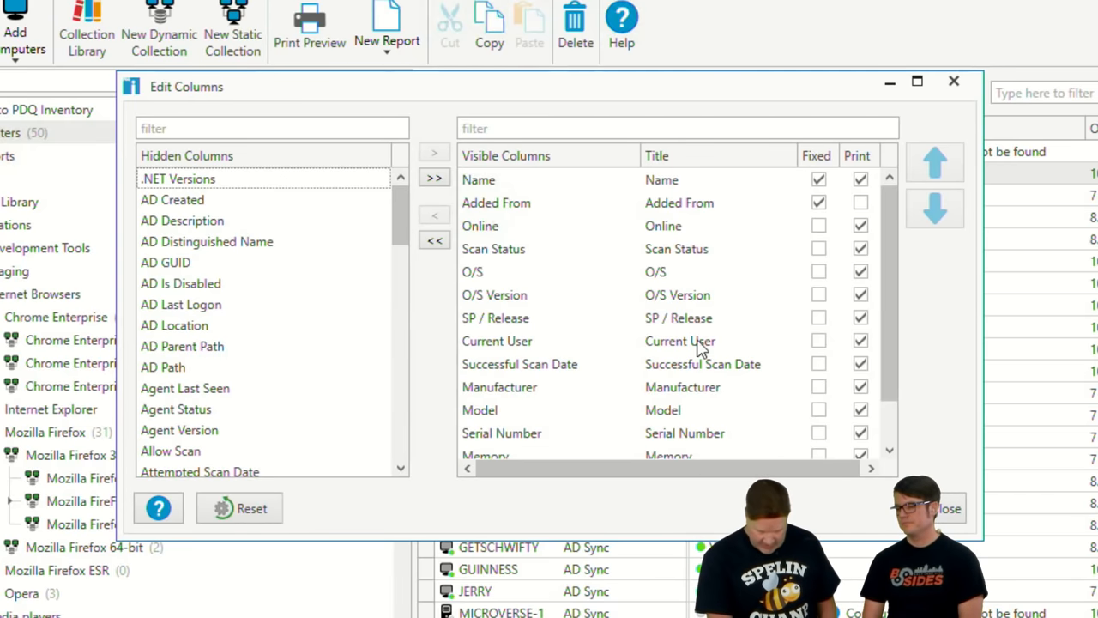
pyautogui.click(818, 202)
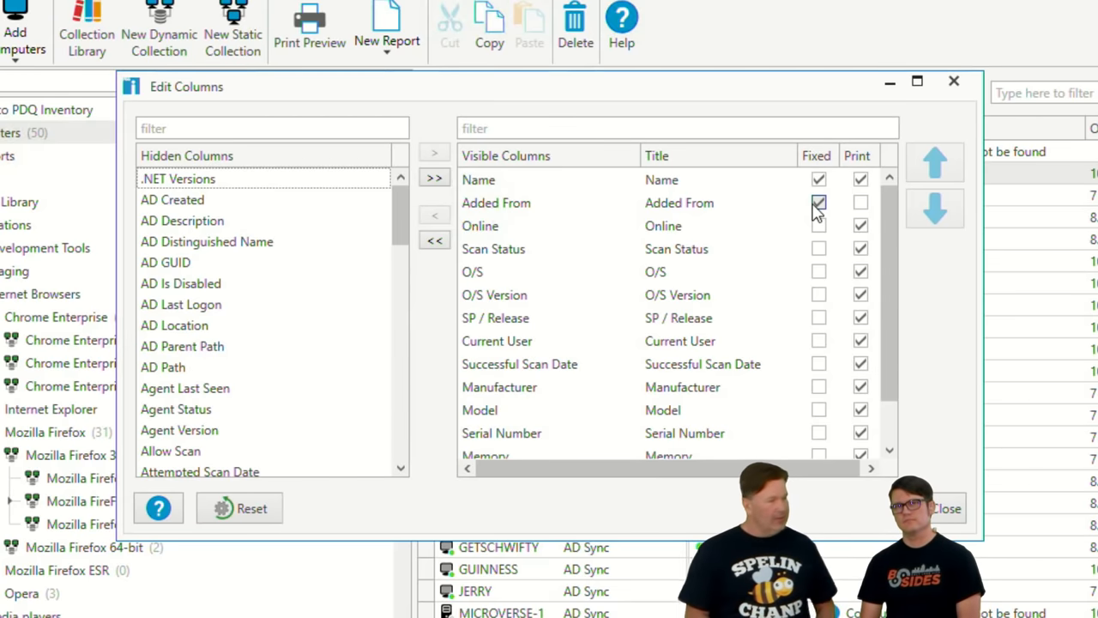
pyautogui.click(817, 203)
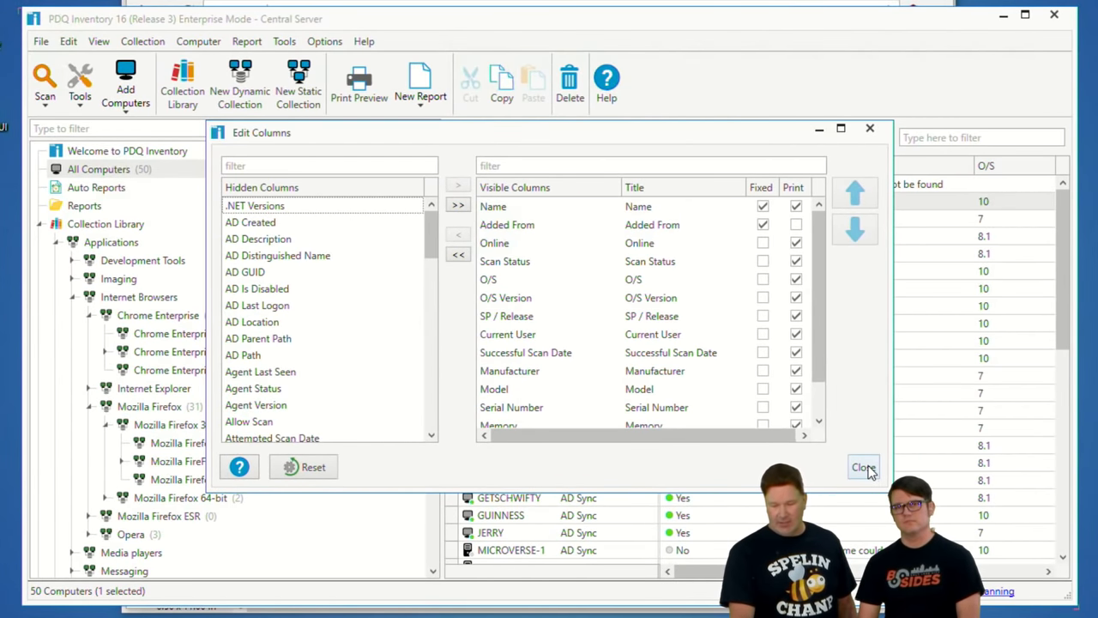
pyautogui.click(863, 467)
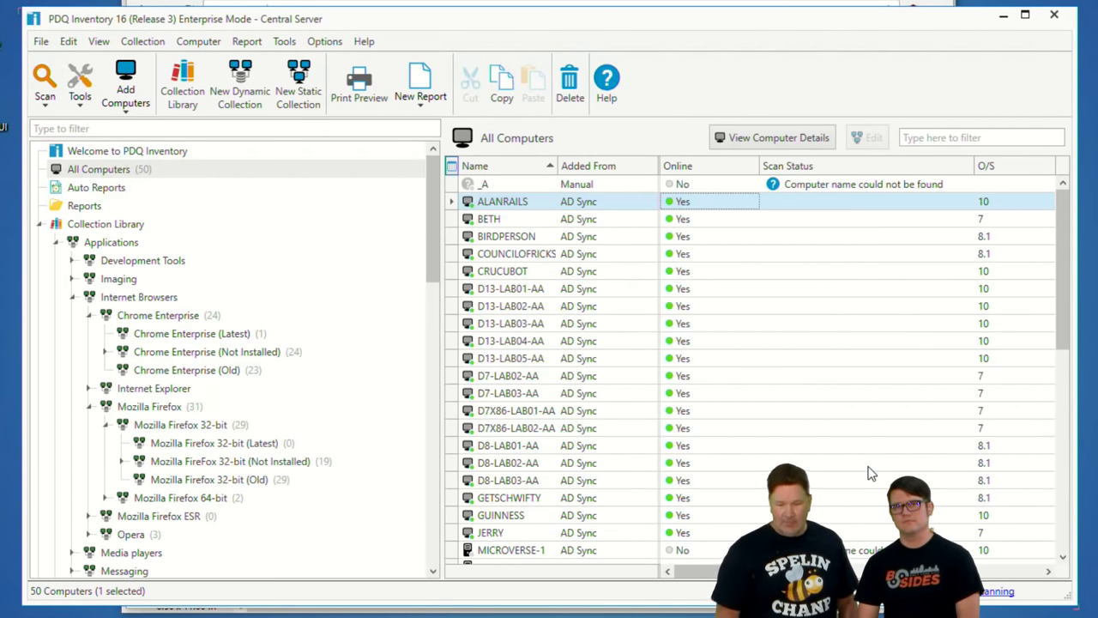